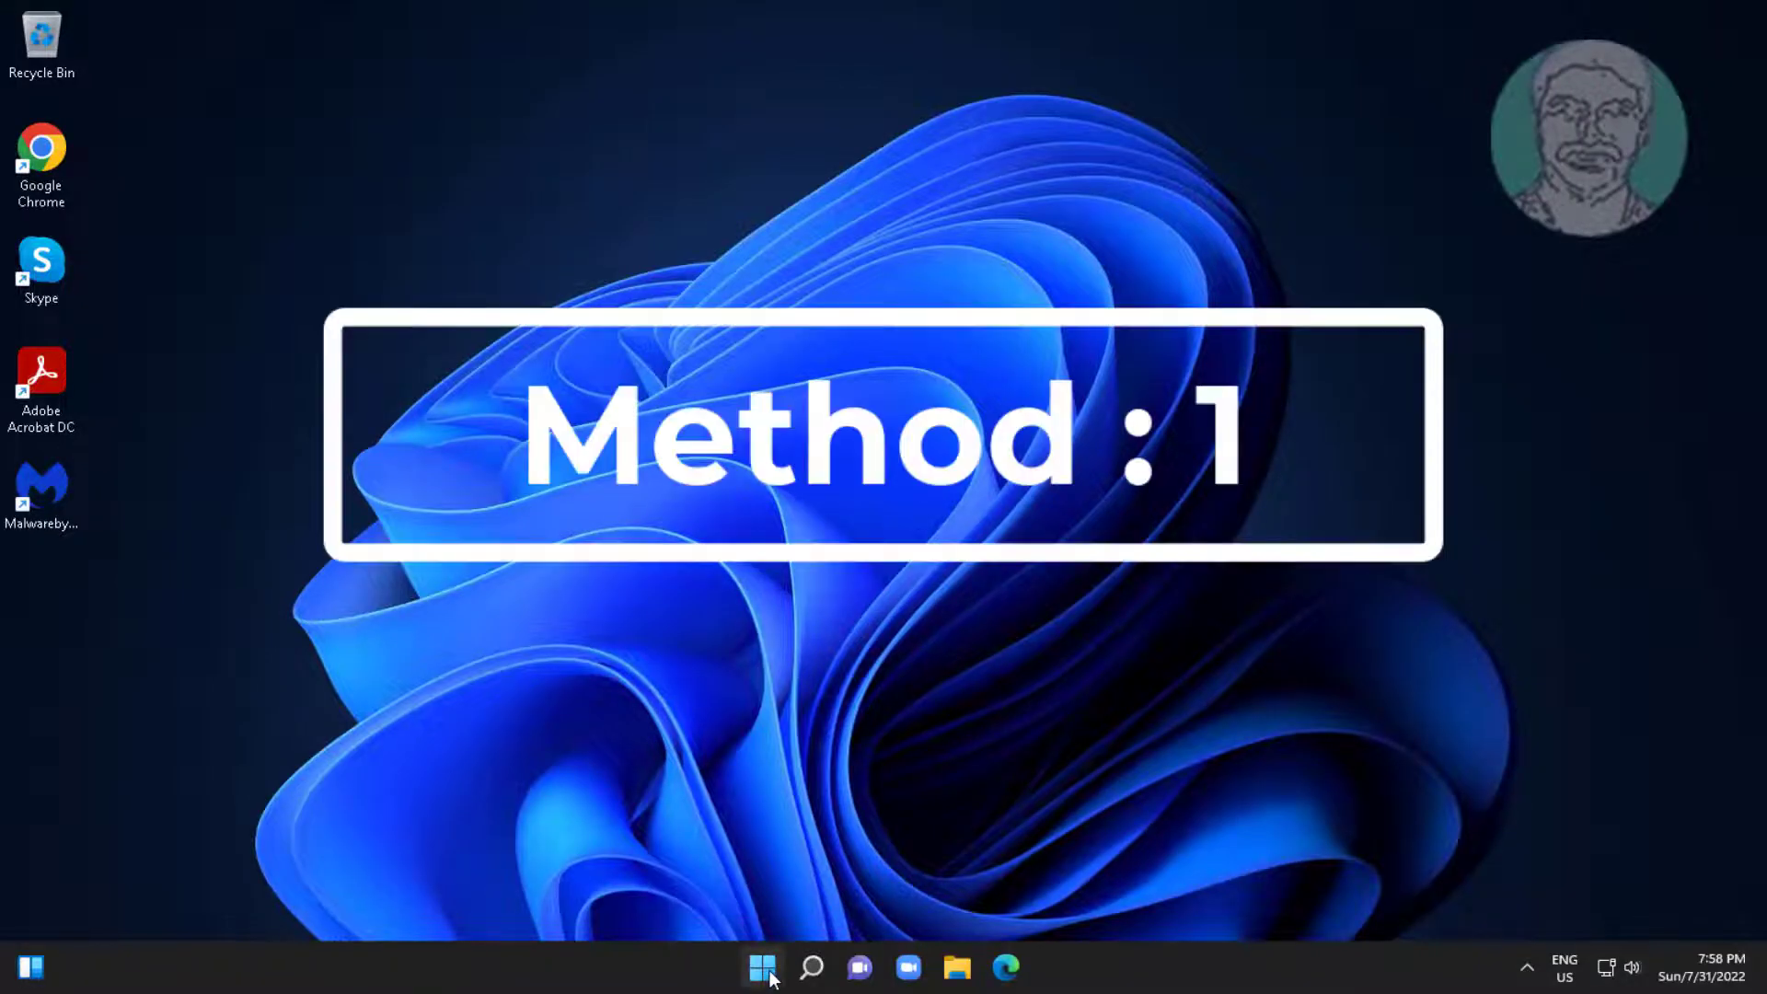
Launch the Settings app from the Start menu's pinned apps.
click(762, 966)
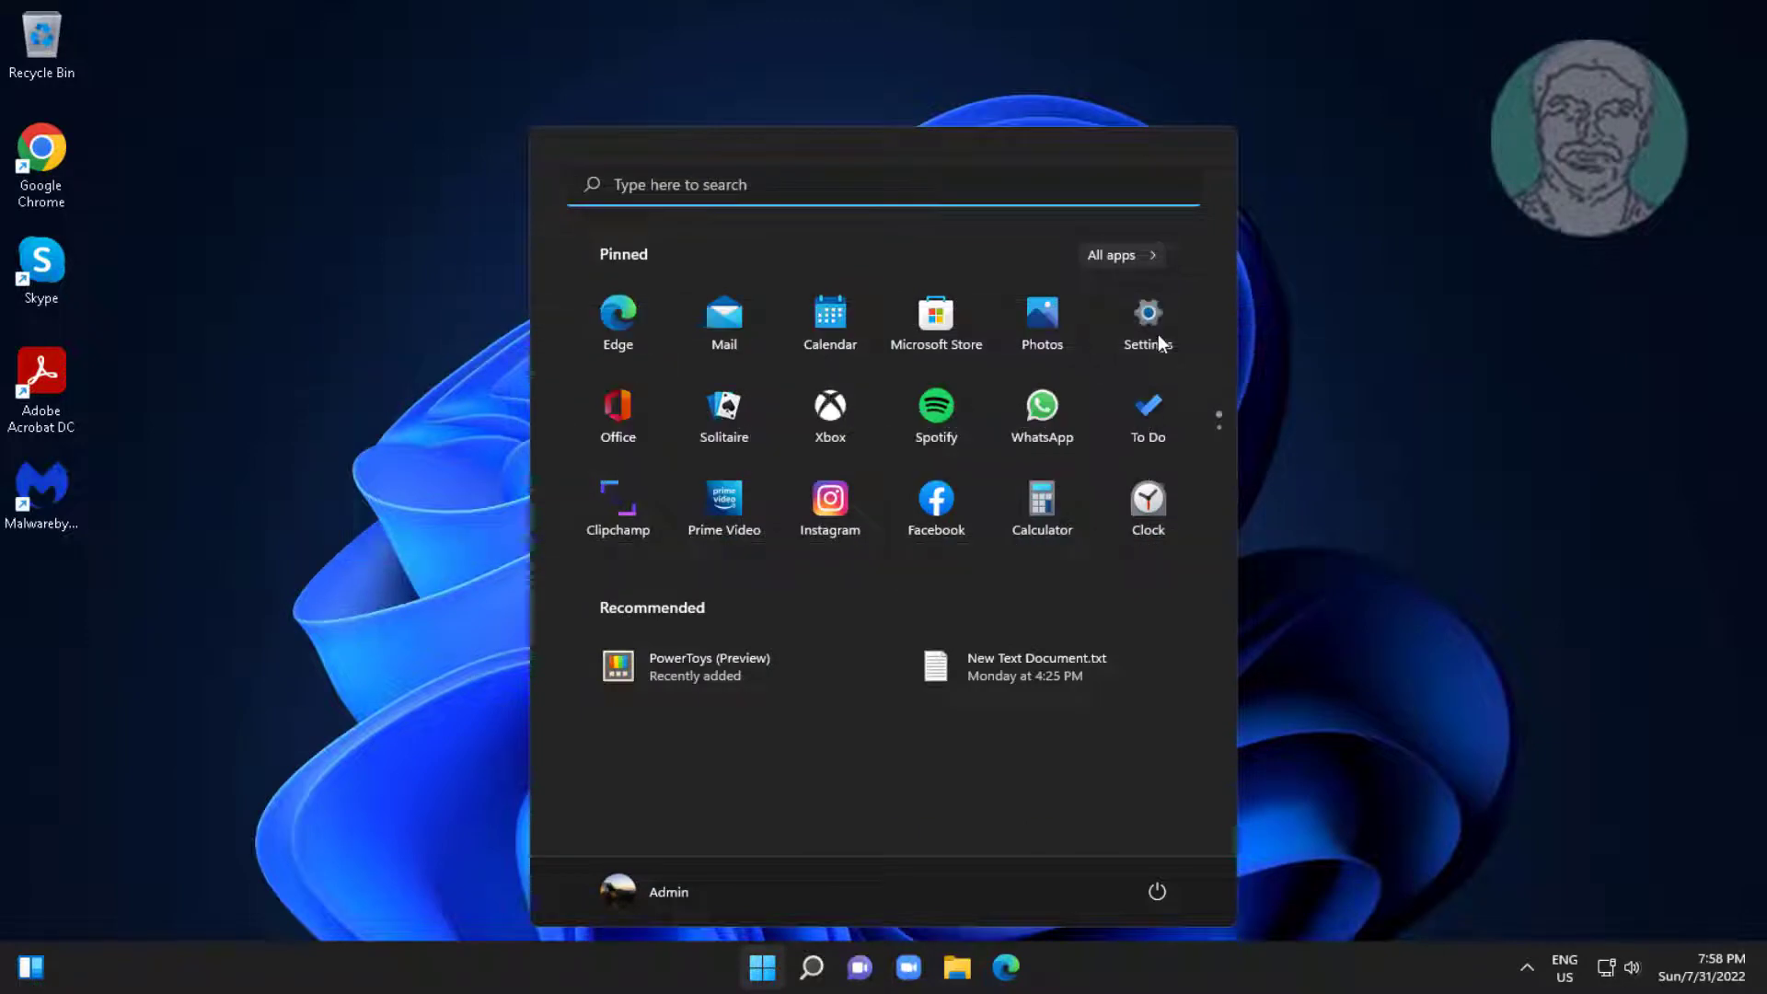
click(1147, 320)
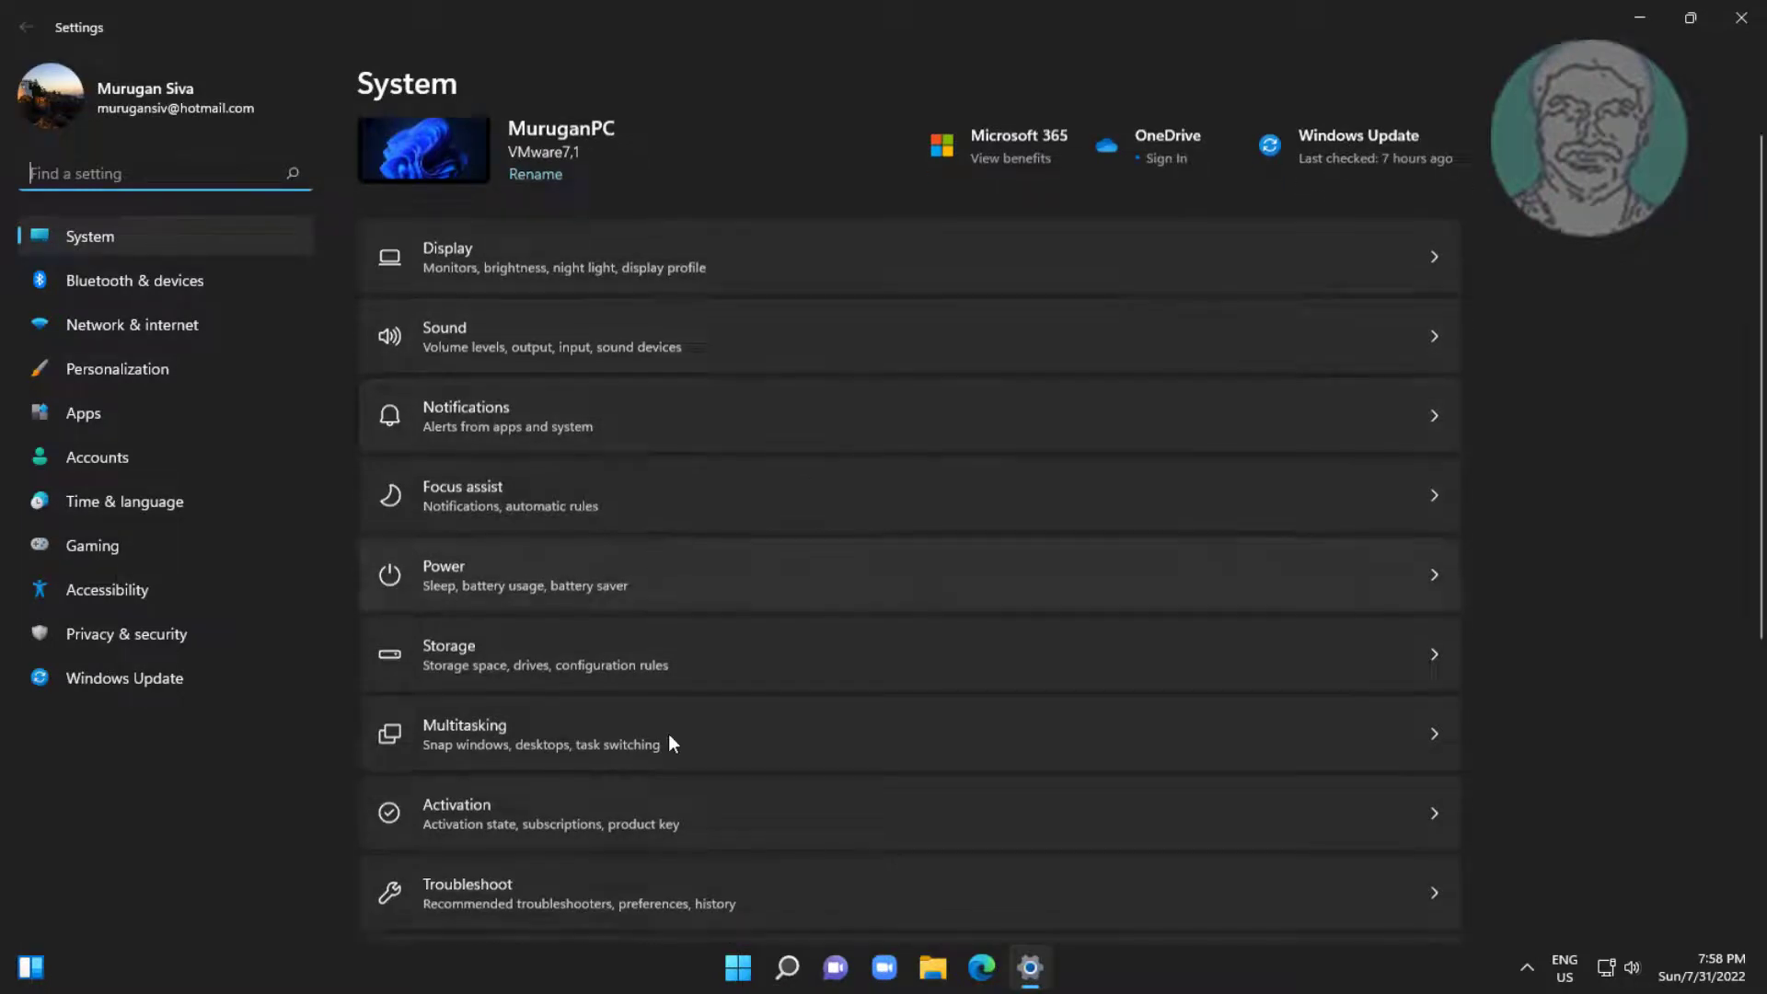
Run the Windows Update troubleshooter from Other troubleshooters and close its completed report.
click(465, 891)
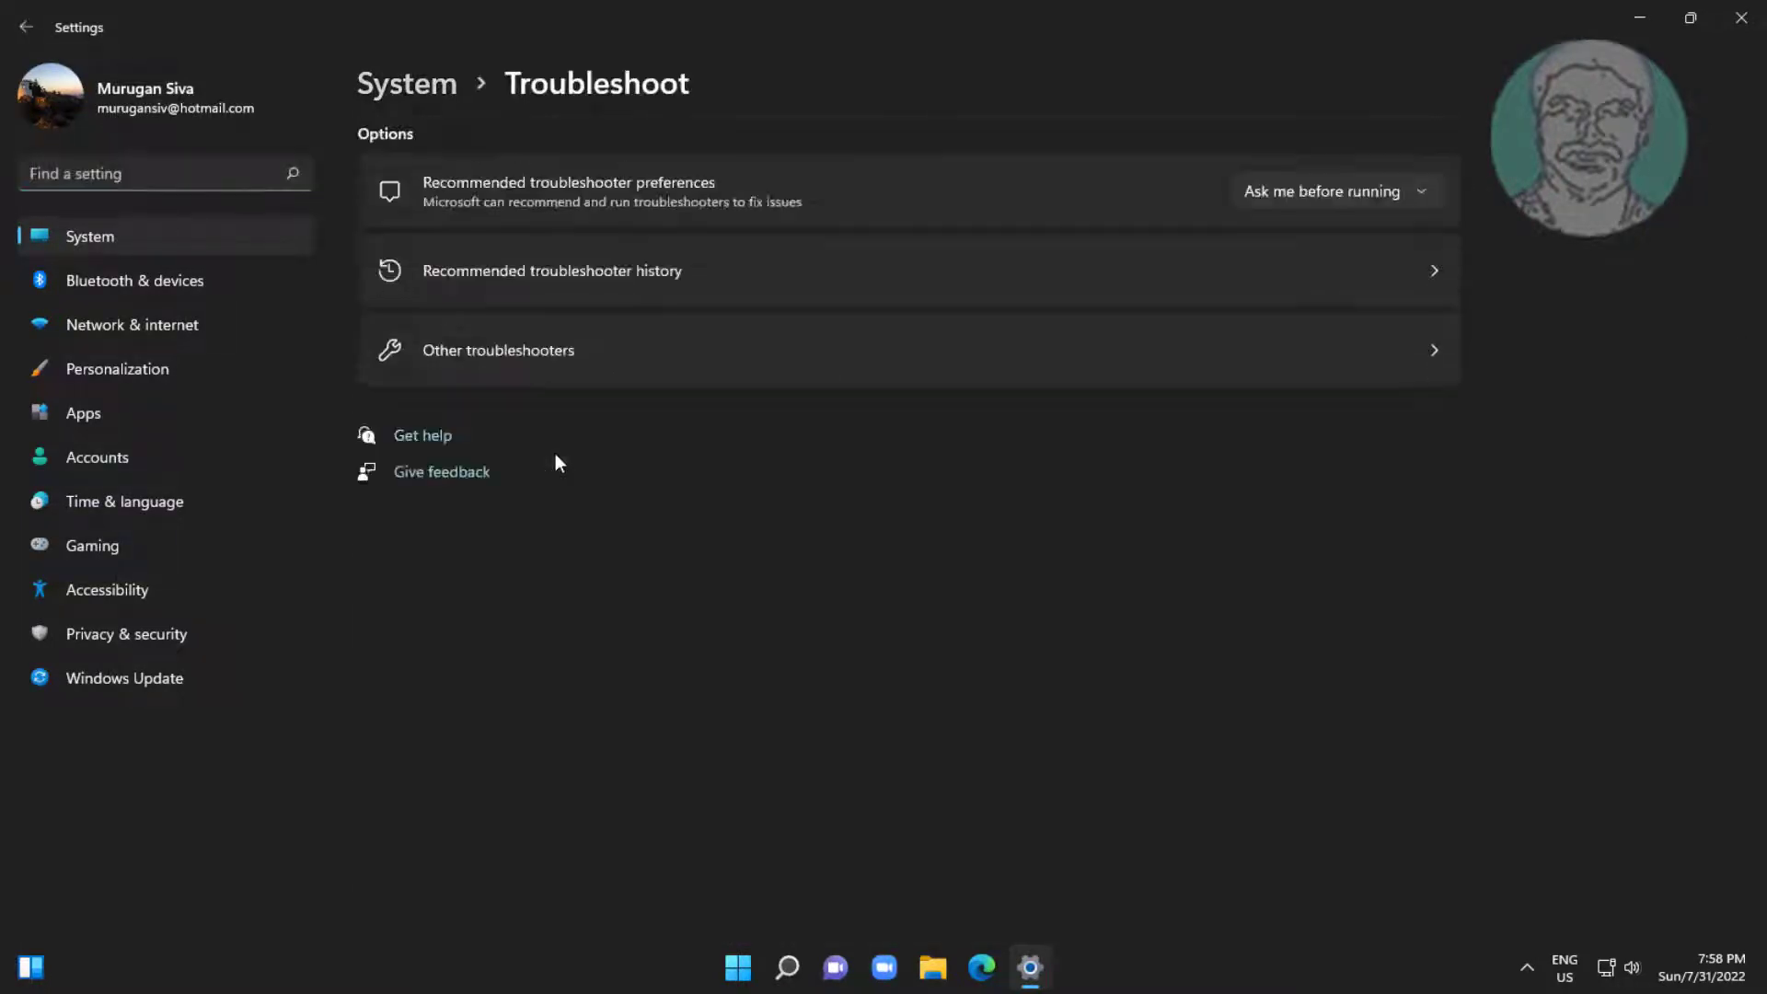
click(497, 350)
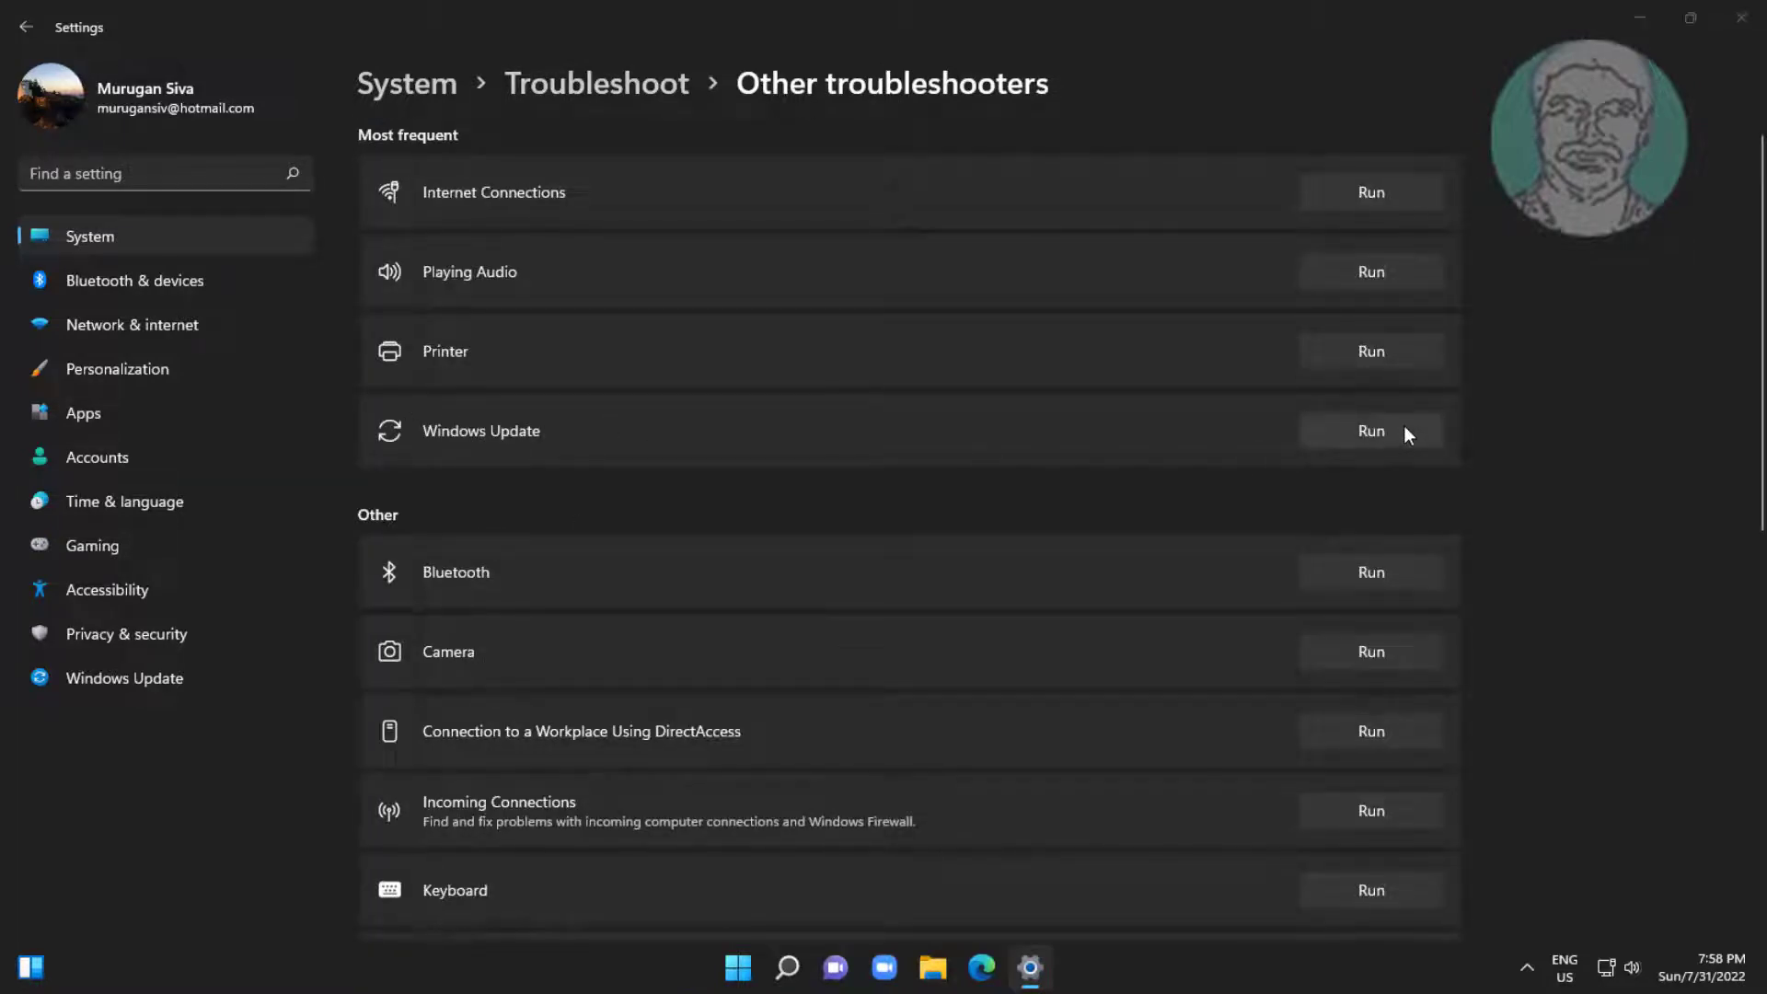
click(1369, 431)
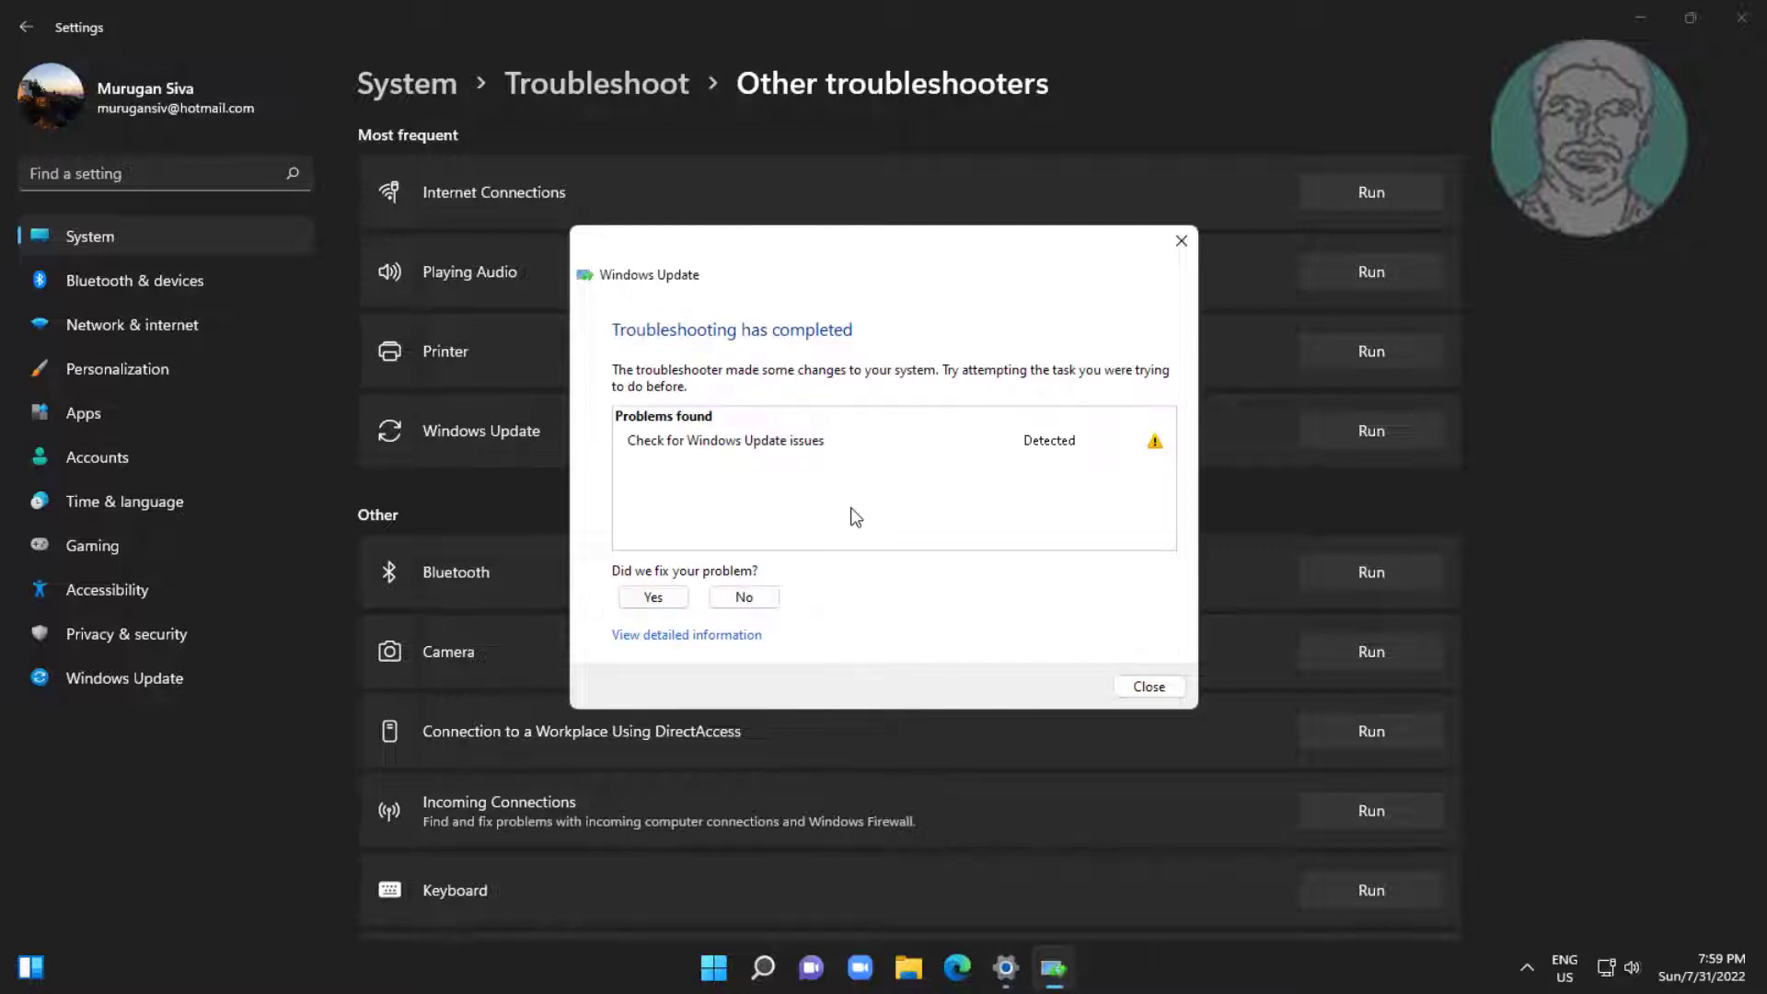
click(1147, 687)
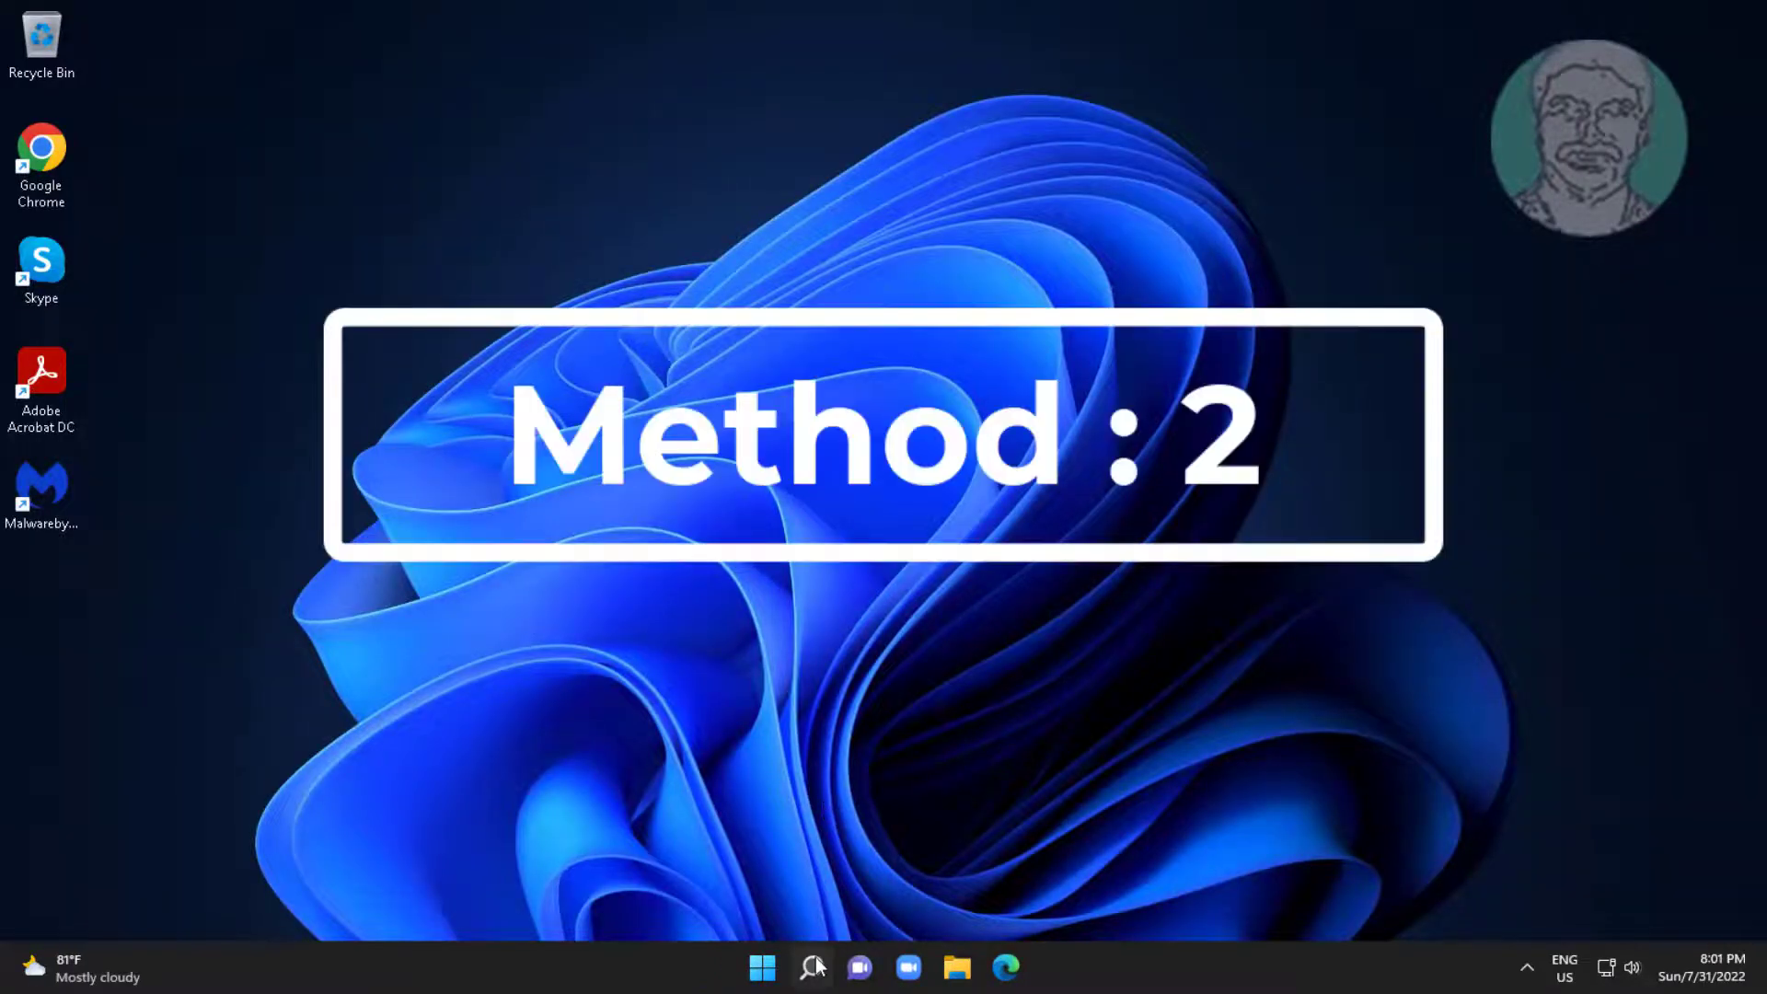
Launch Notepad via taskbar search to hold the Windows Update reset commands.
click(810, 966)
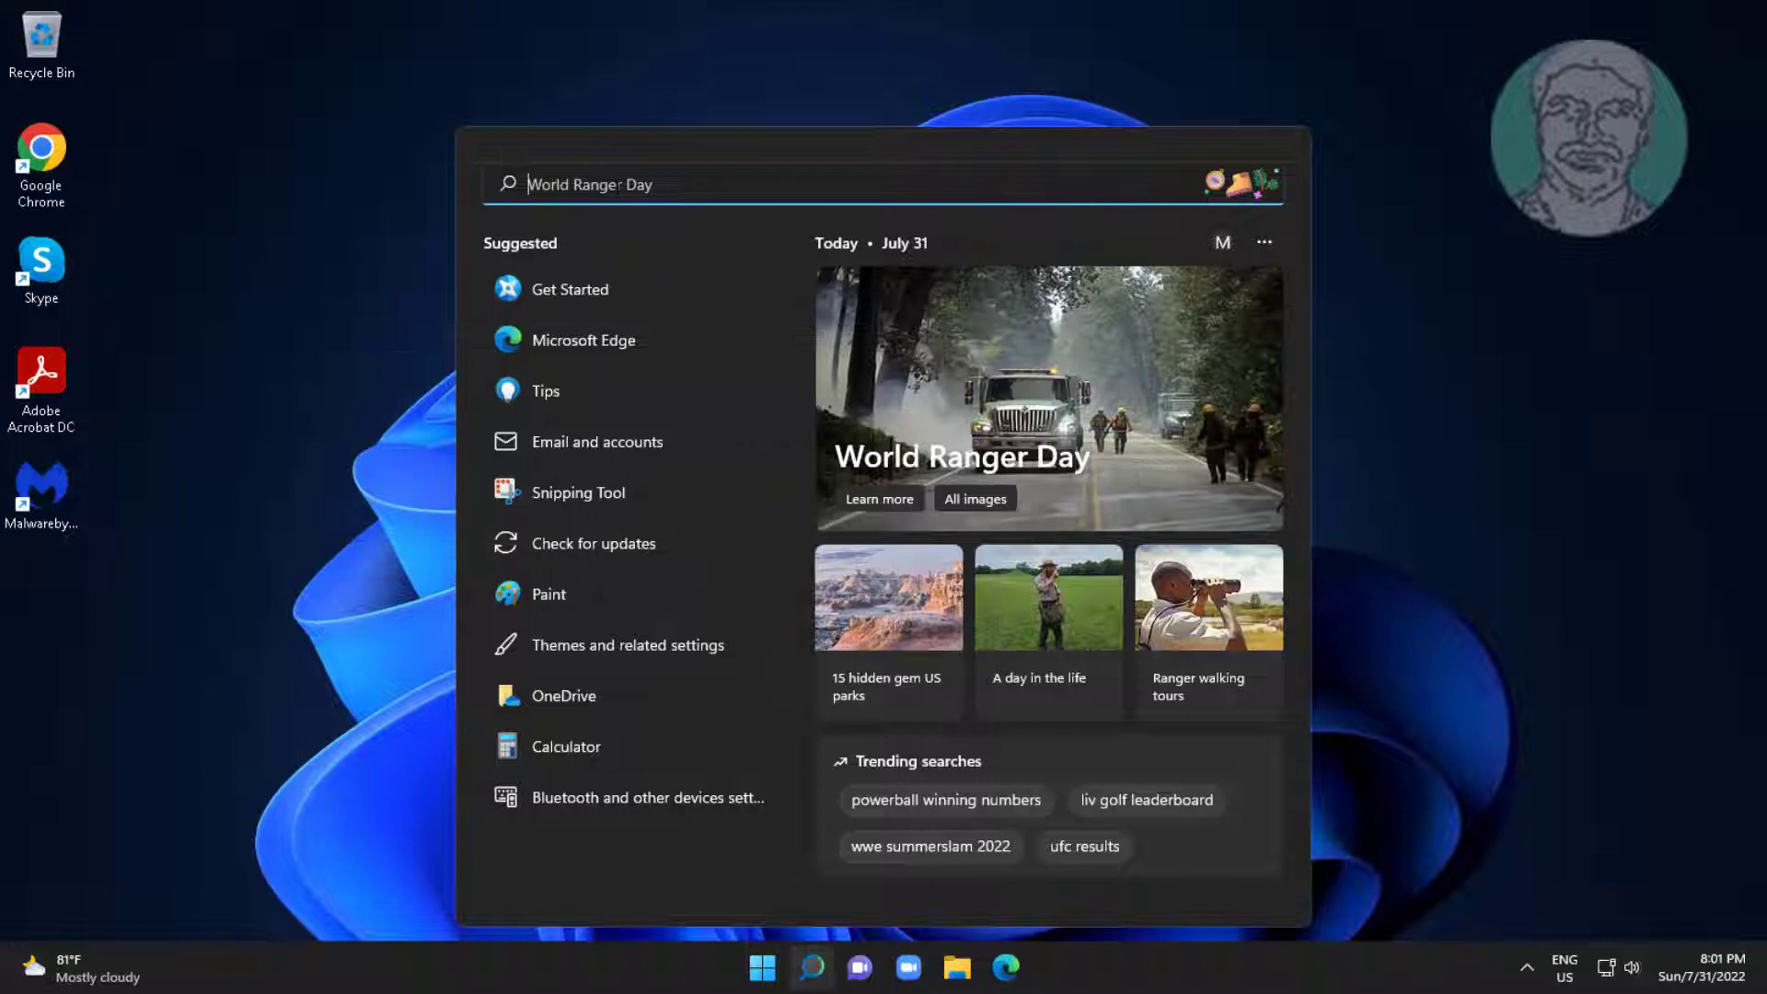
text(notepad)
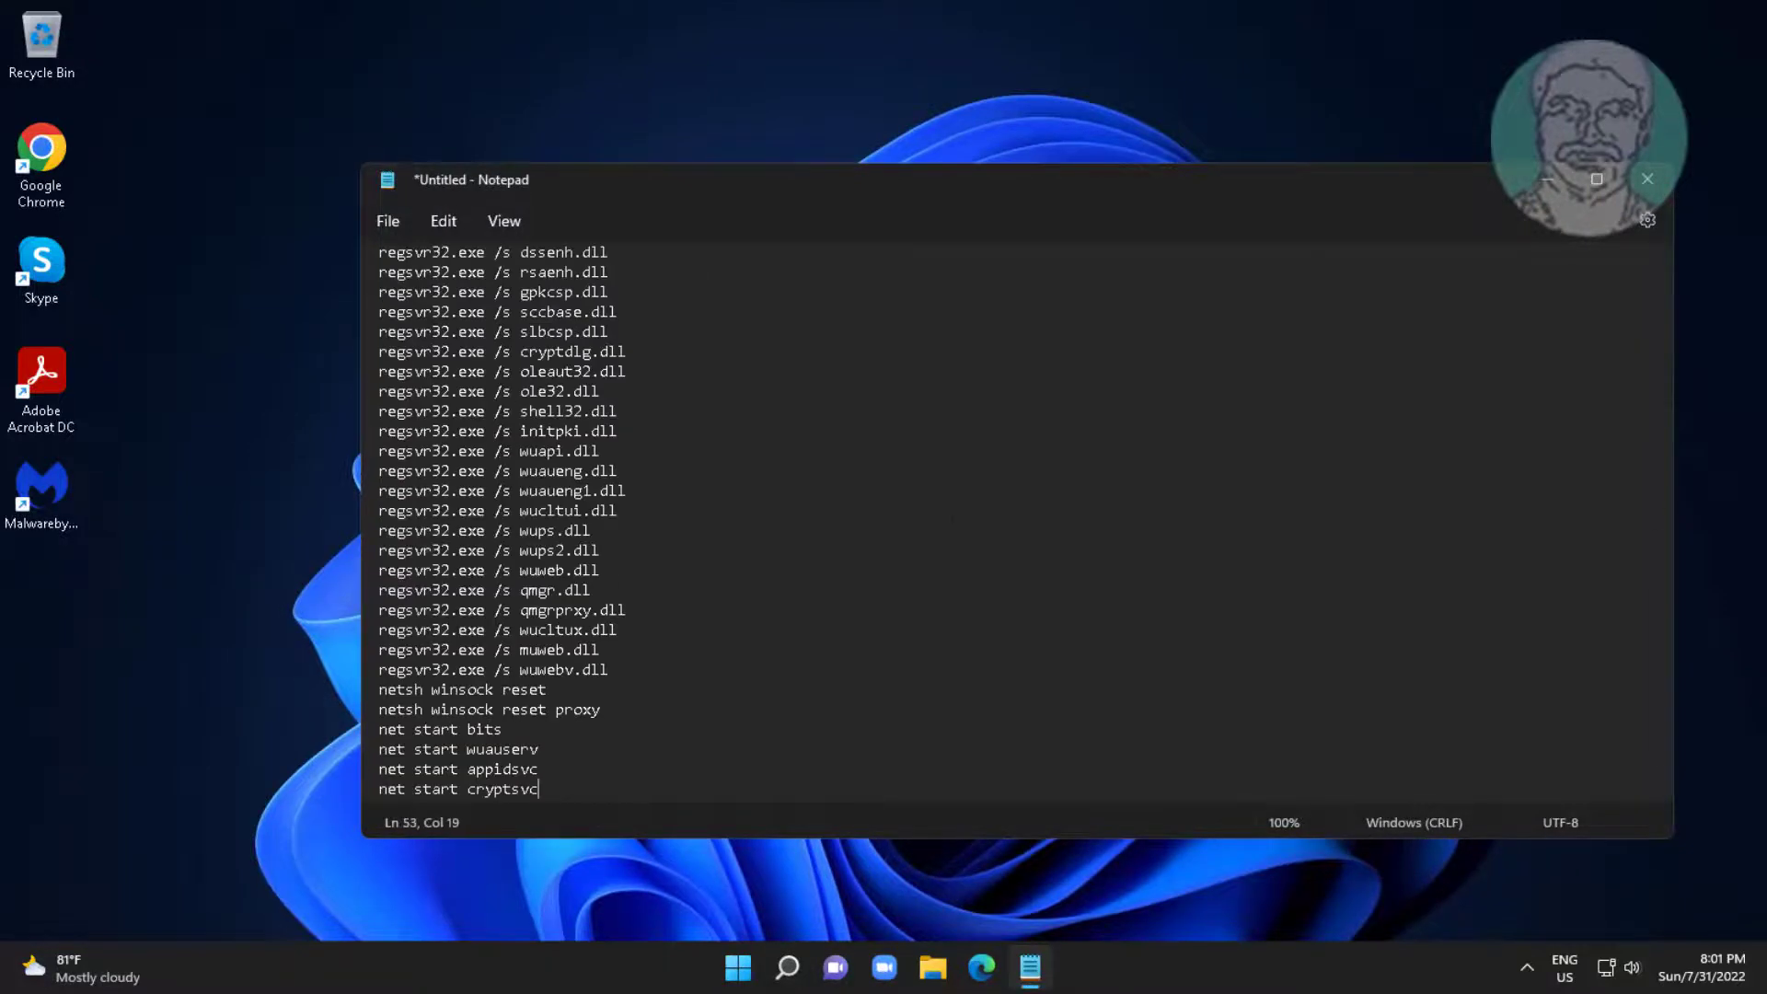
Save the script to the Desktop as winupdate.bat with All files type, then close Notepad.
click(388, 219)
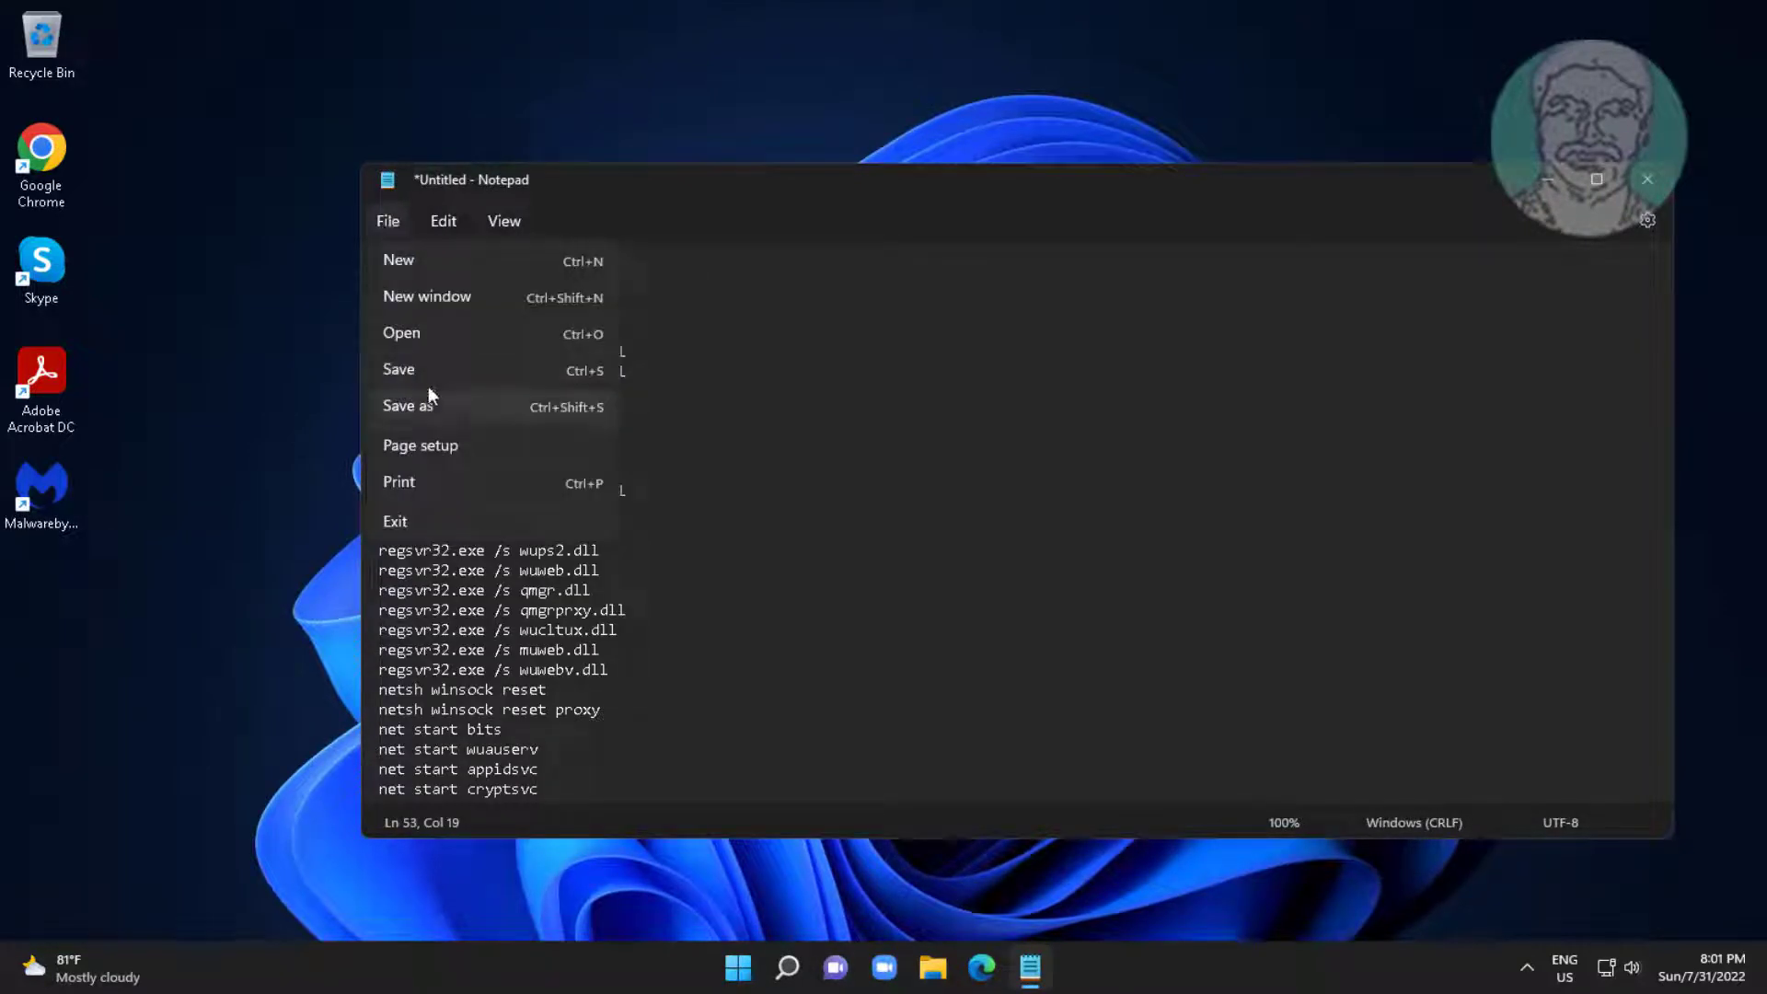
click(409, 405)
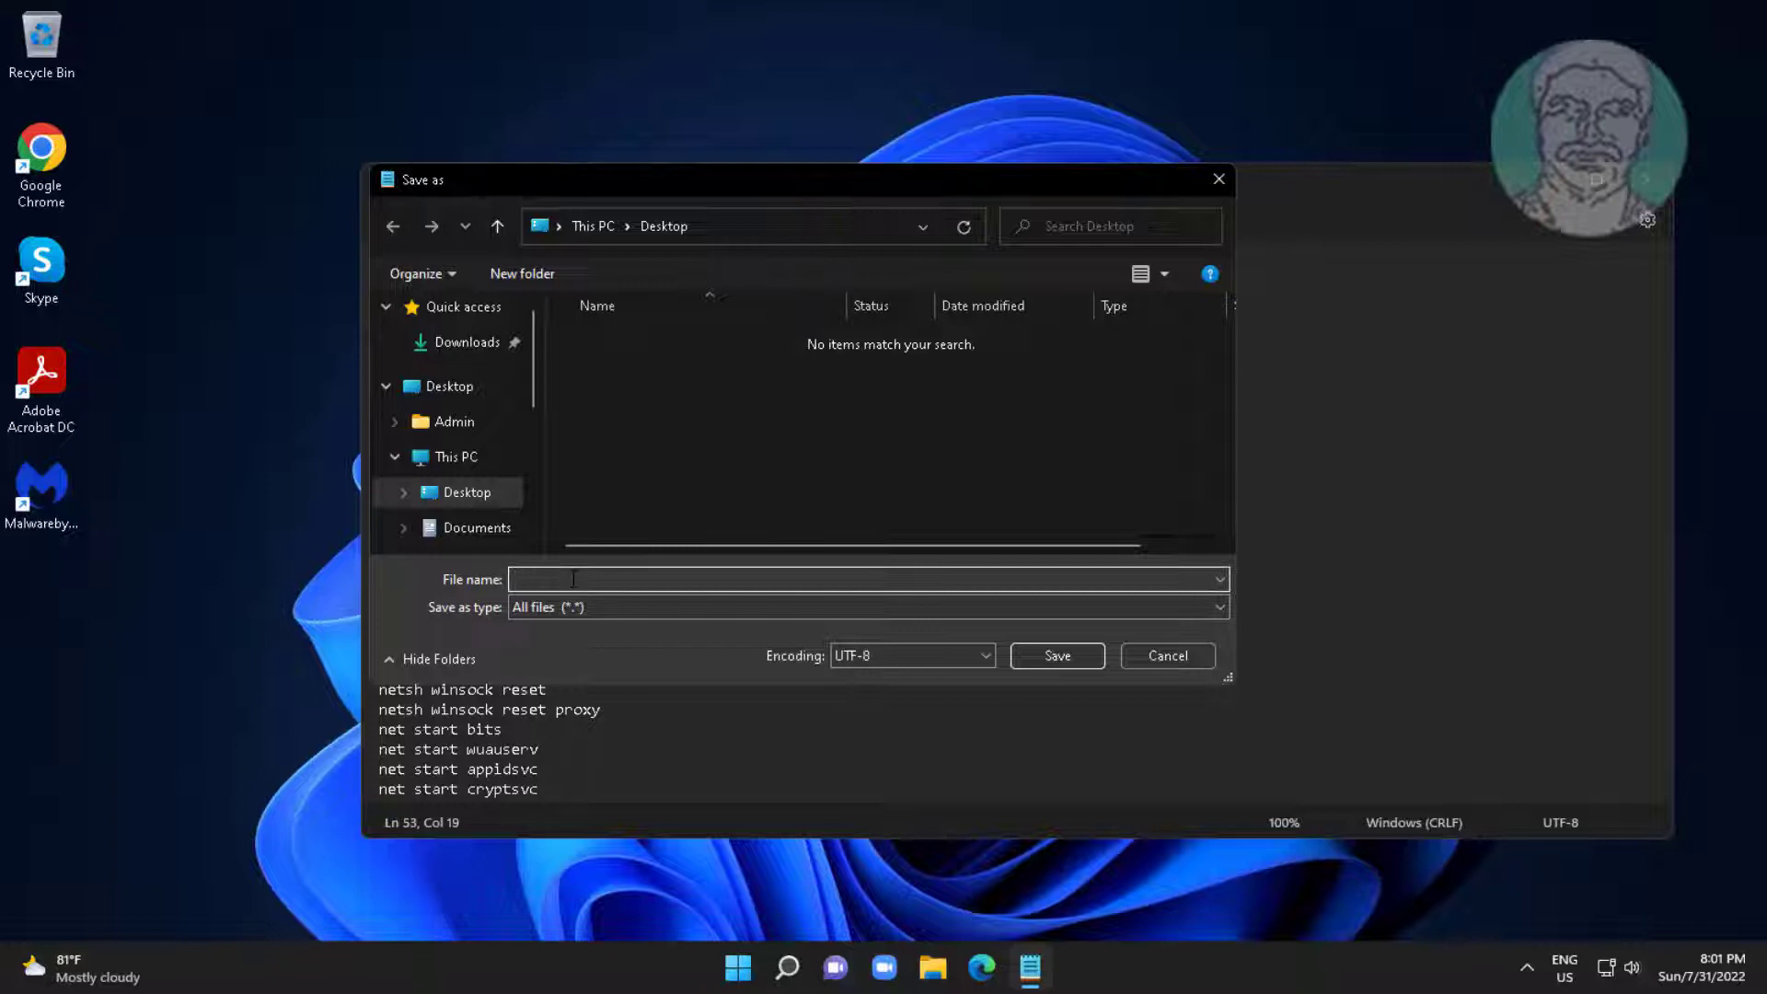
text(winupdate)
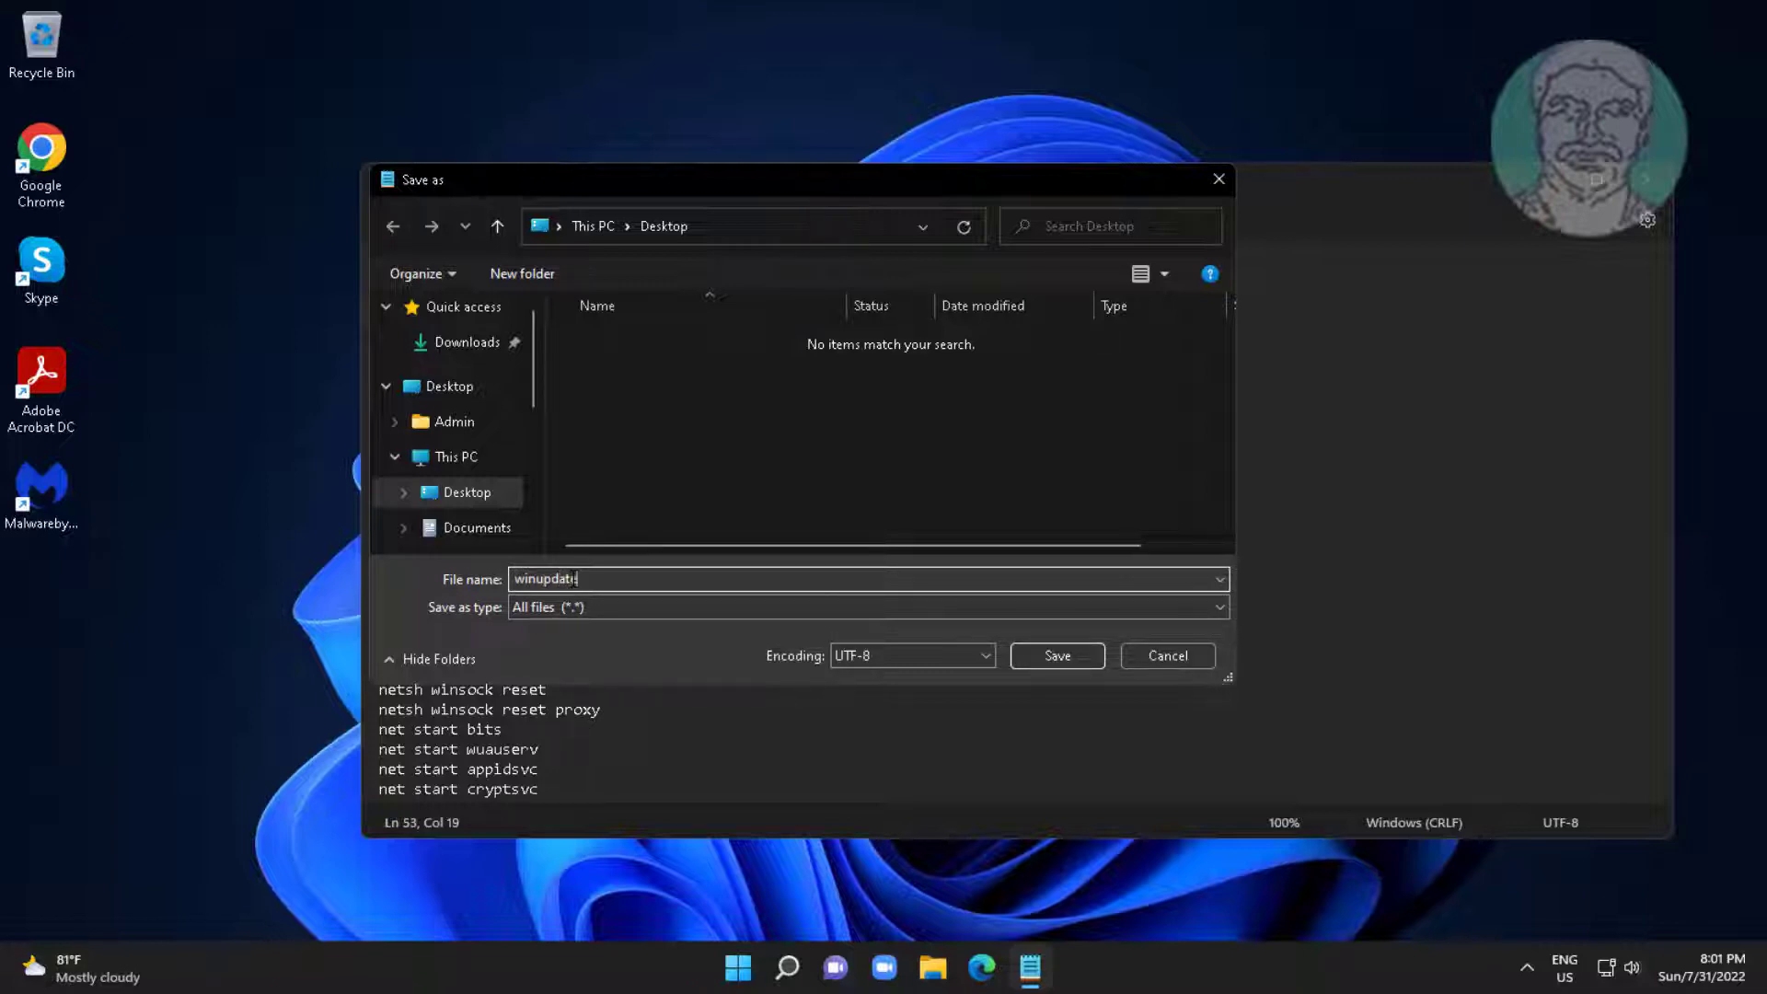
text(.bat)
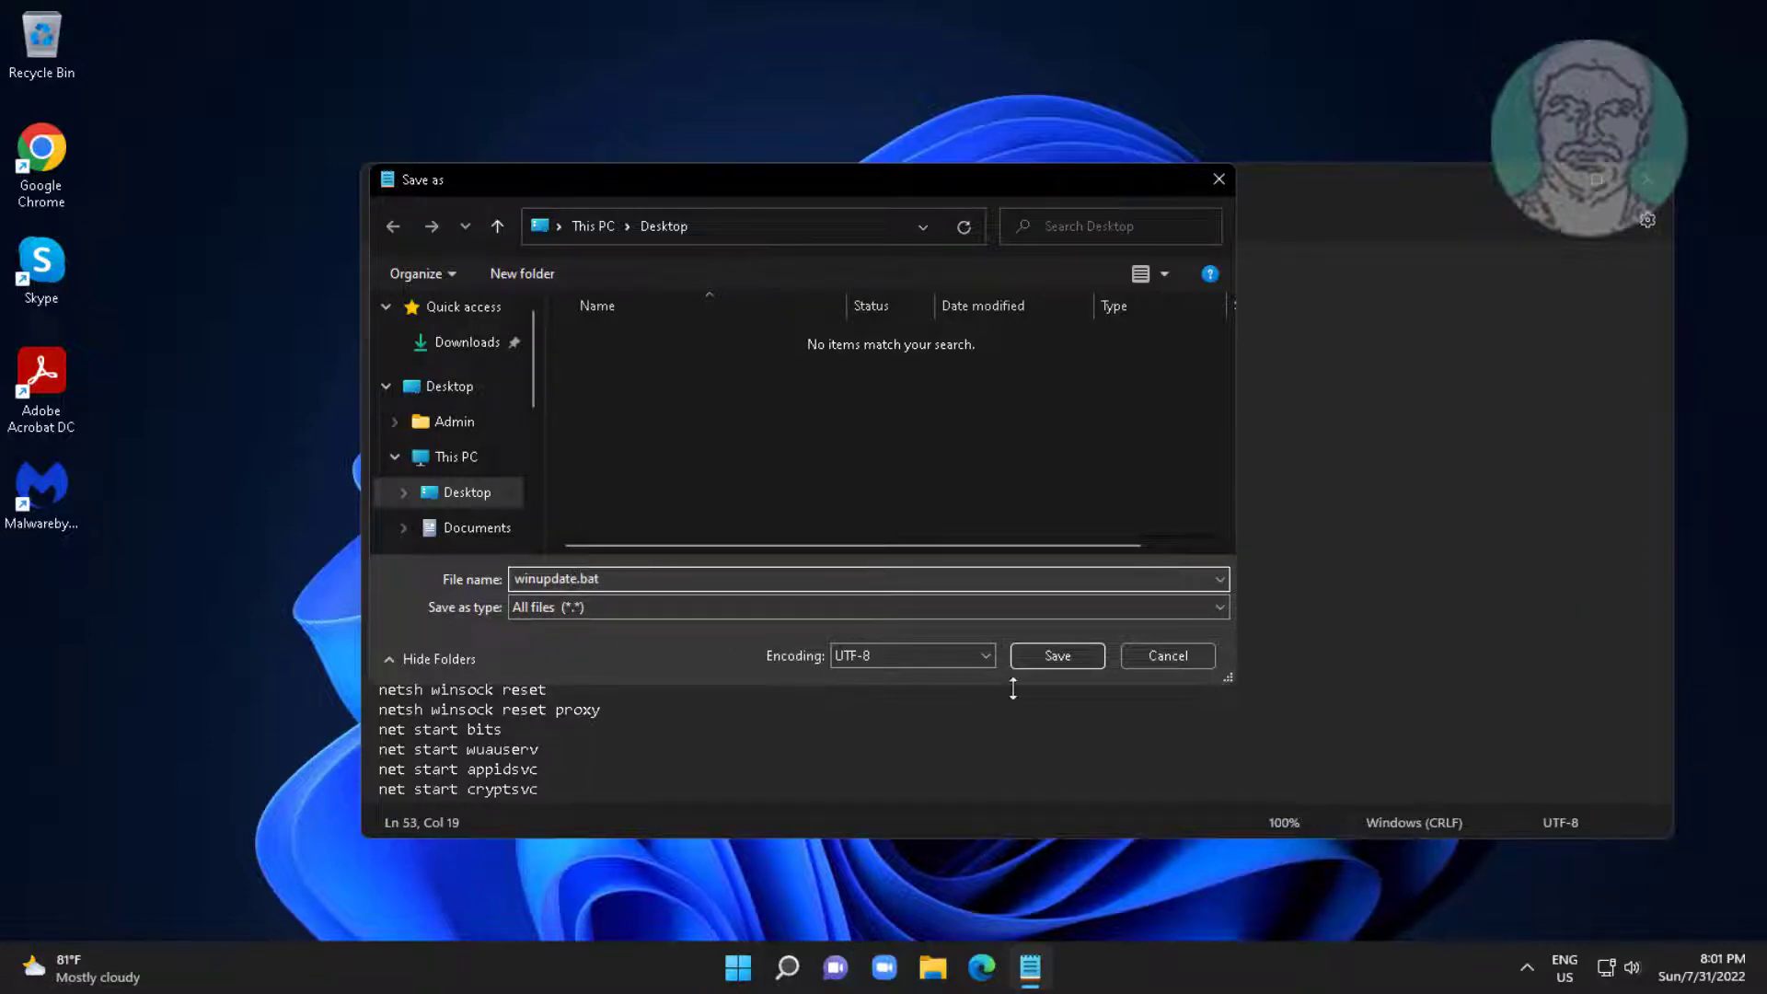
mouse_move(1057, 655)
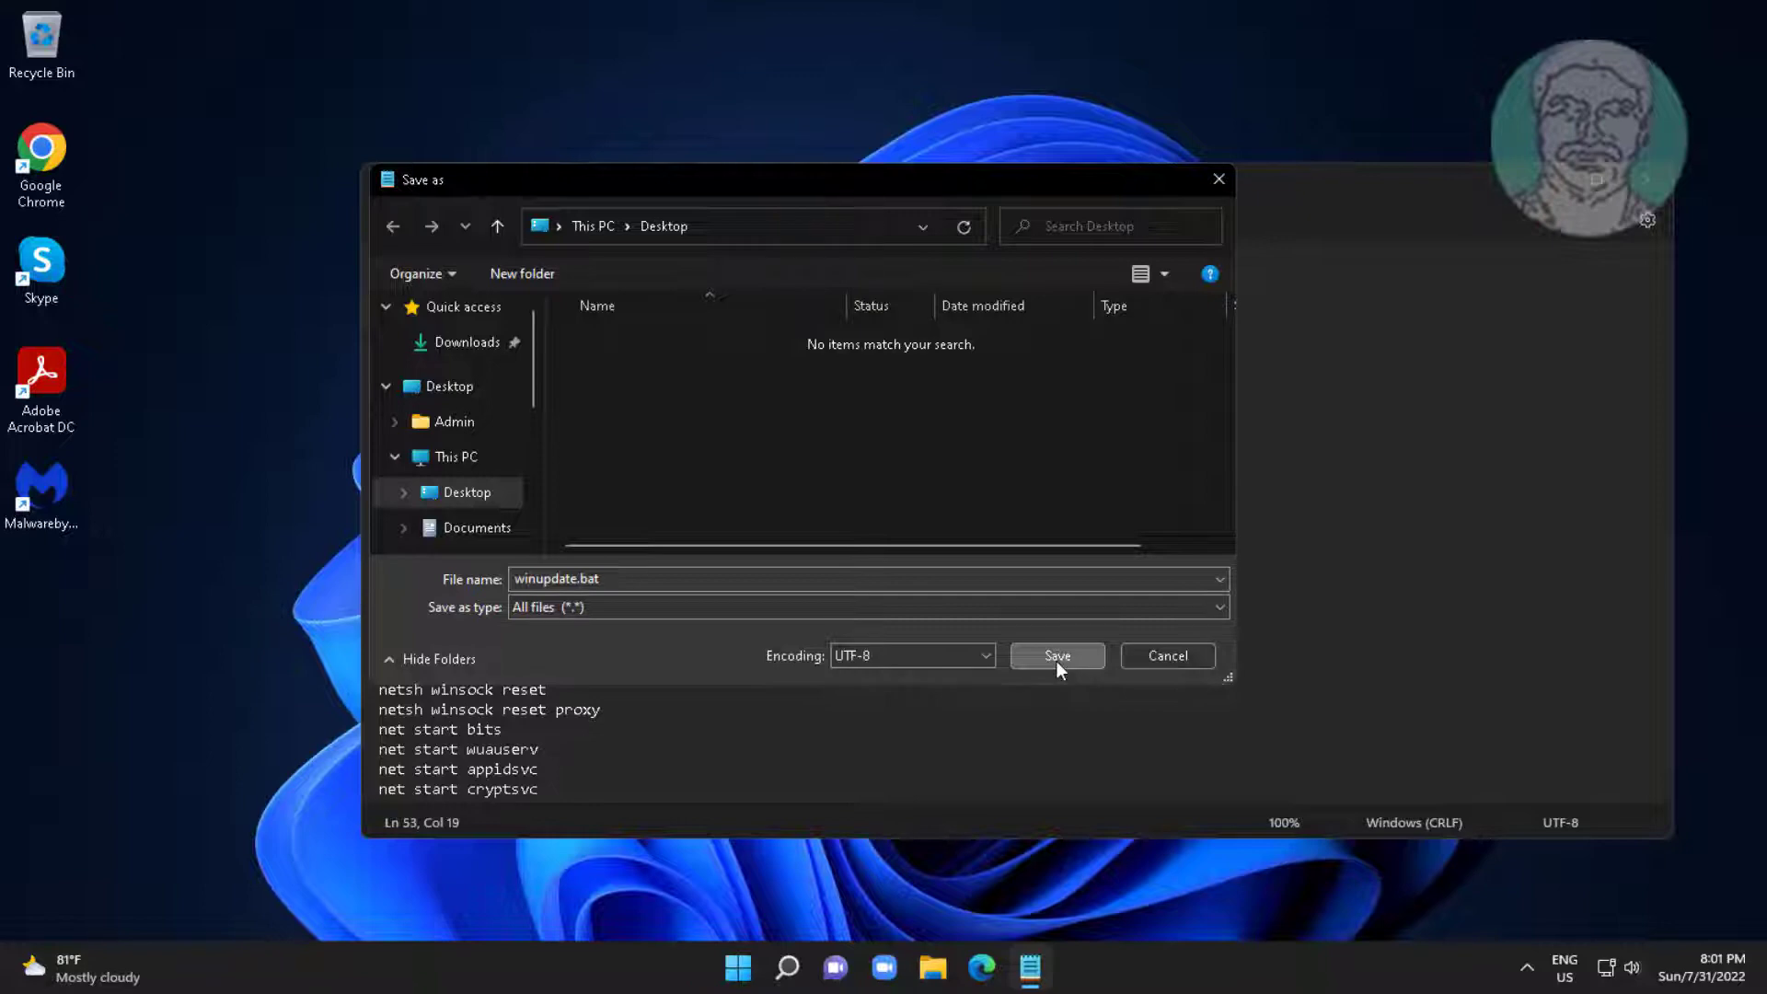
click(1056, 656)
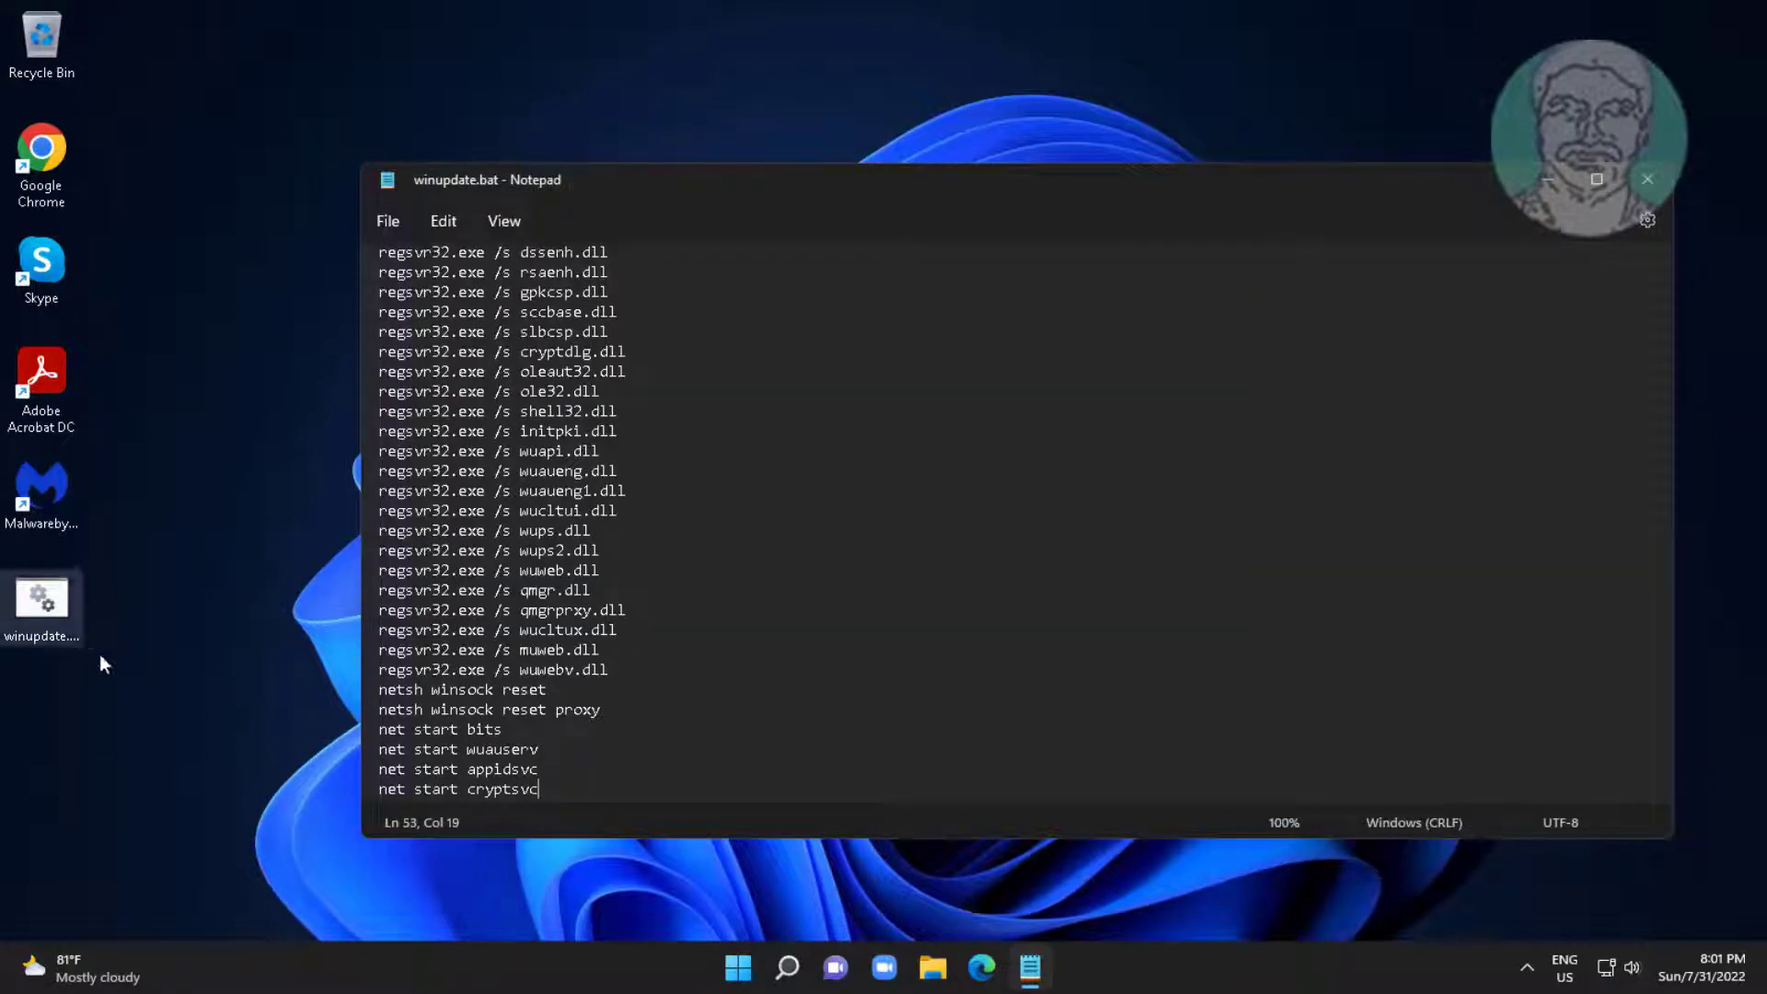
click(1646, 179)
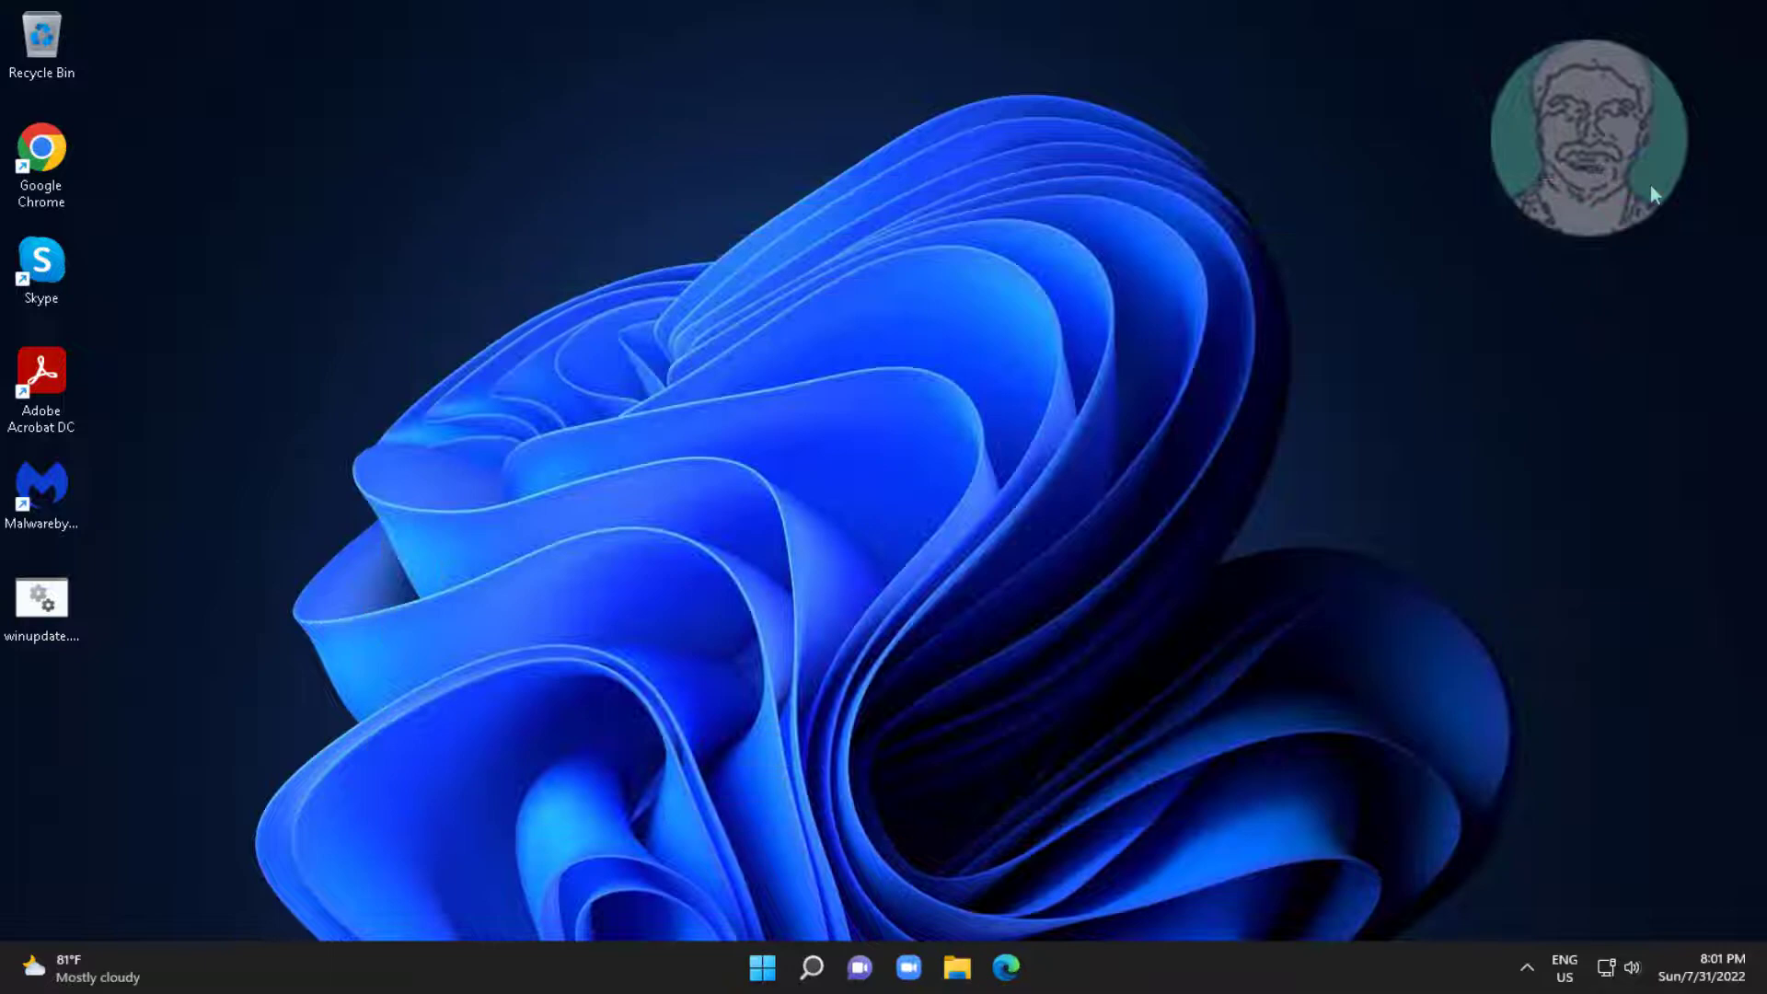
Run winupdate.bat as administrator, confirm with Y, and close the Command Prompt window when done.
right_click(42, 598)
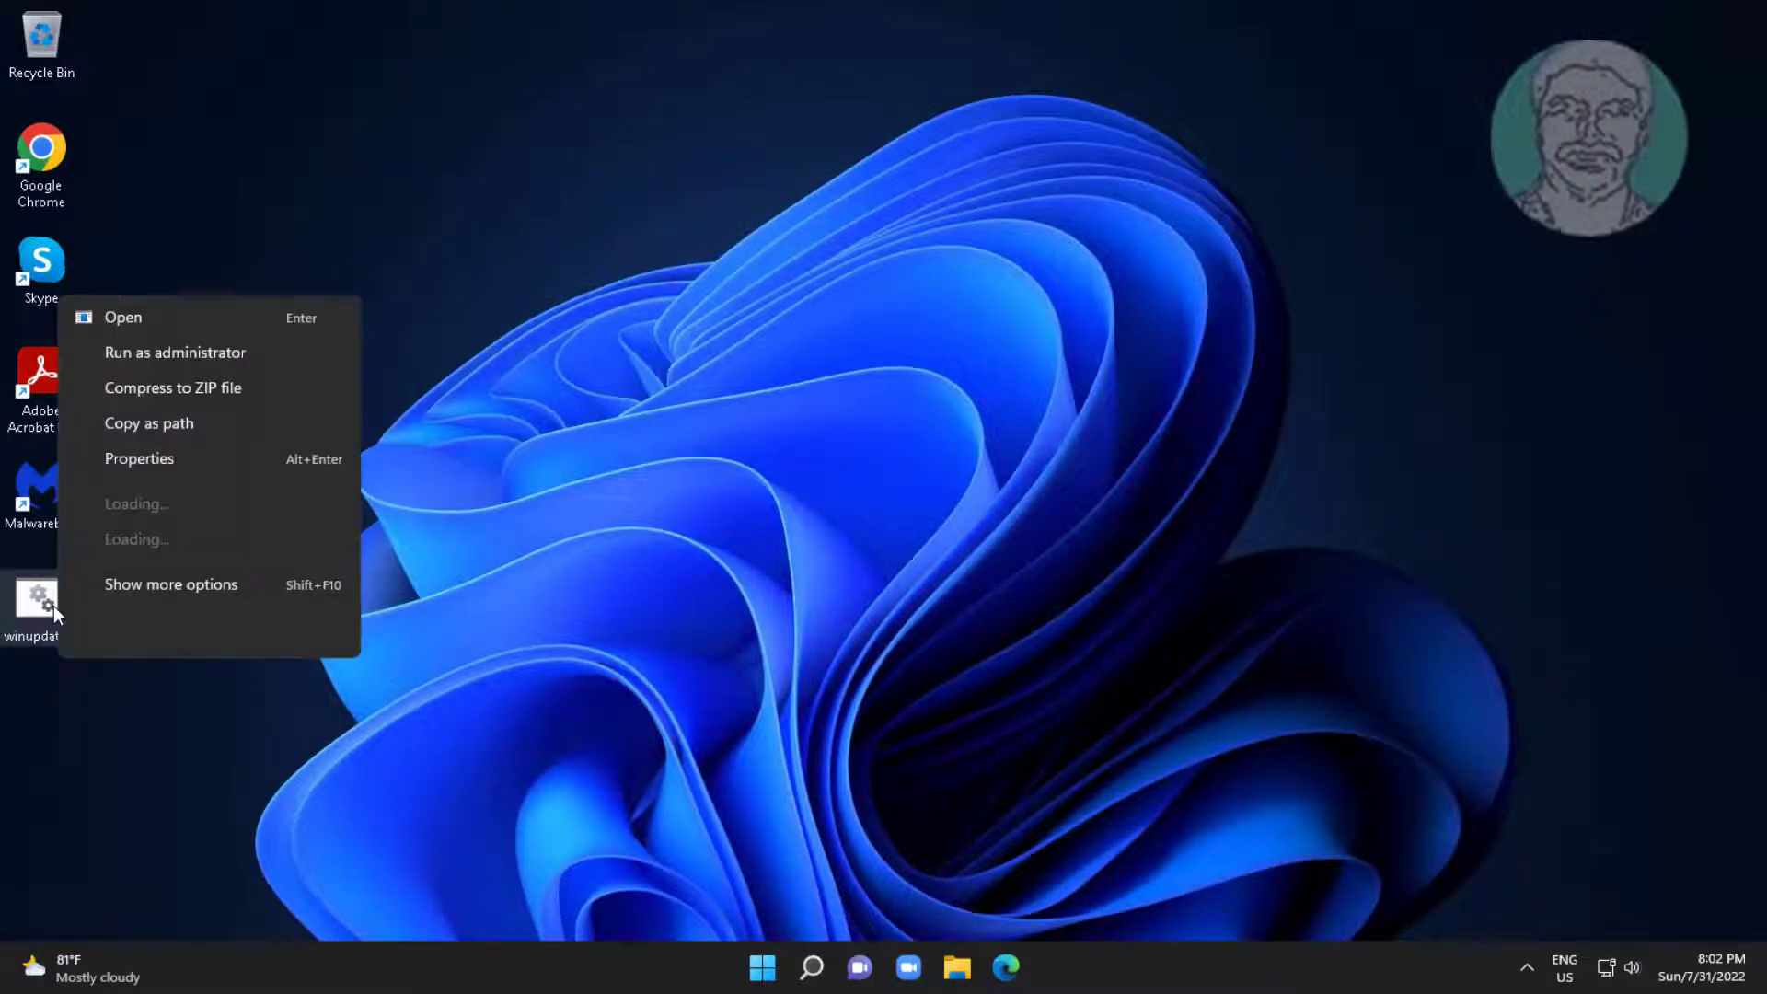
click(175, 352)
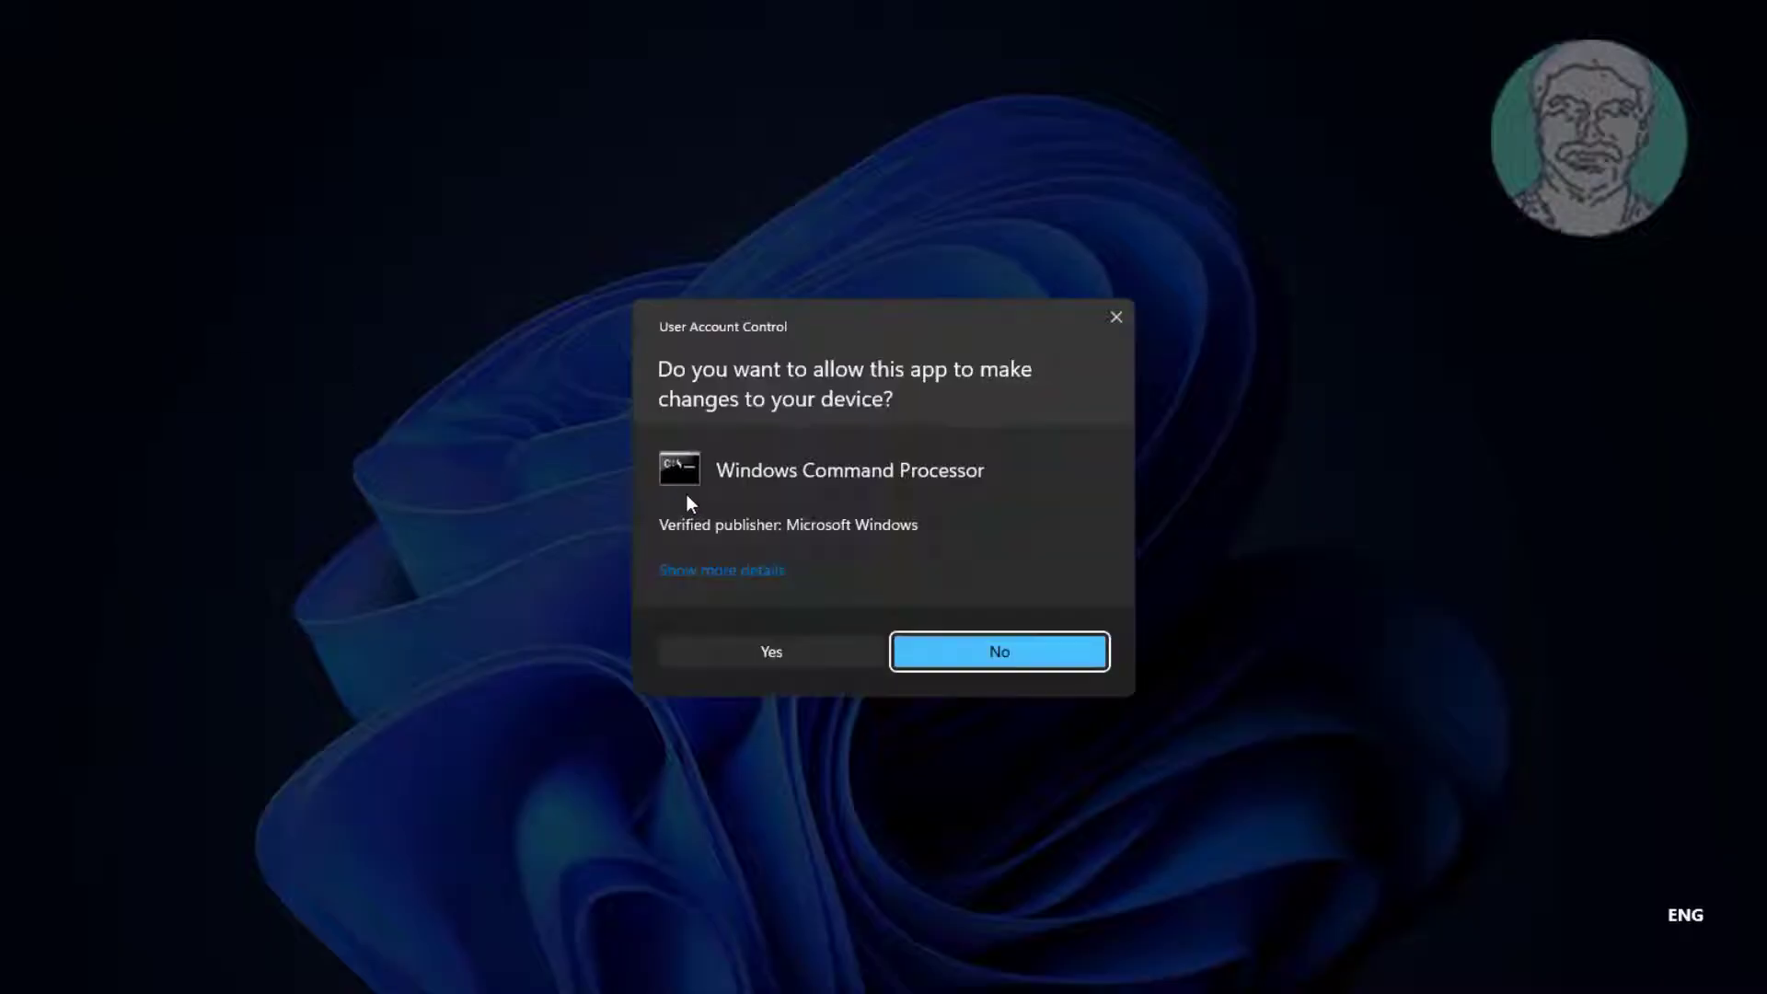
click(772, 652)
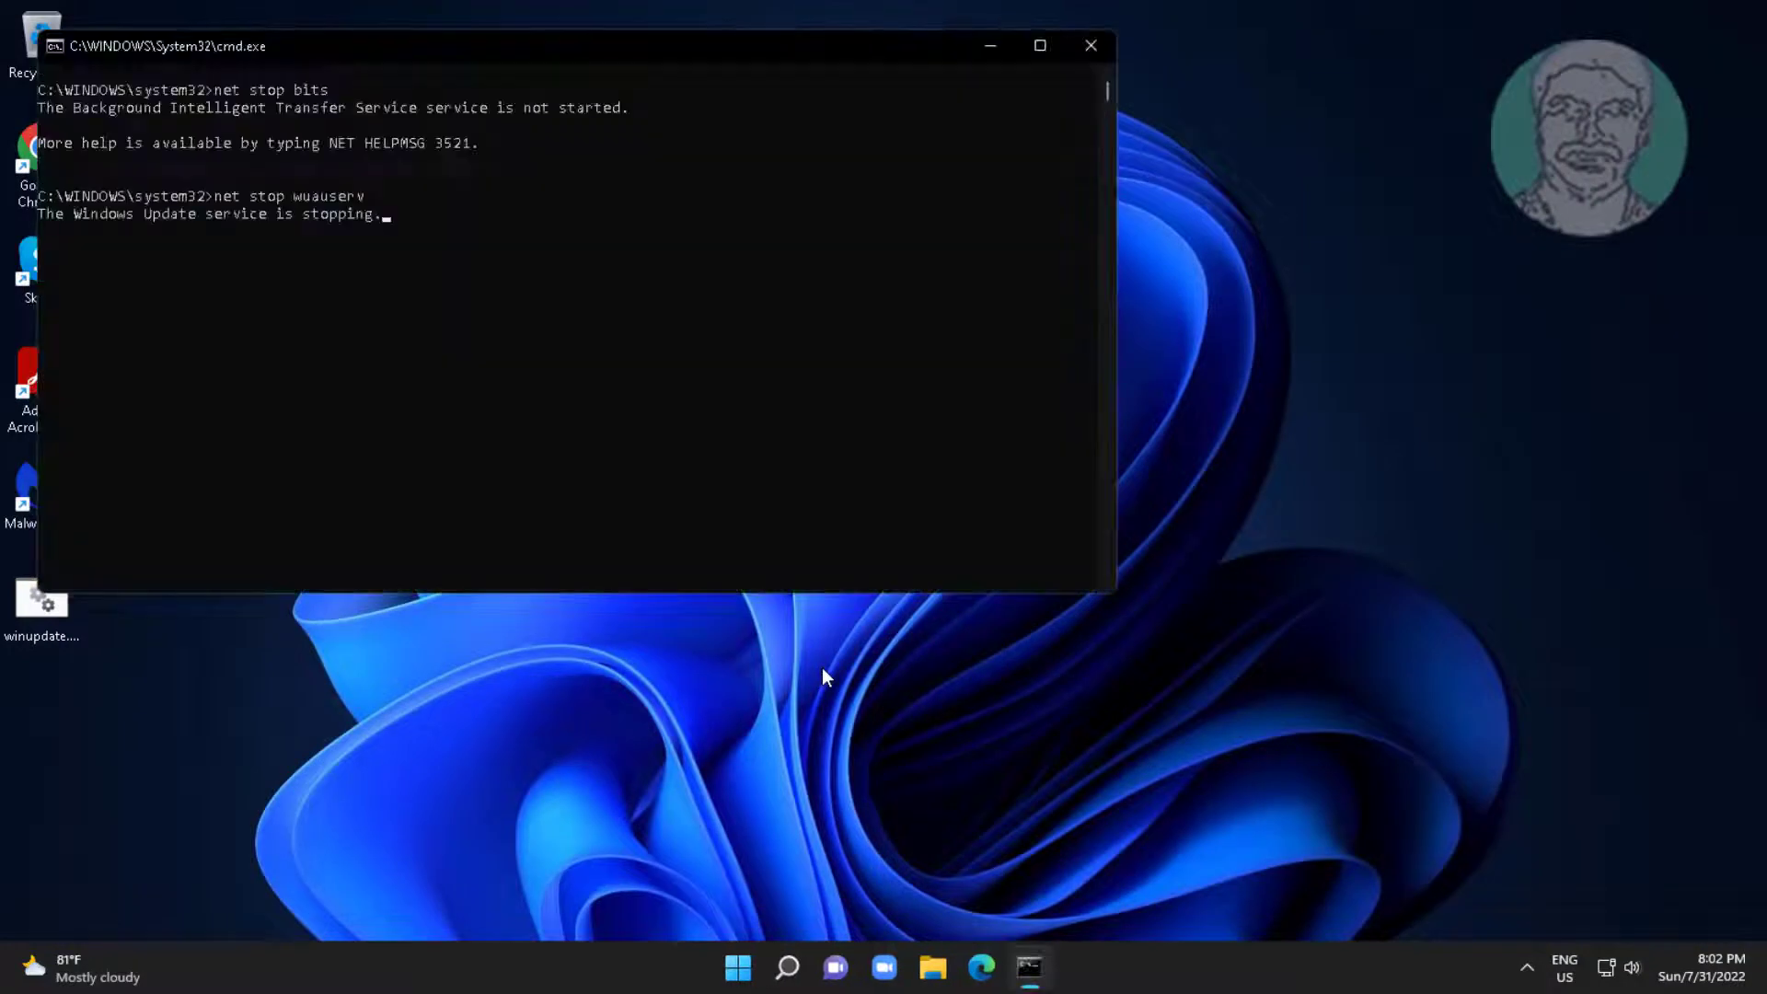
mouse_move(1206, 664)
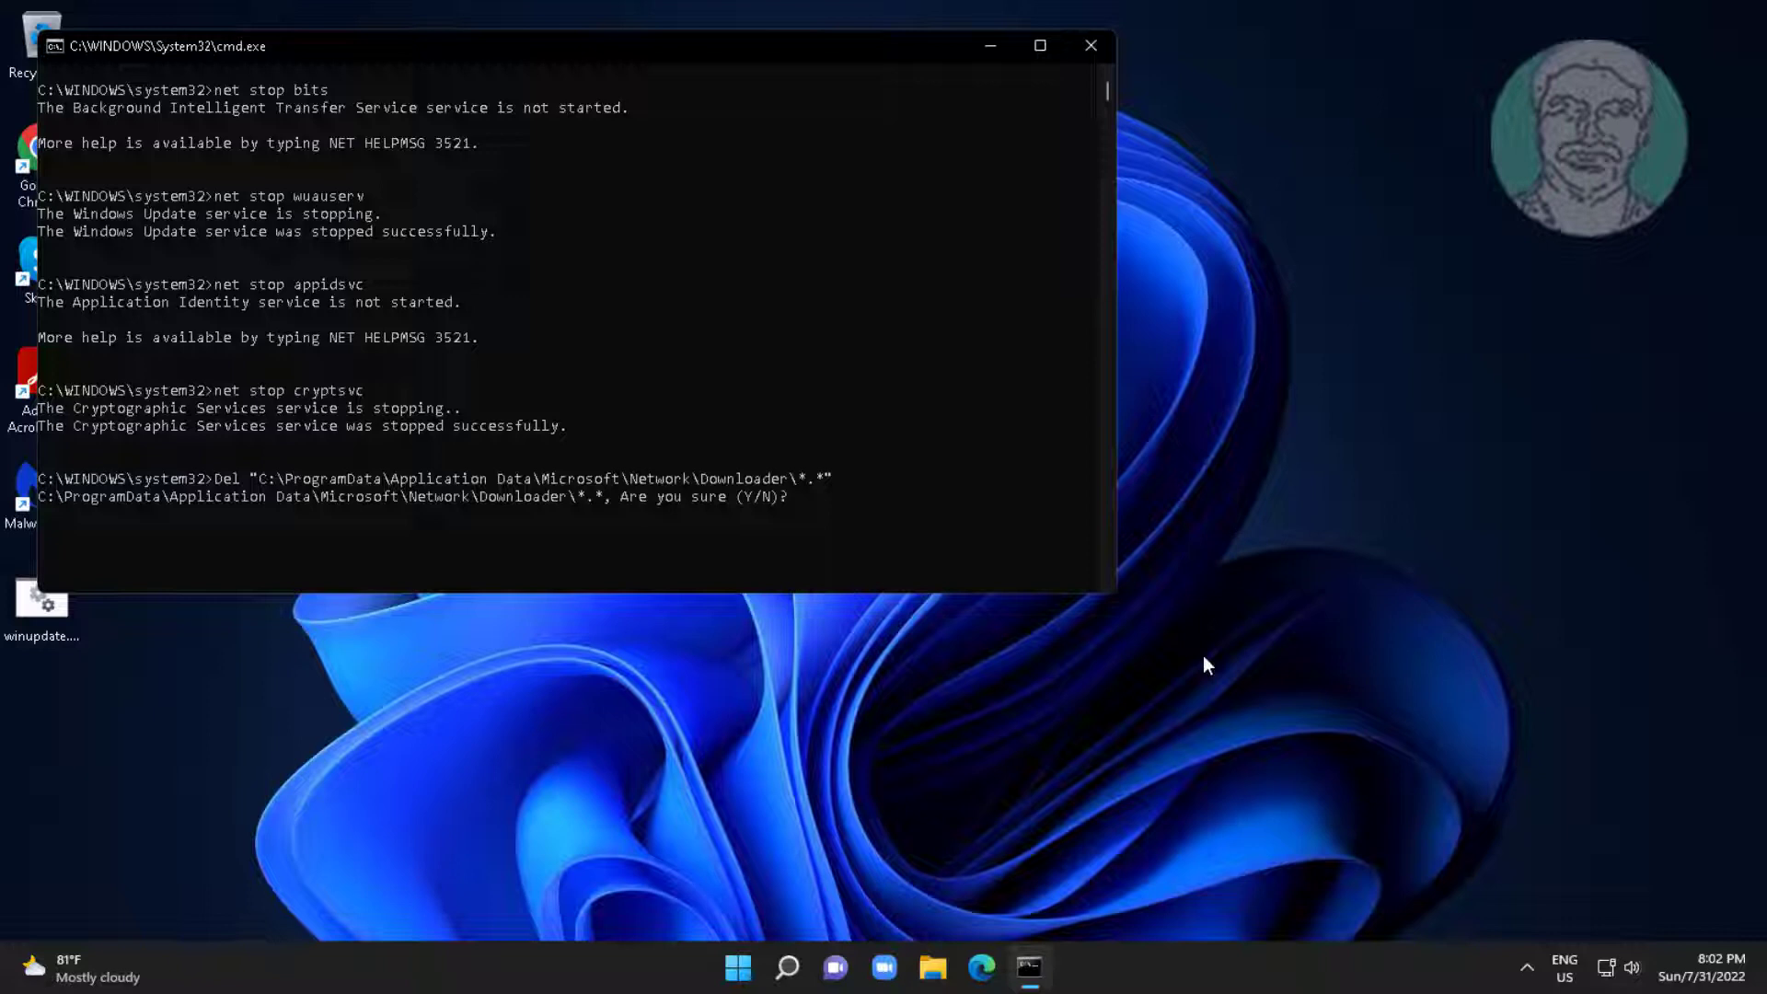
text(Y)
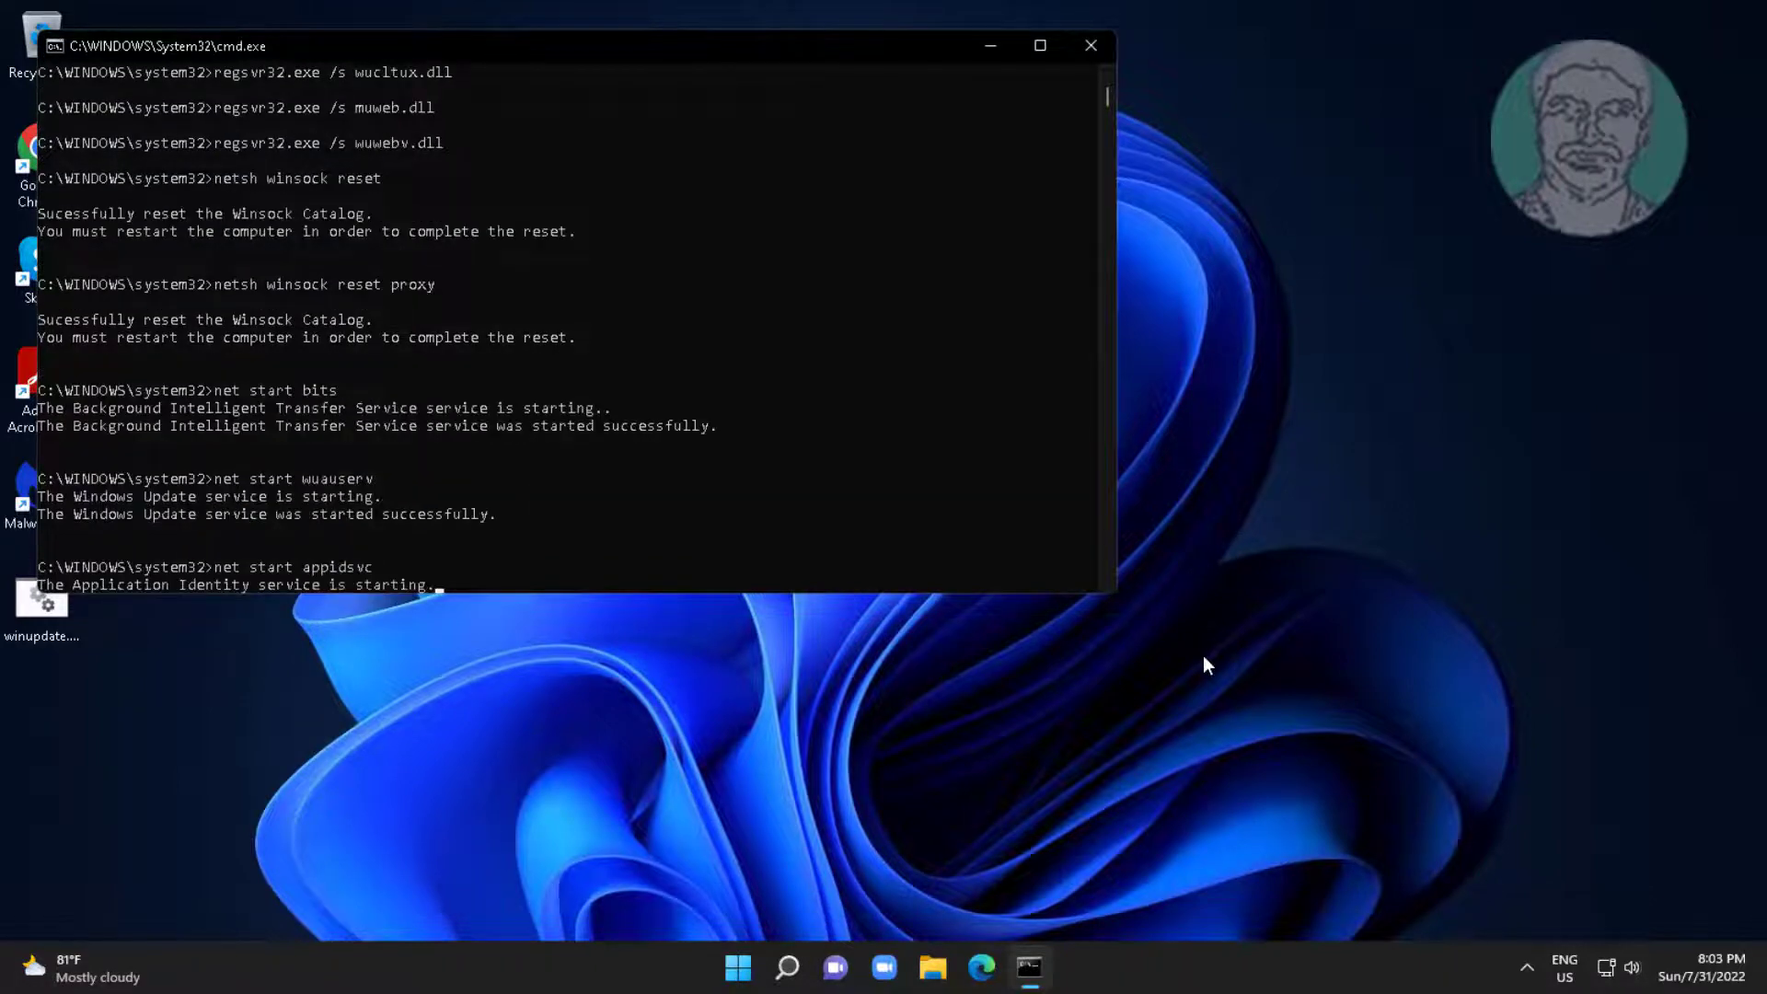
click(1088, 44)
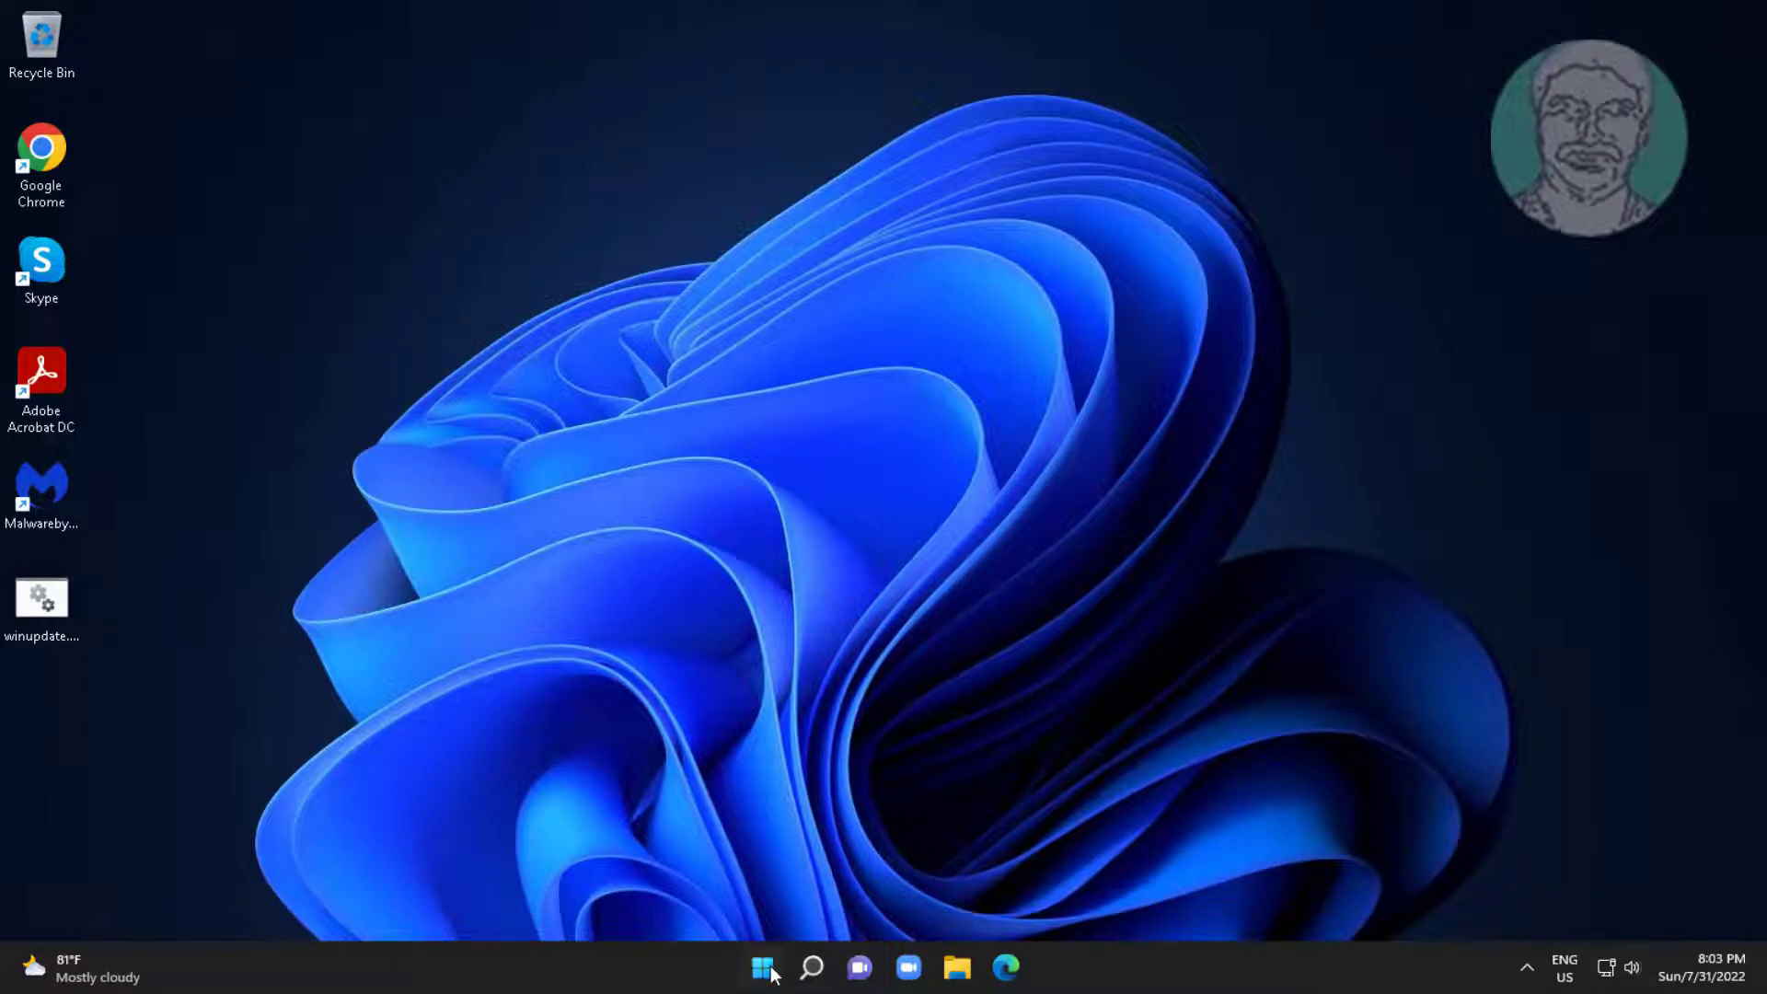
Launch Google Chrome and search Google for 'windows 11 download'.
click(762, 966)
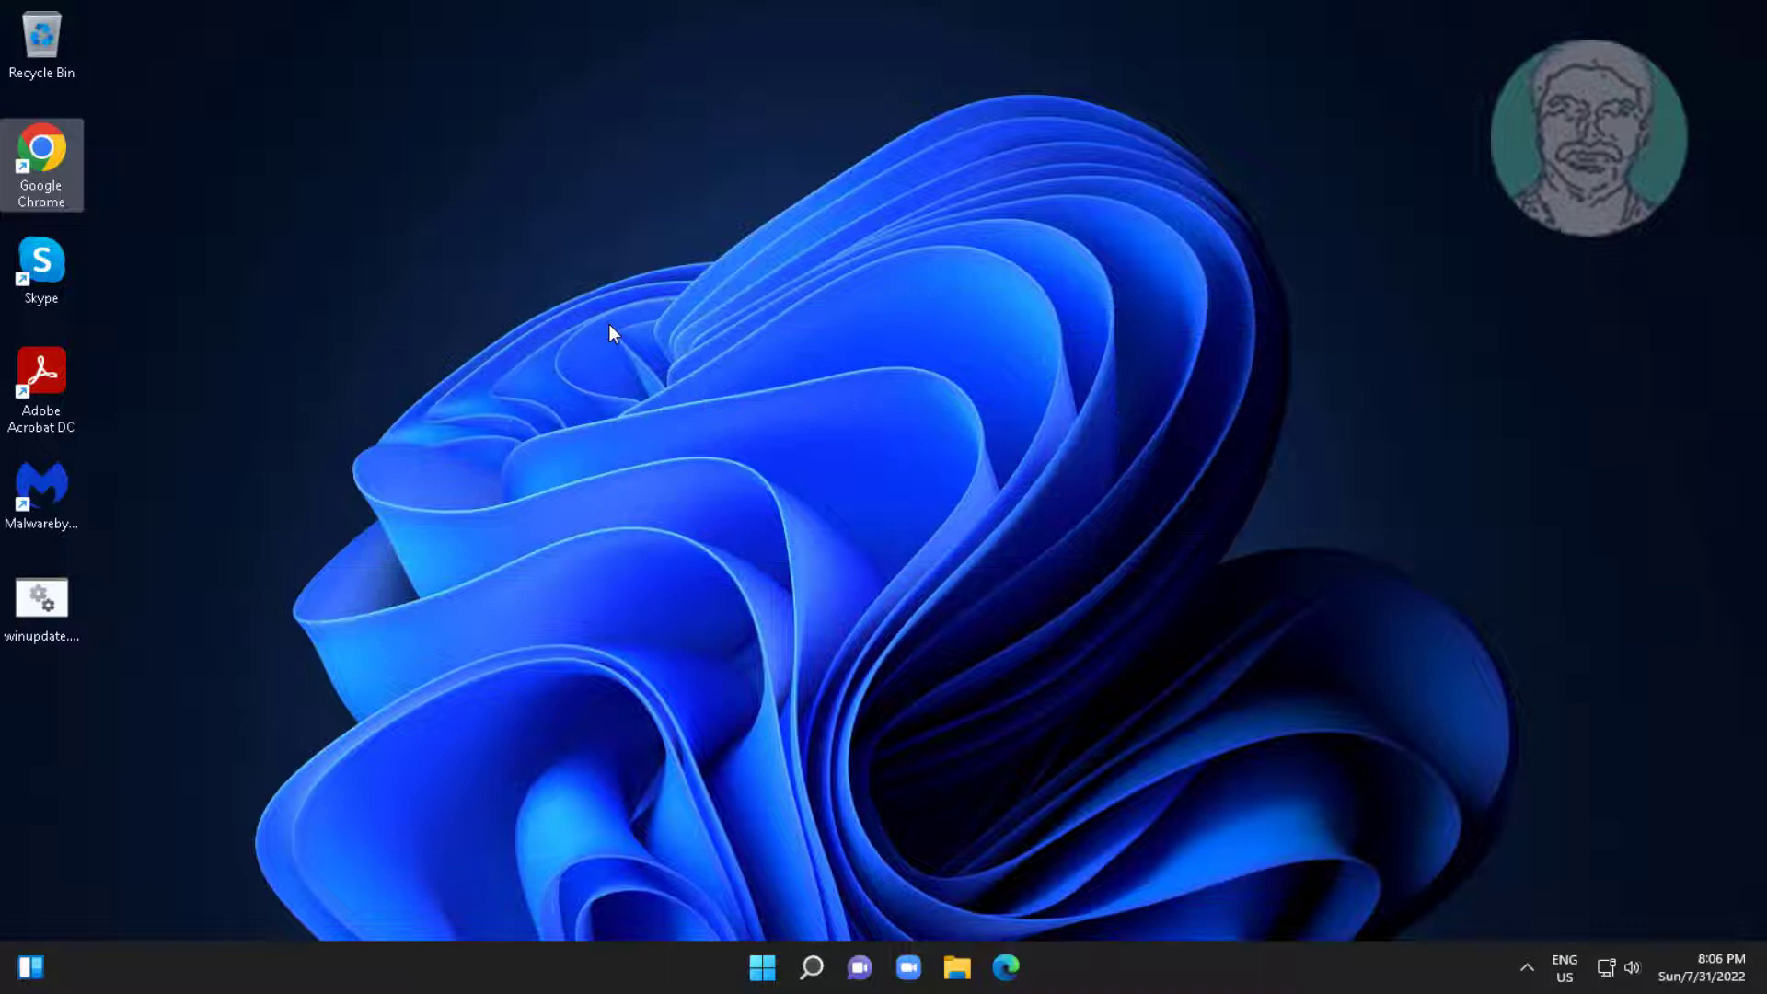
click(1005, 967)
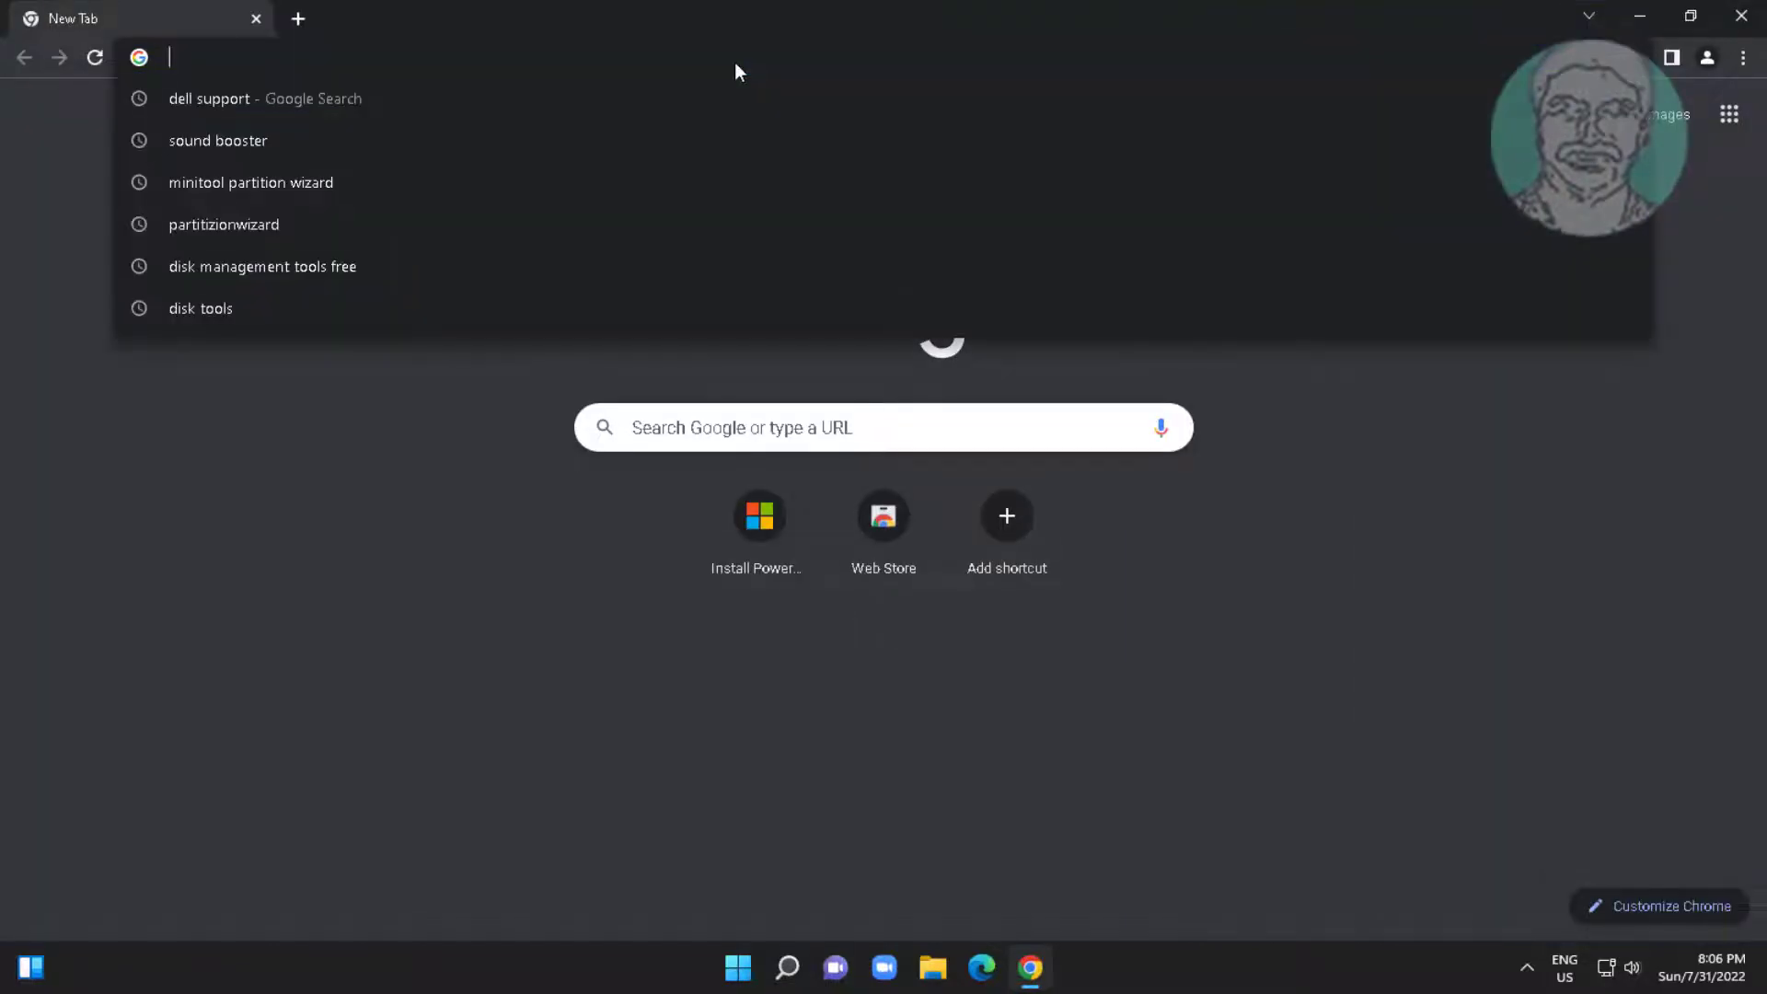
text(windows 11)
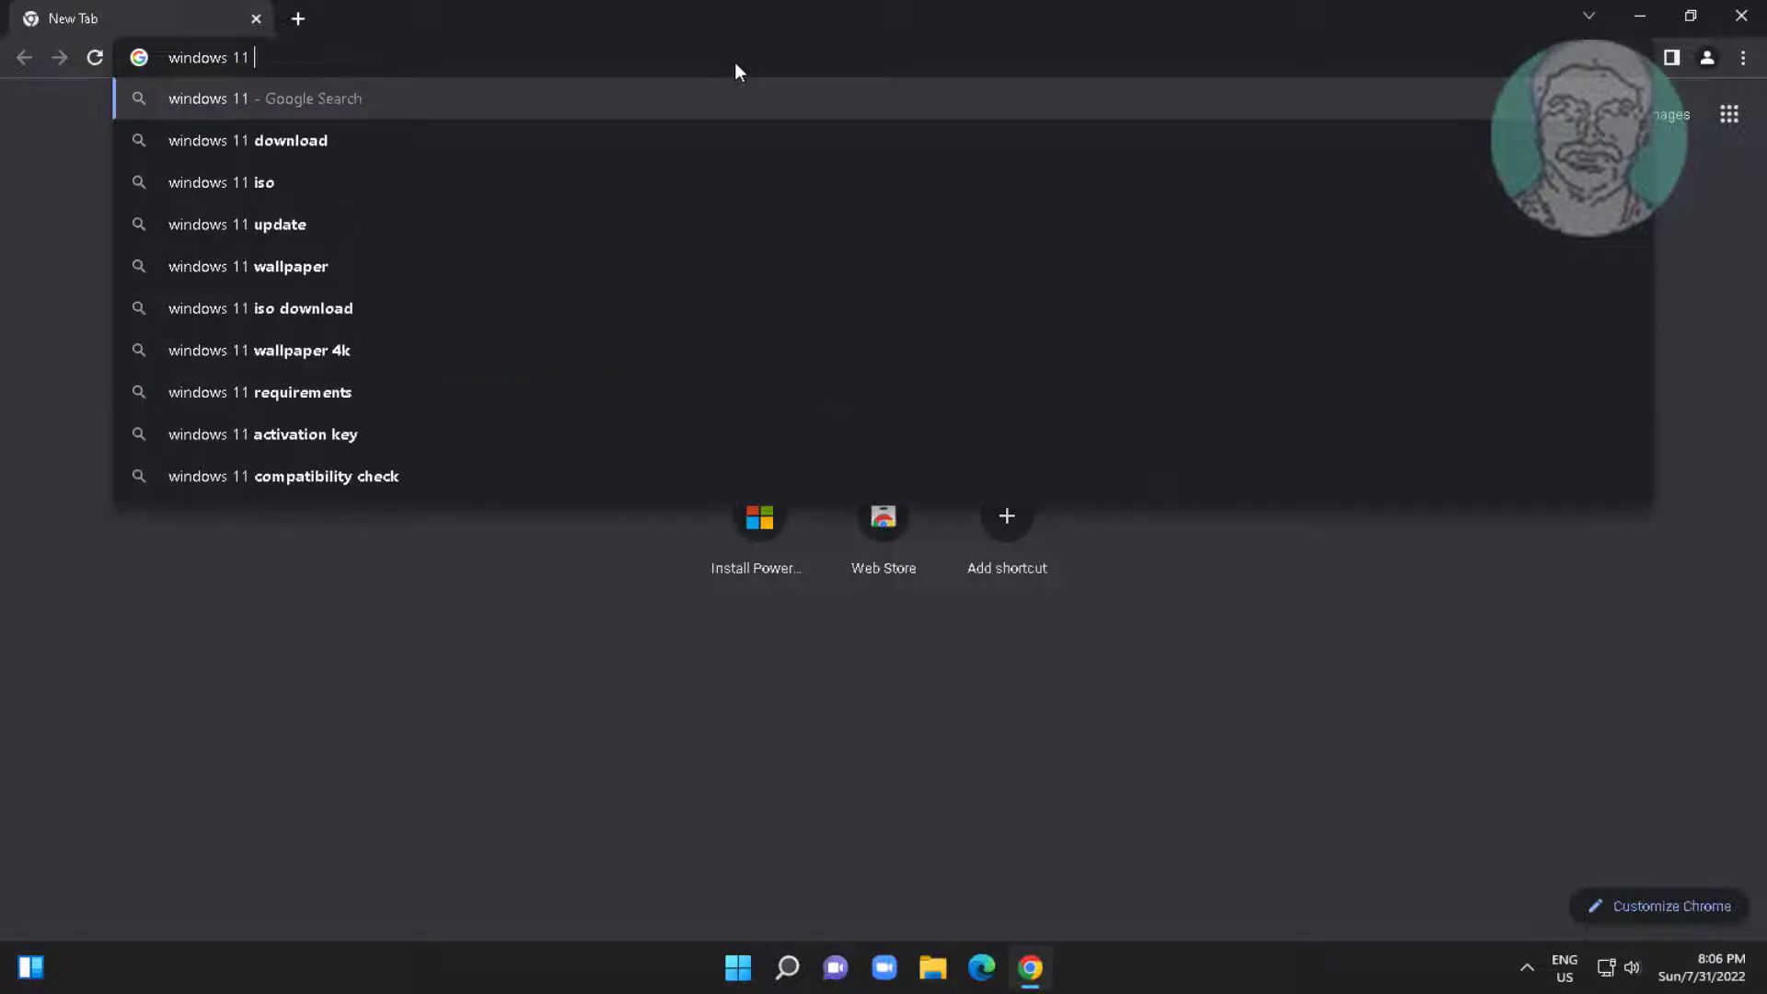
text(download)
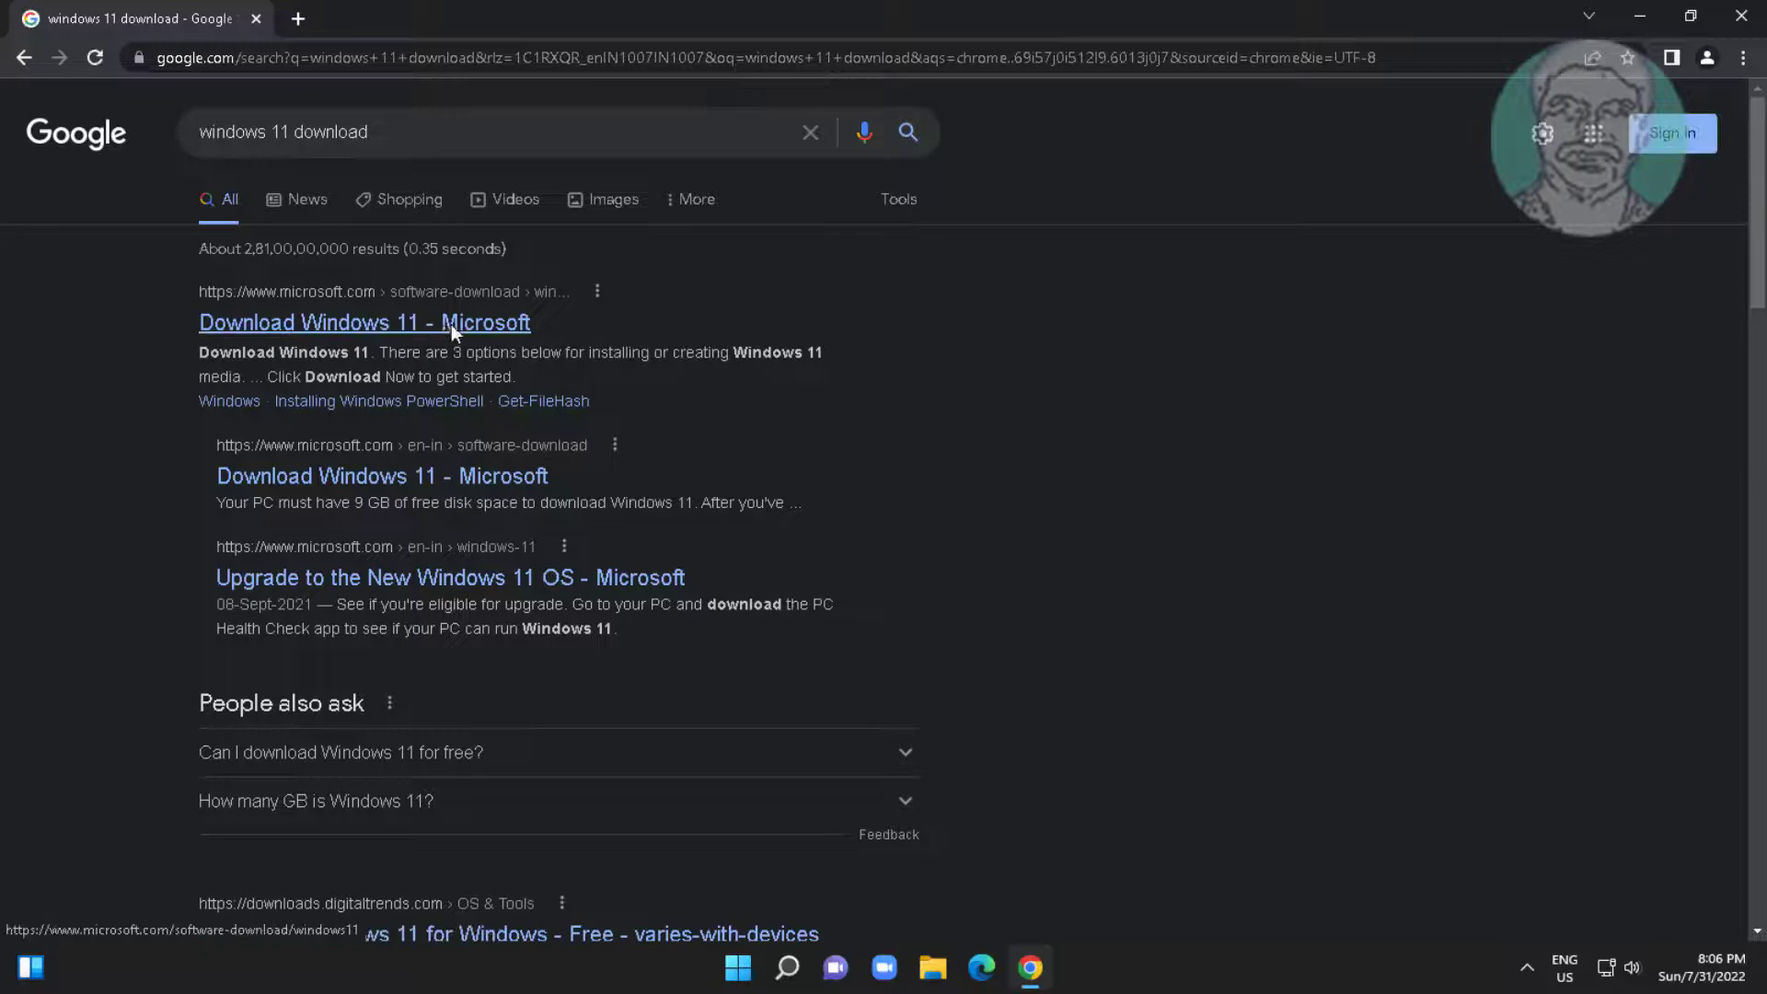
From Microsoft's Download Windows 11 page, download and run the installation media tool.
click(364, 322)
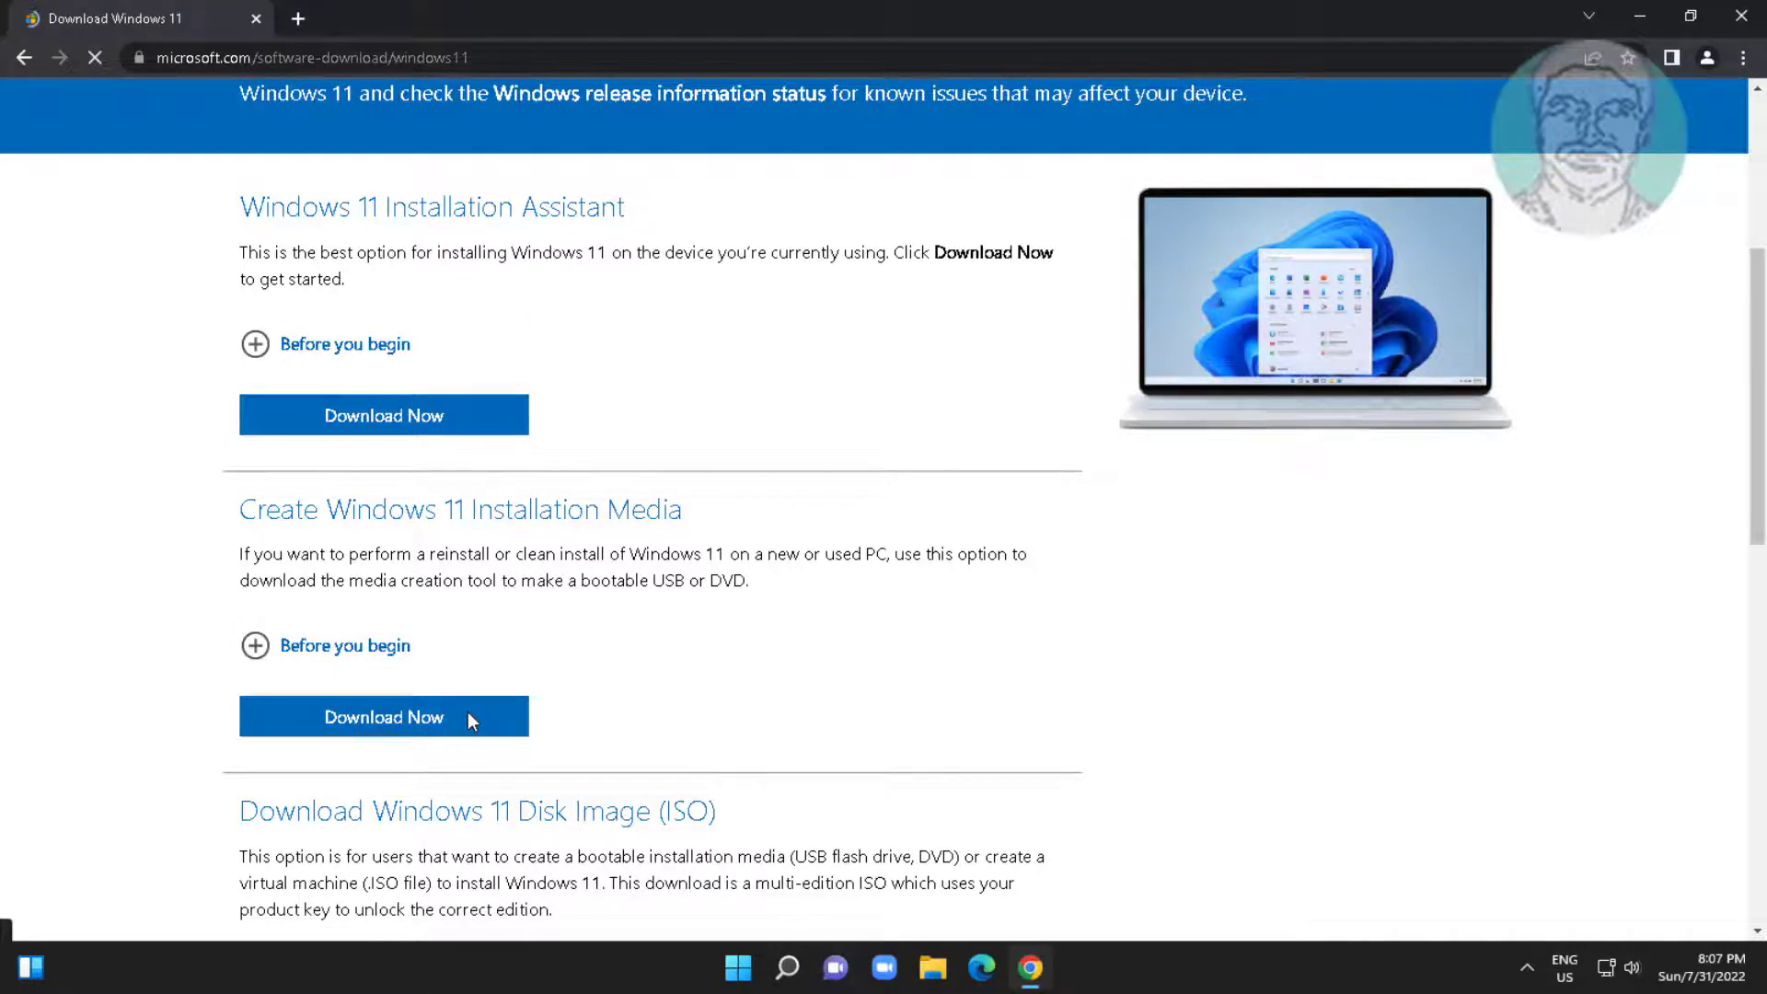
click(382, 716)
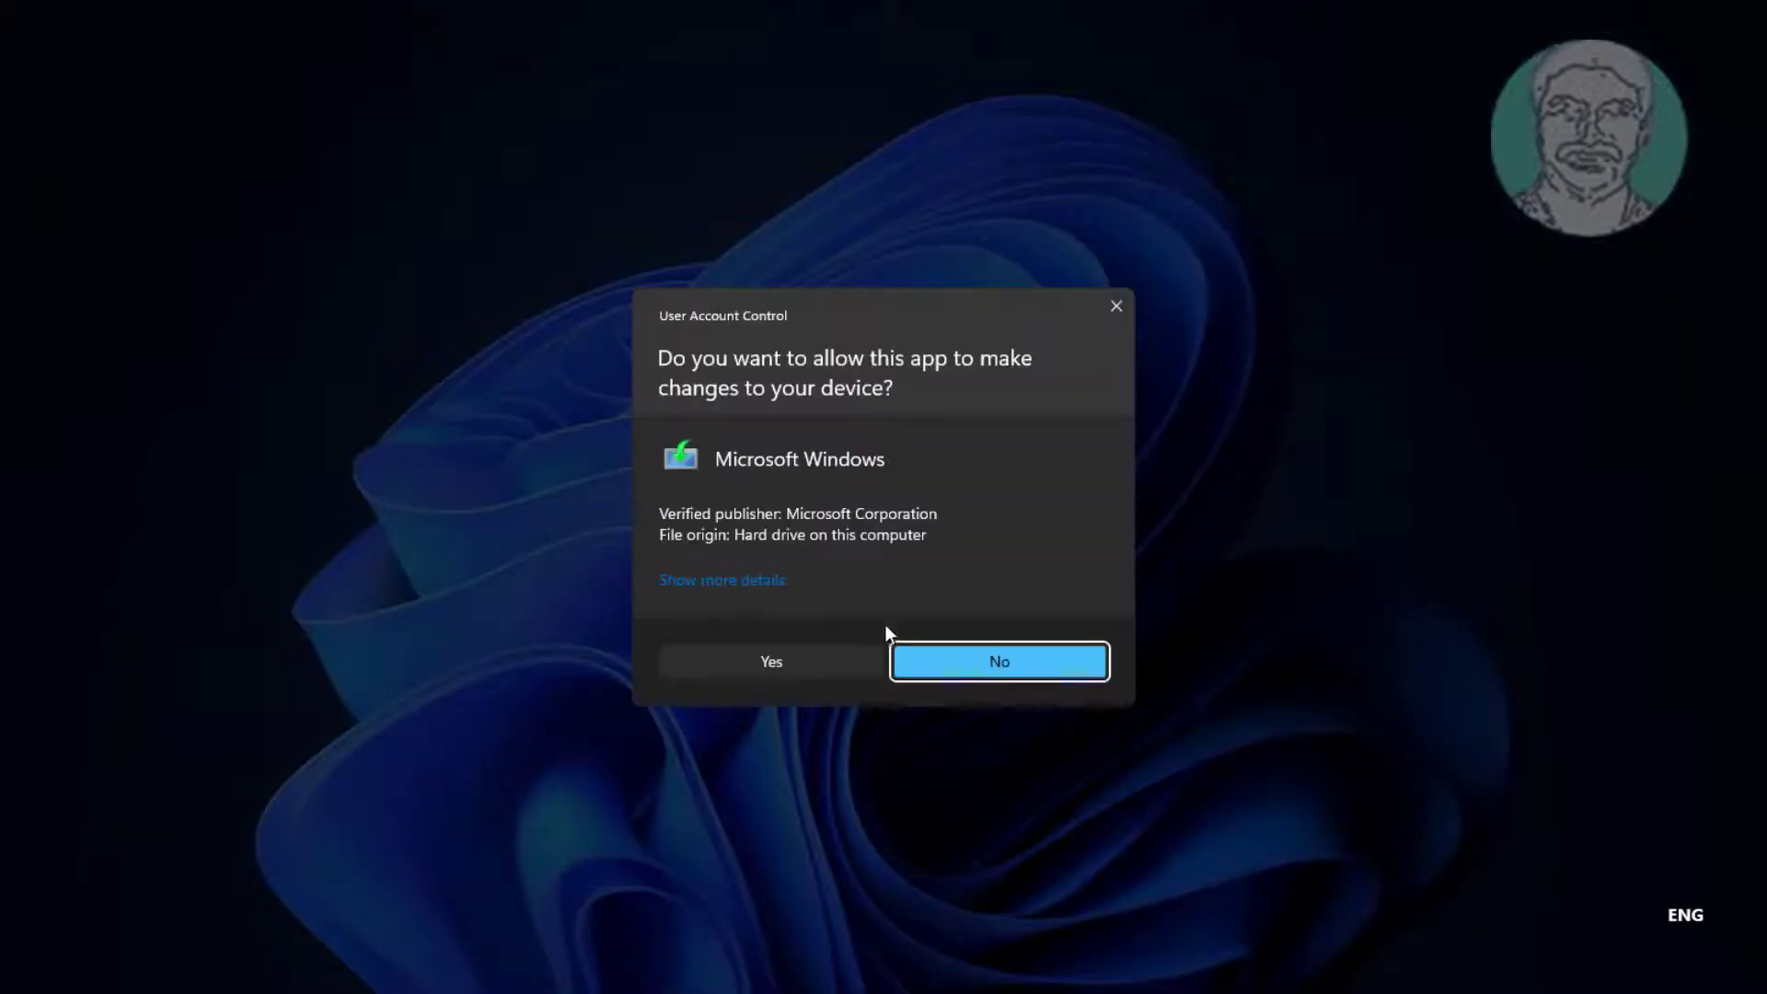
Accept the license, keep recommended language and edition, and save an ISO as Windows.iso in Documents.
click(996, 661)
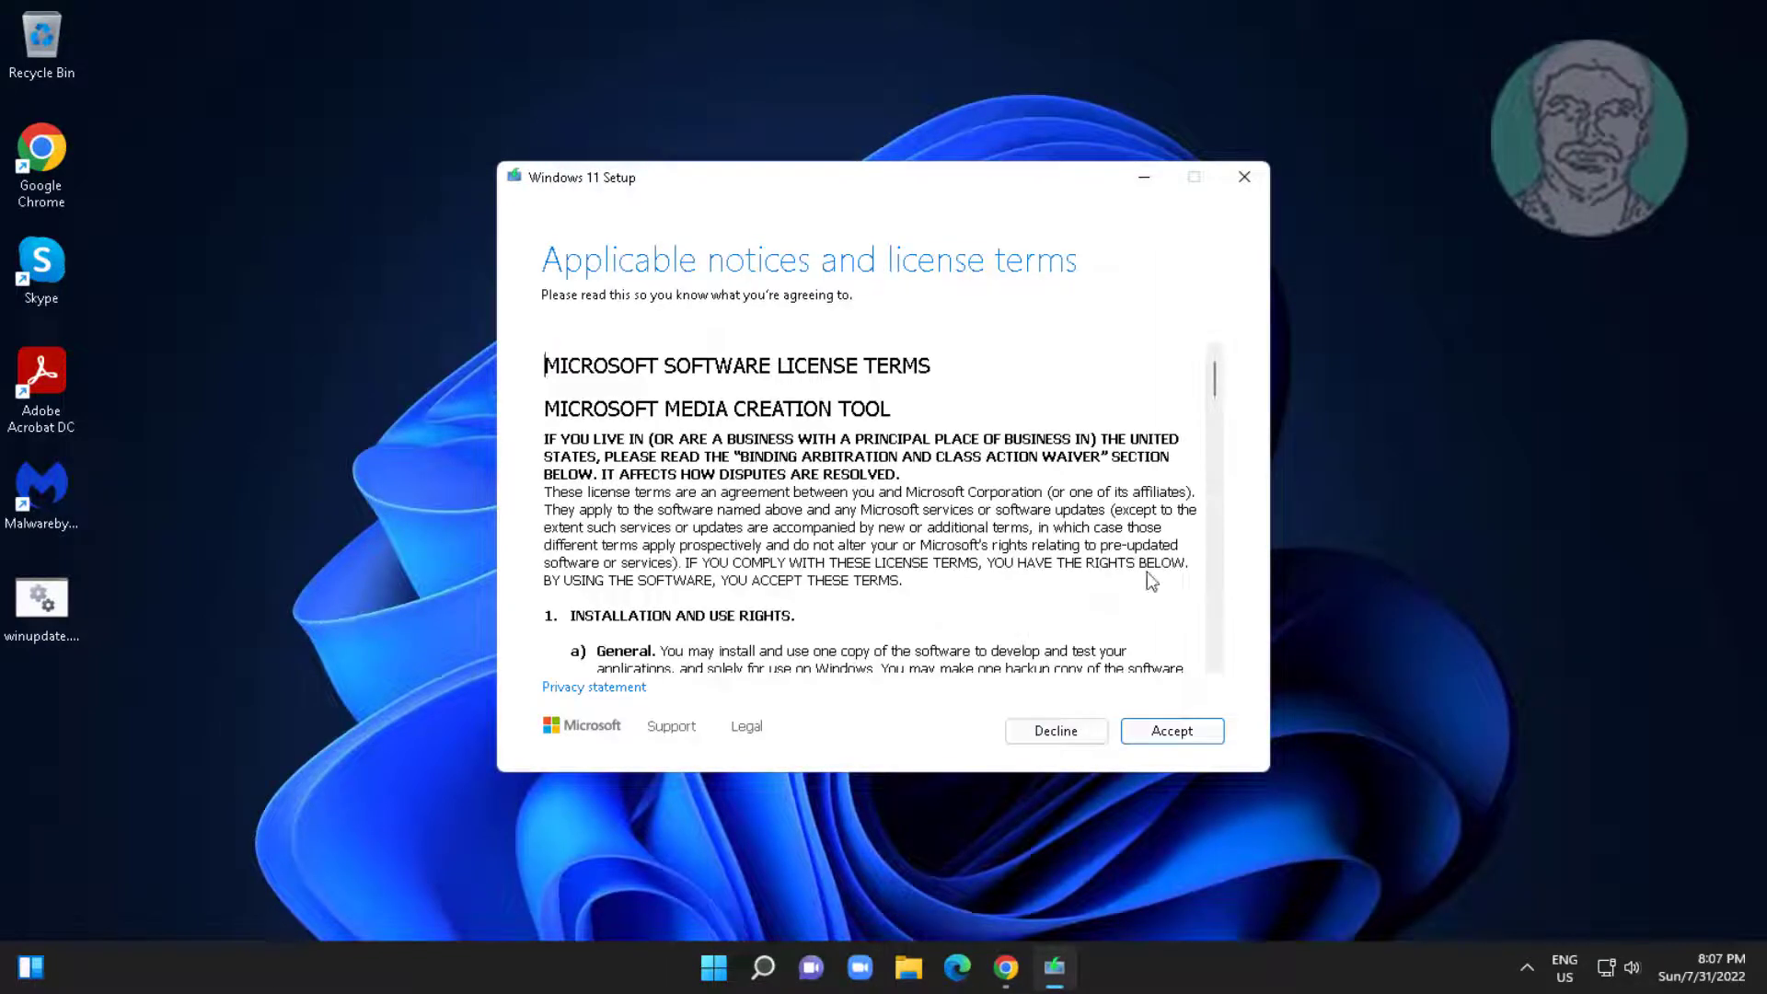
click(1170, 731)
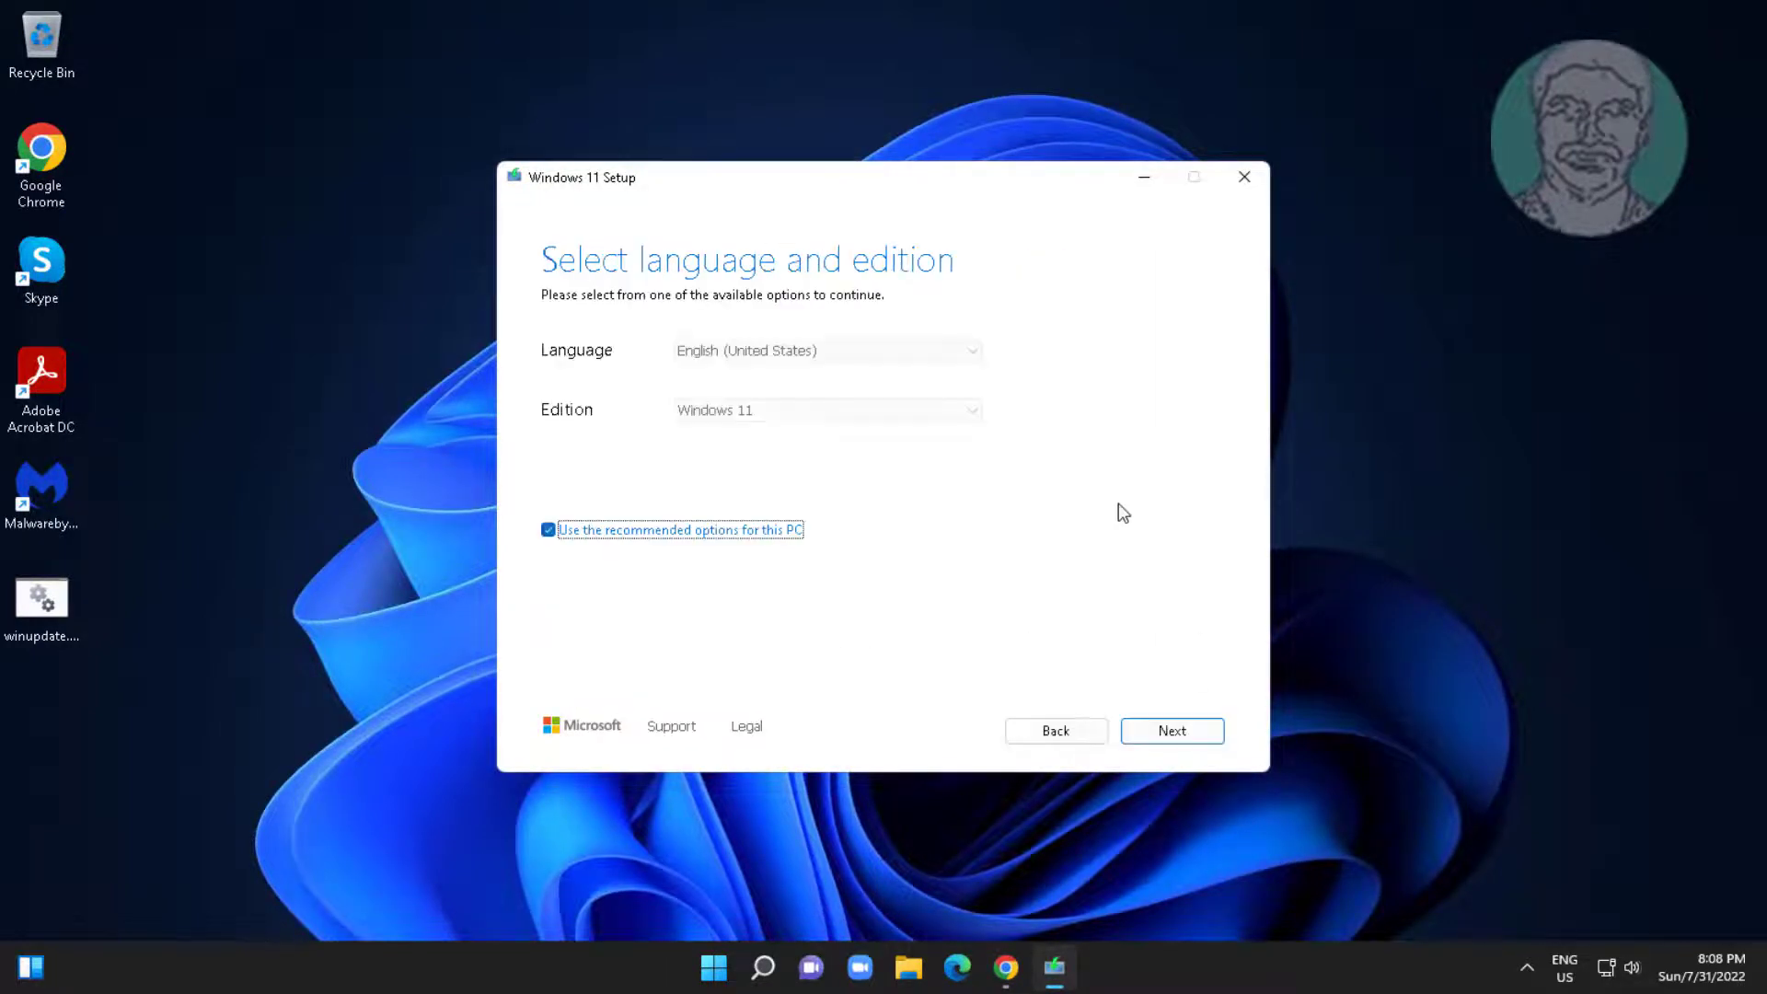
click(1171, 731)
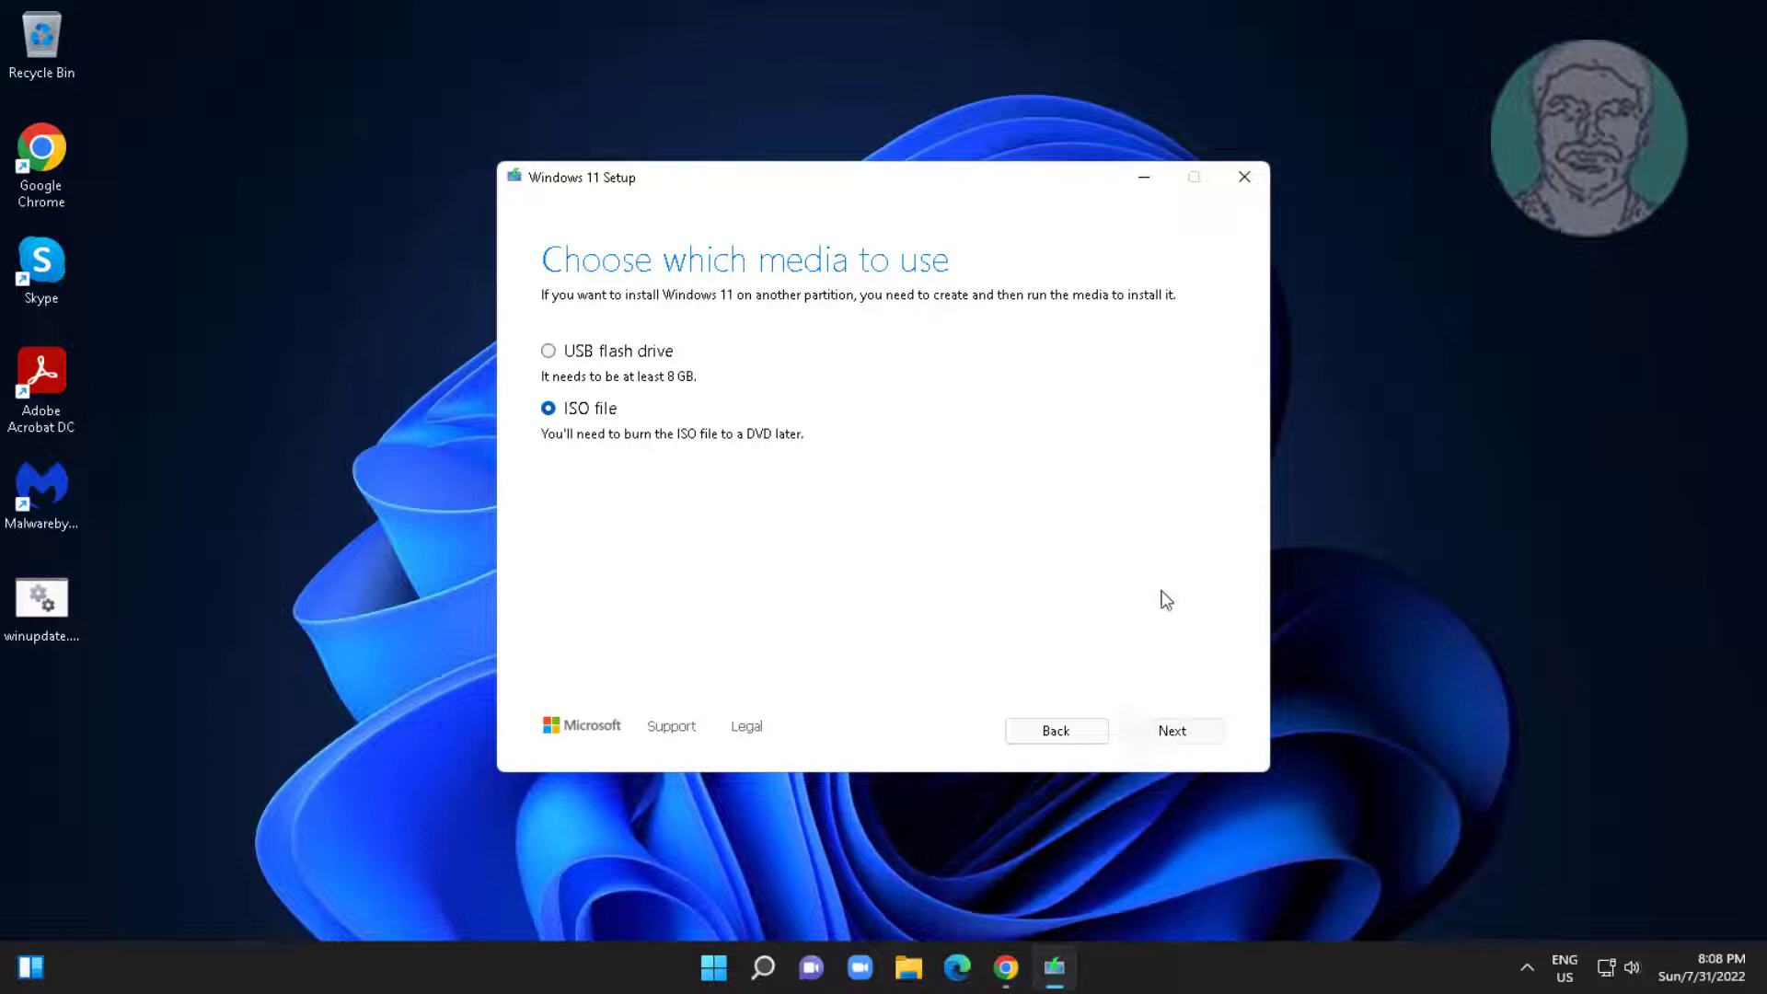
click(1171, 731)
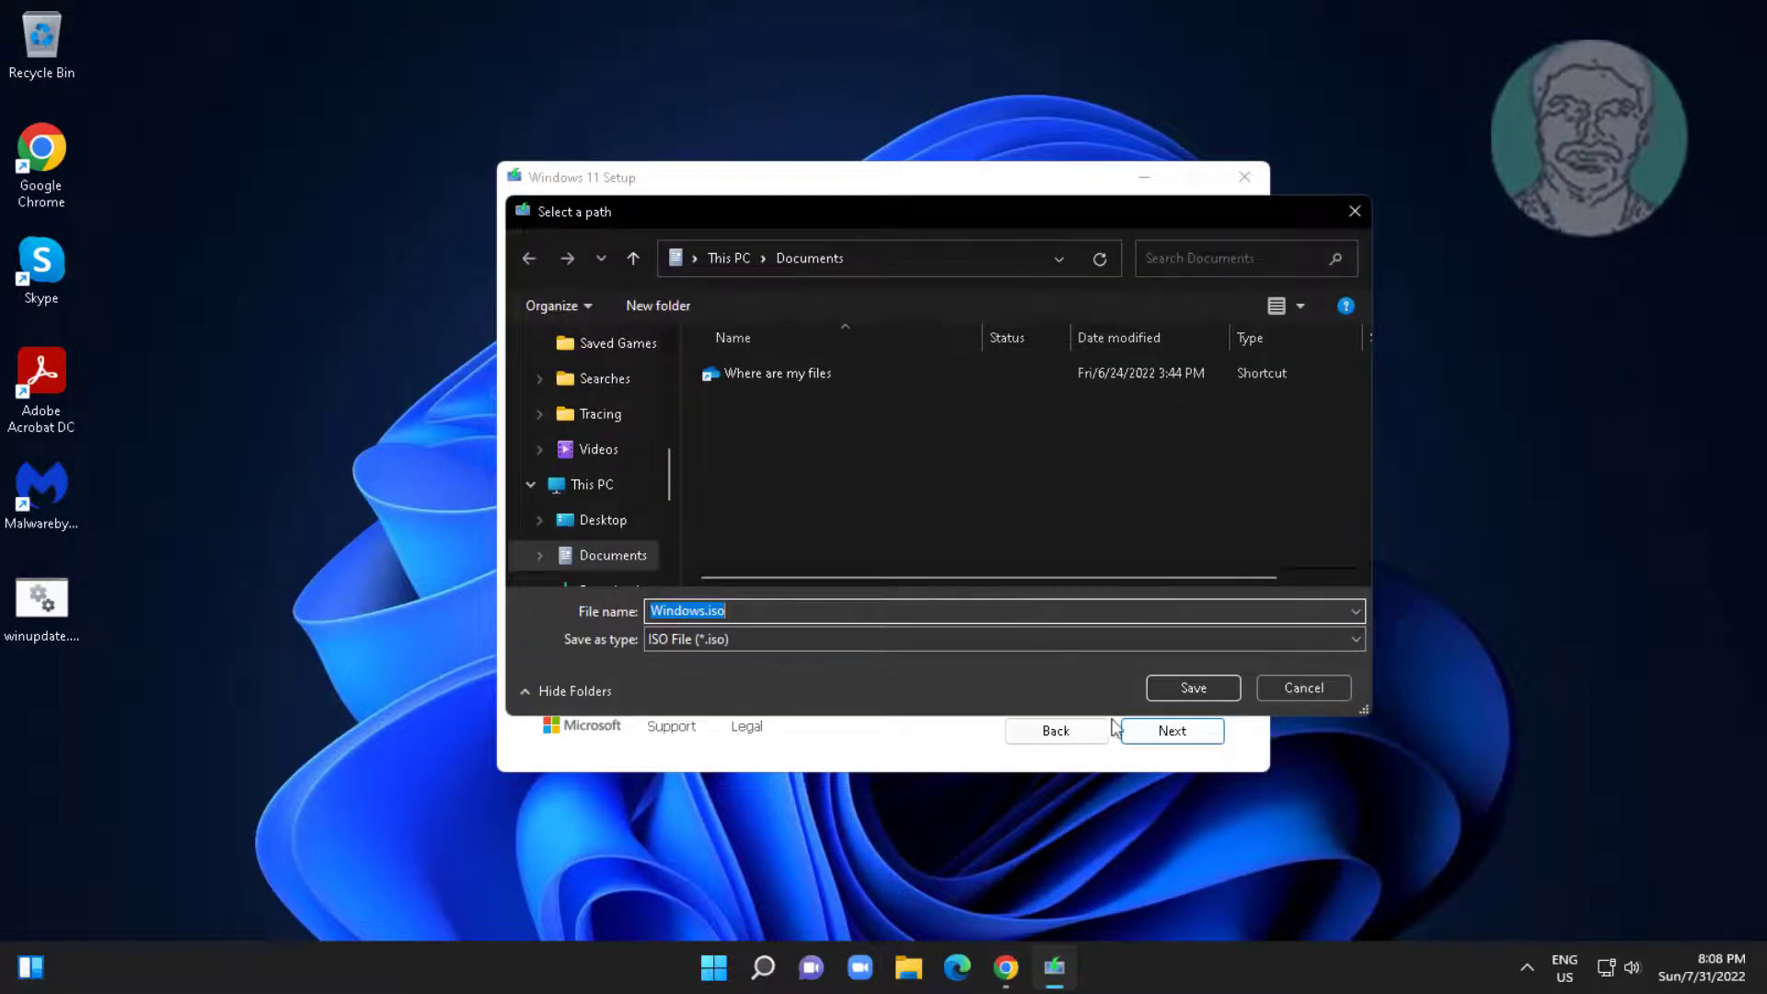
click(1191, 686)
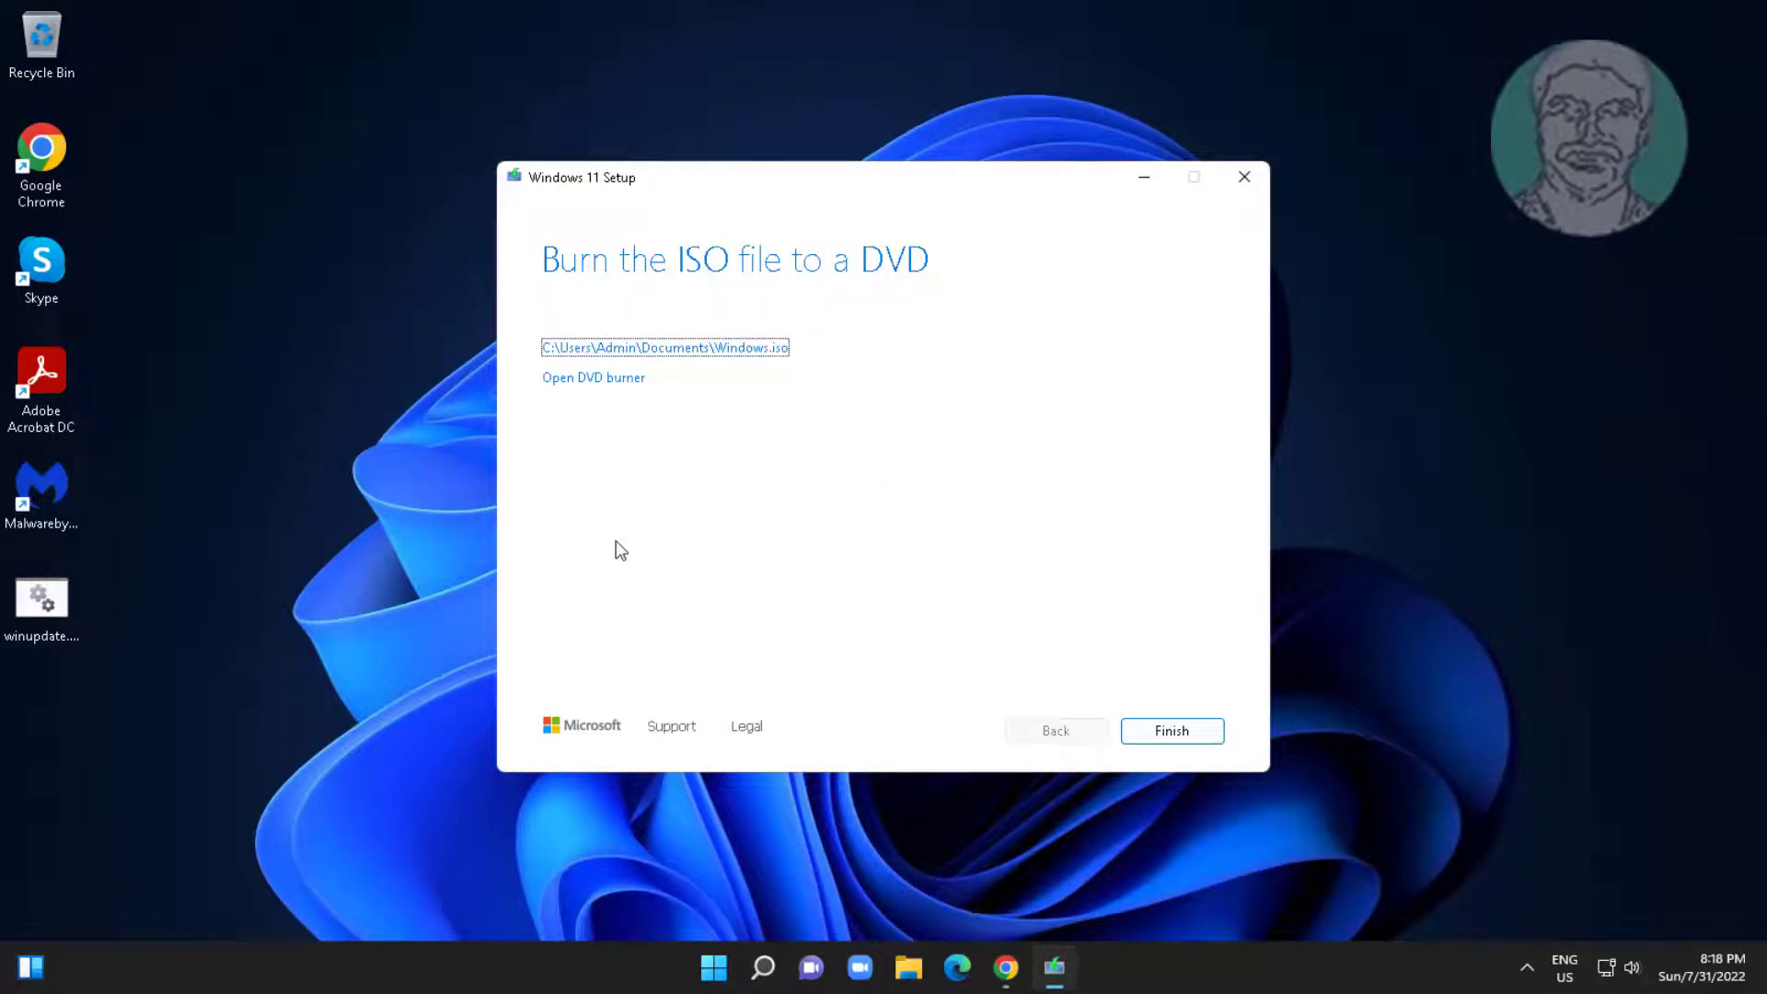
mouse_move(757, 359)
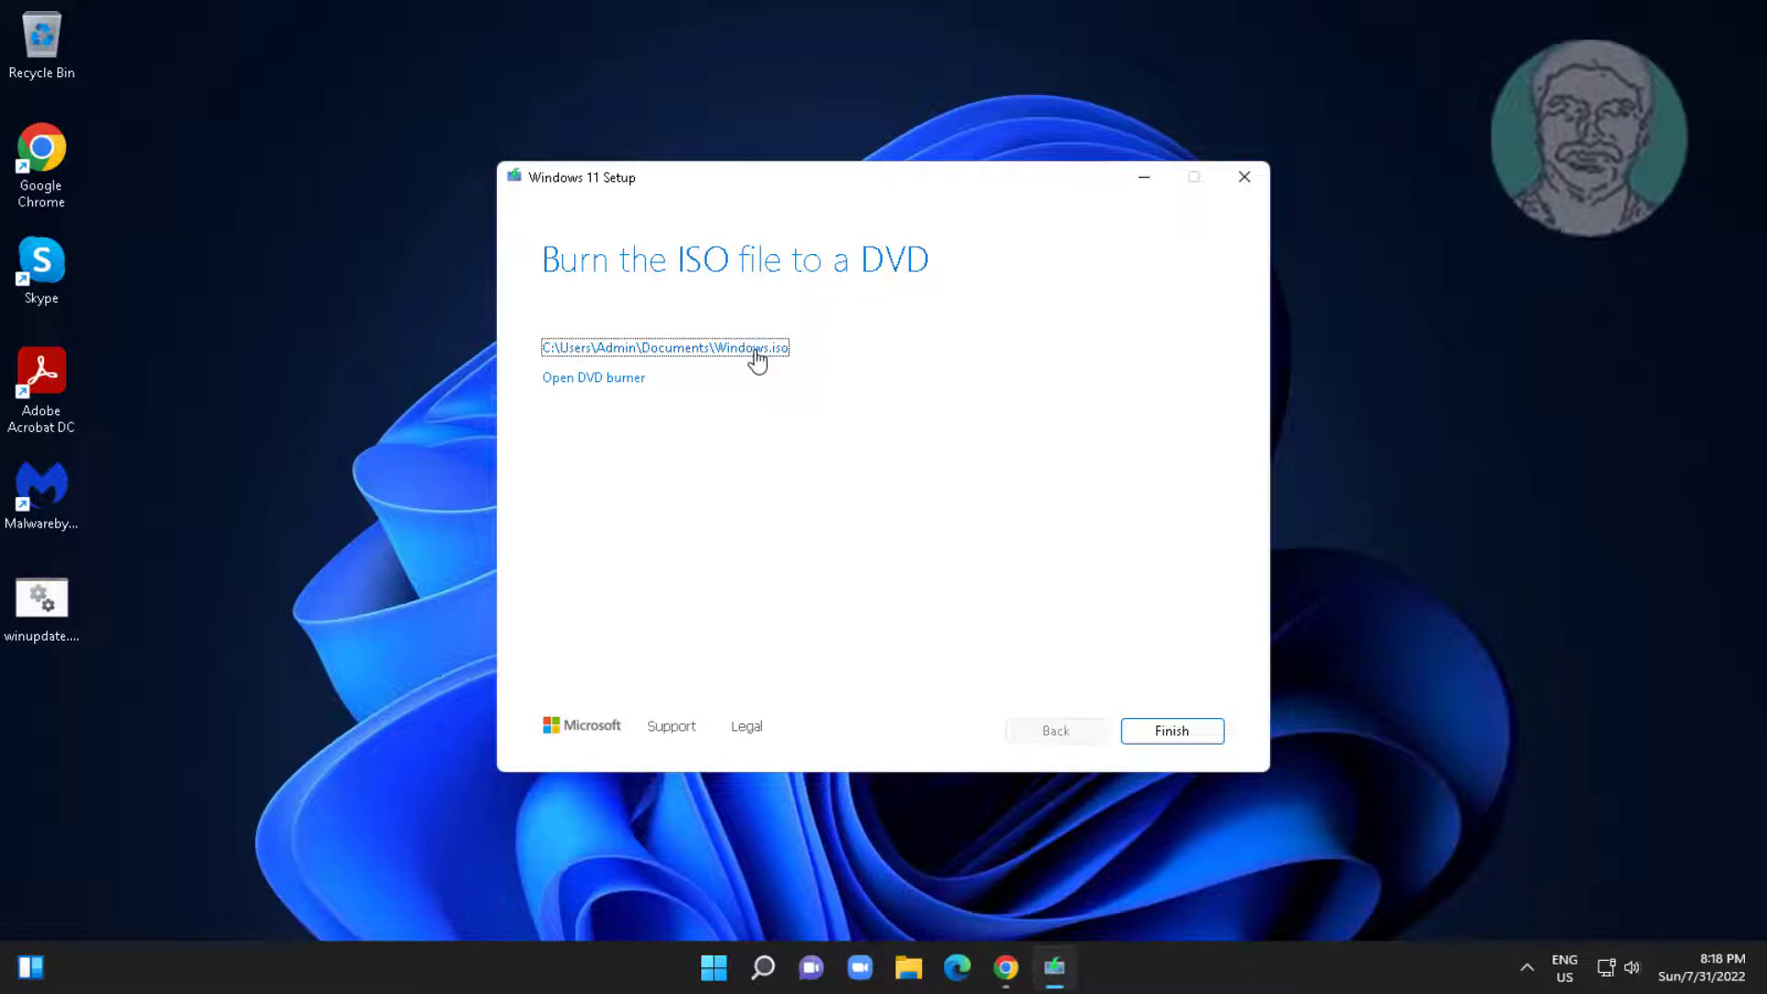
mouse_move(978, 521)
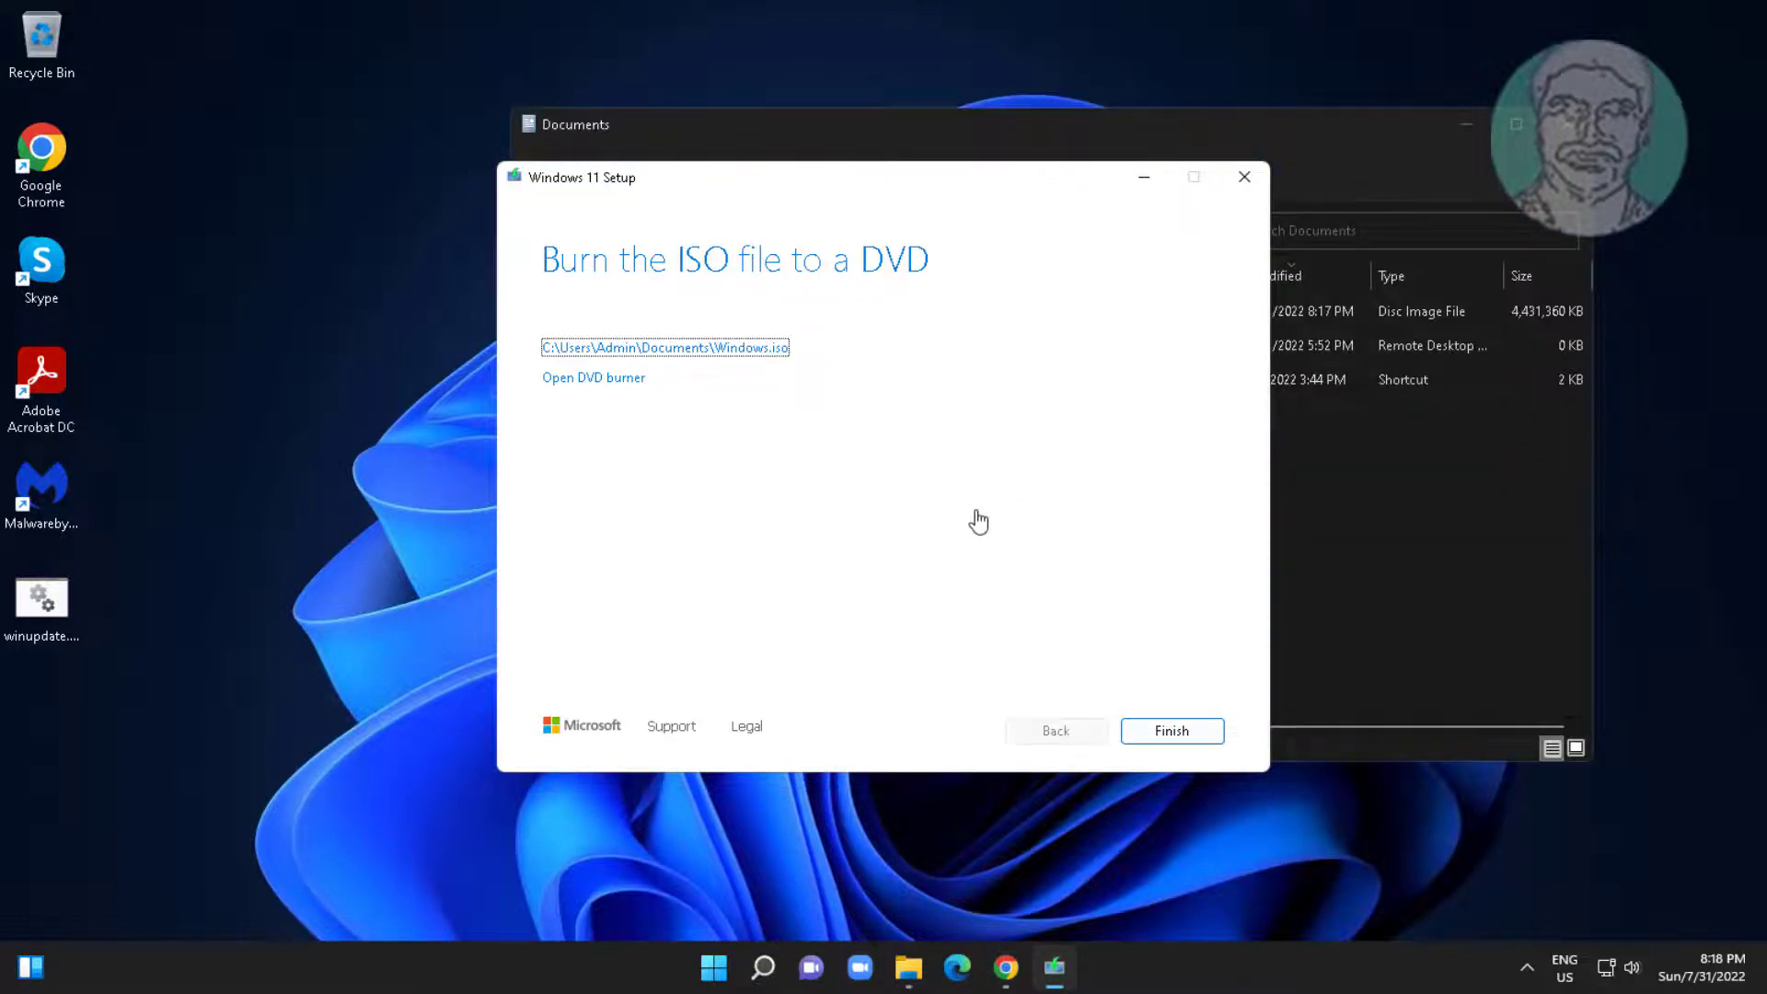
Finish the Media Creation Tool, mount Windows.iso as a drive, and run setup.exe from it.
click(1171, 731)
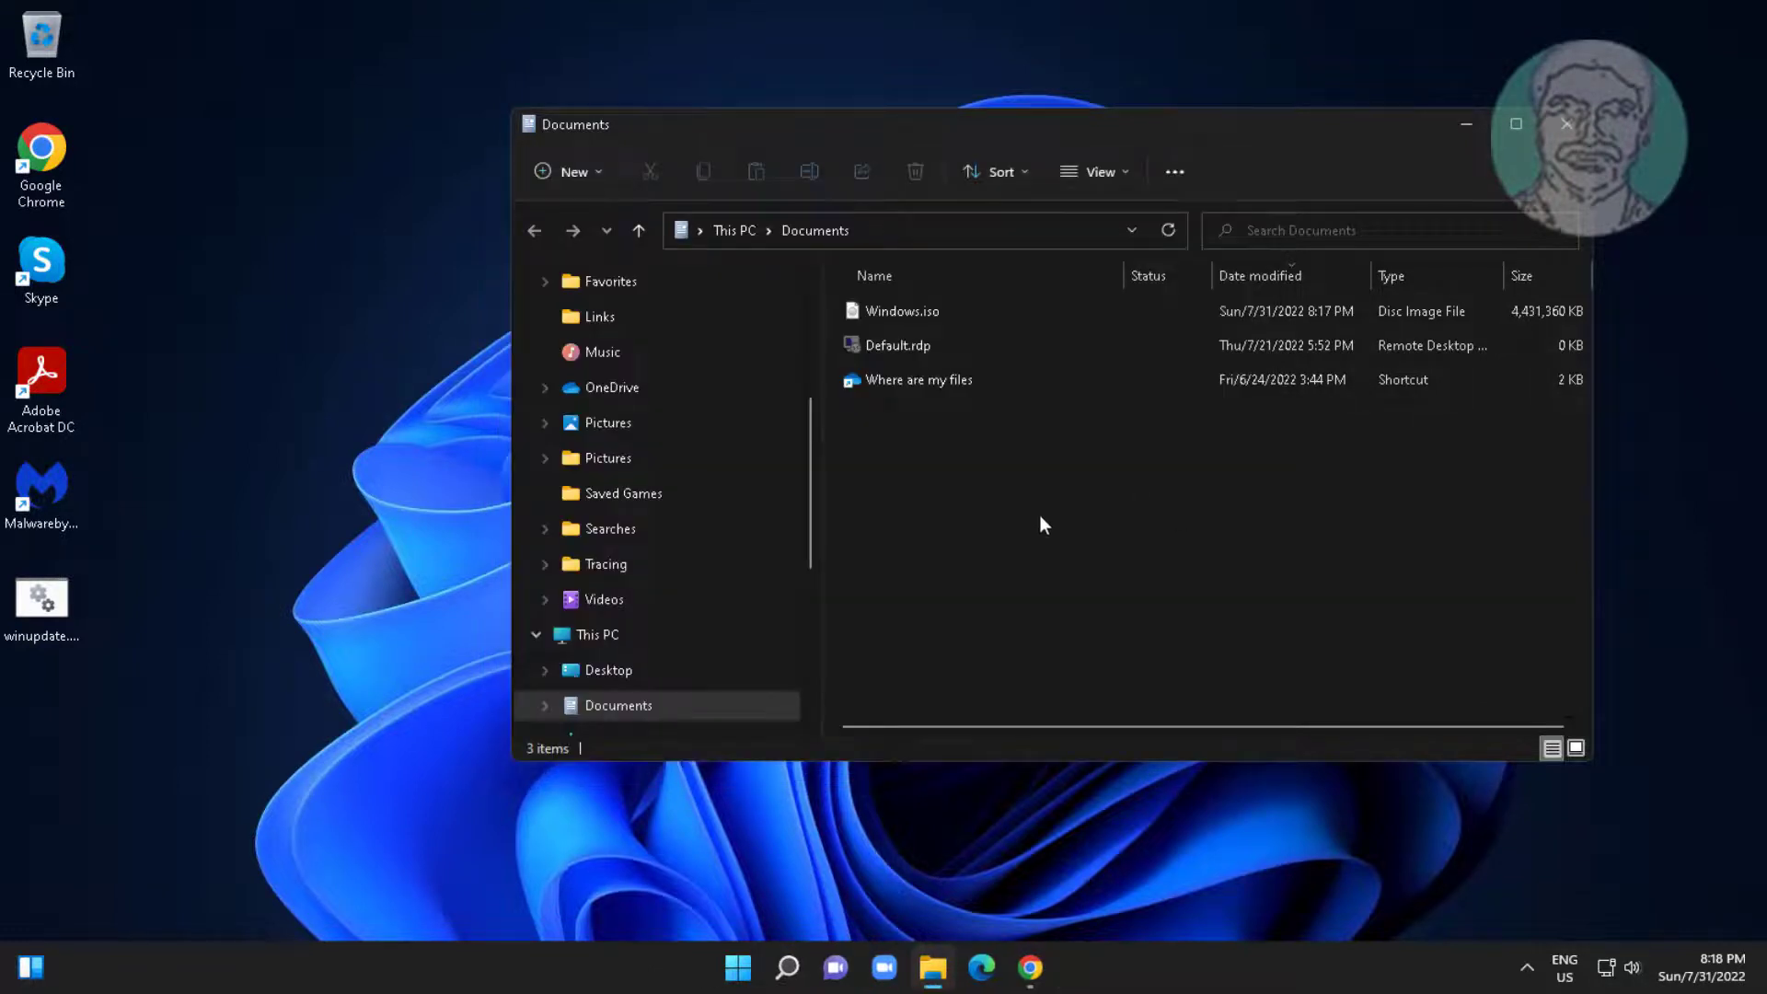
click(902, 311)
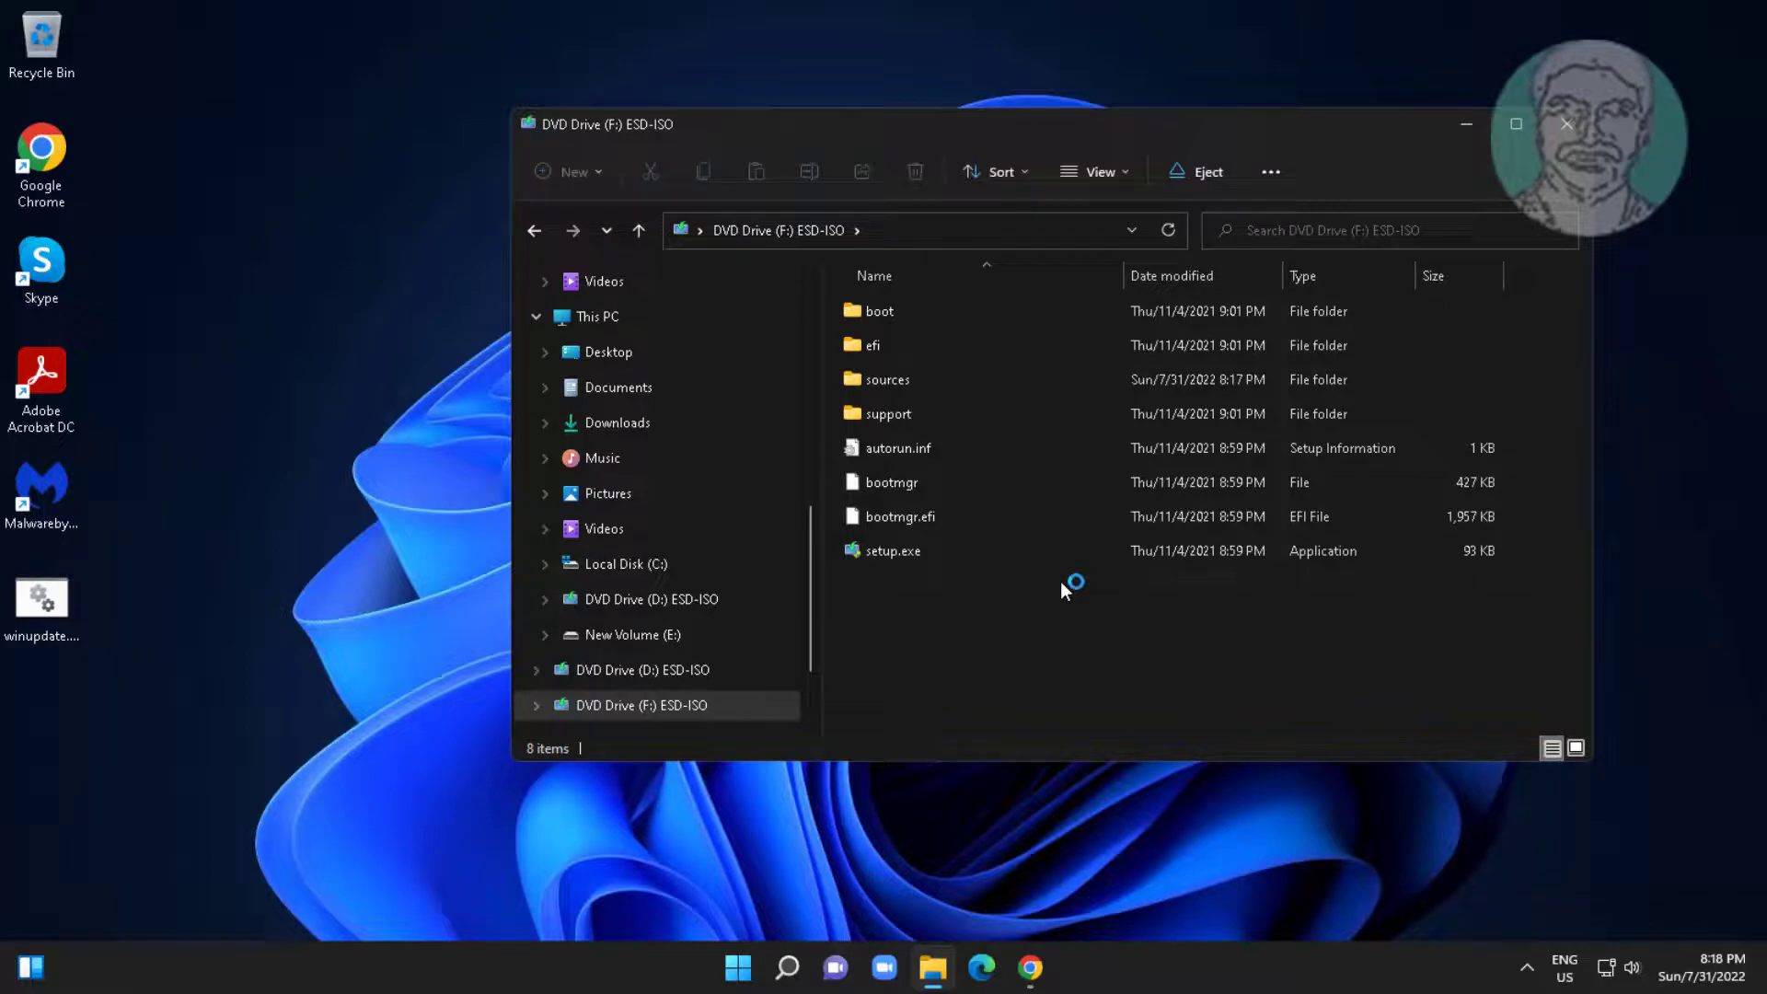
double_click(891, 551)
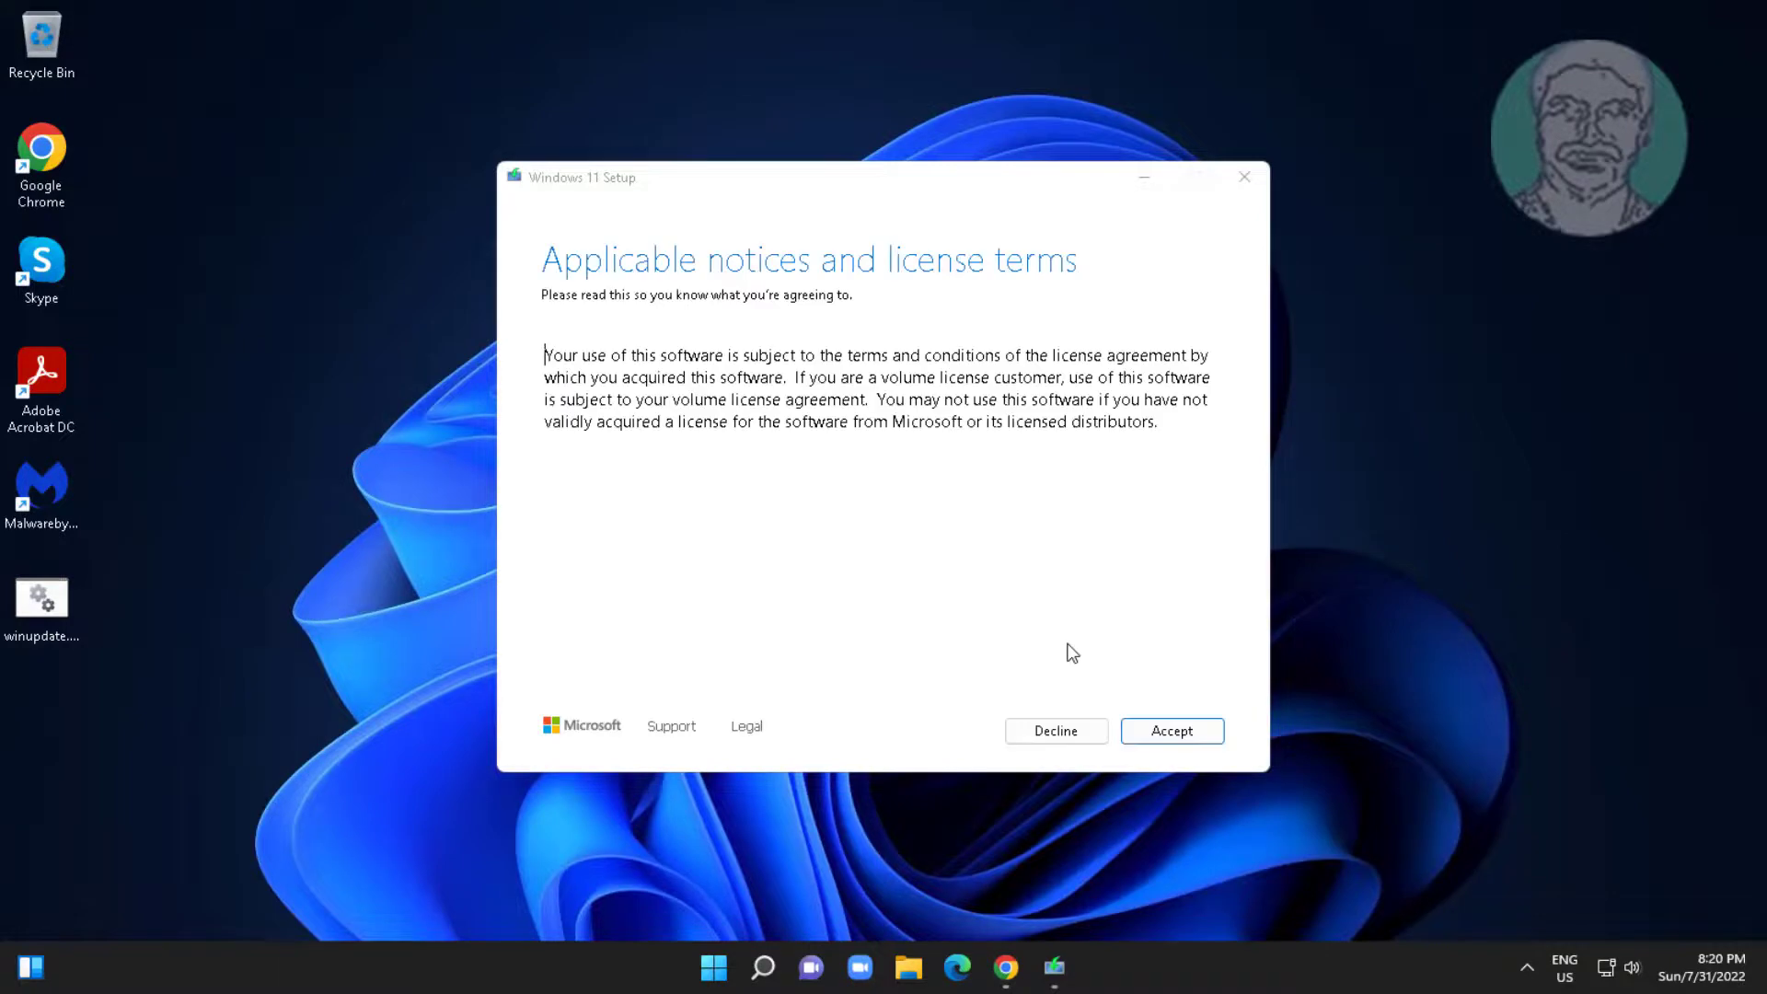
Accept the setup license, keep personal files and apps, and start installing Windows 11 Pro.
click(1171, 731)
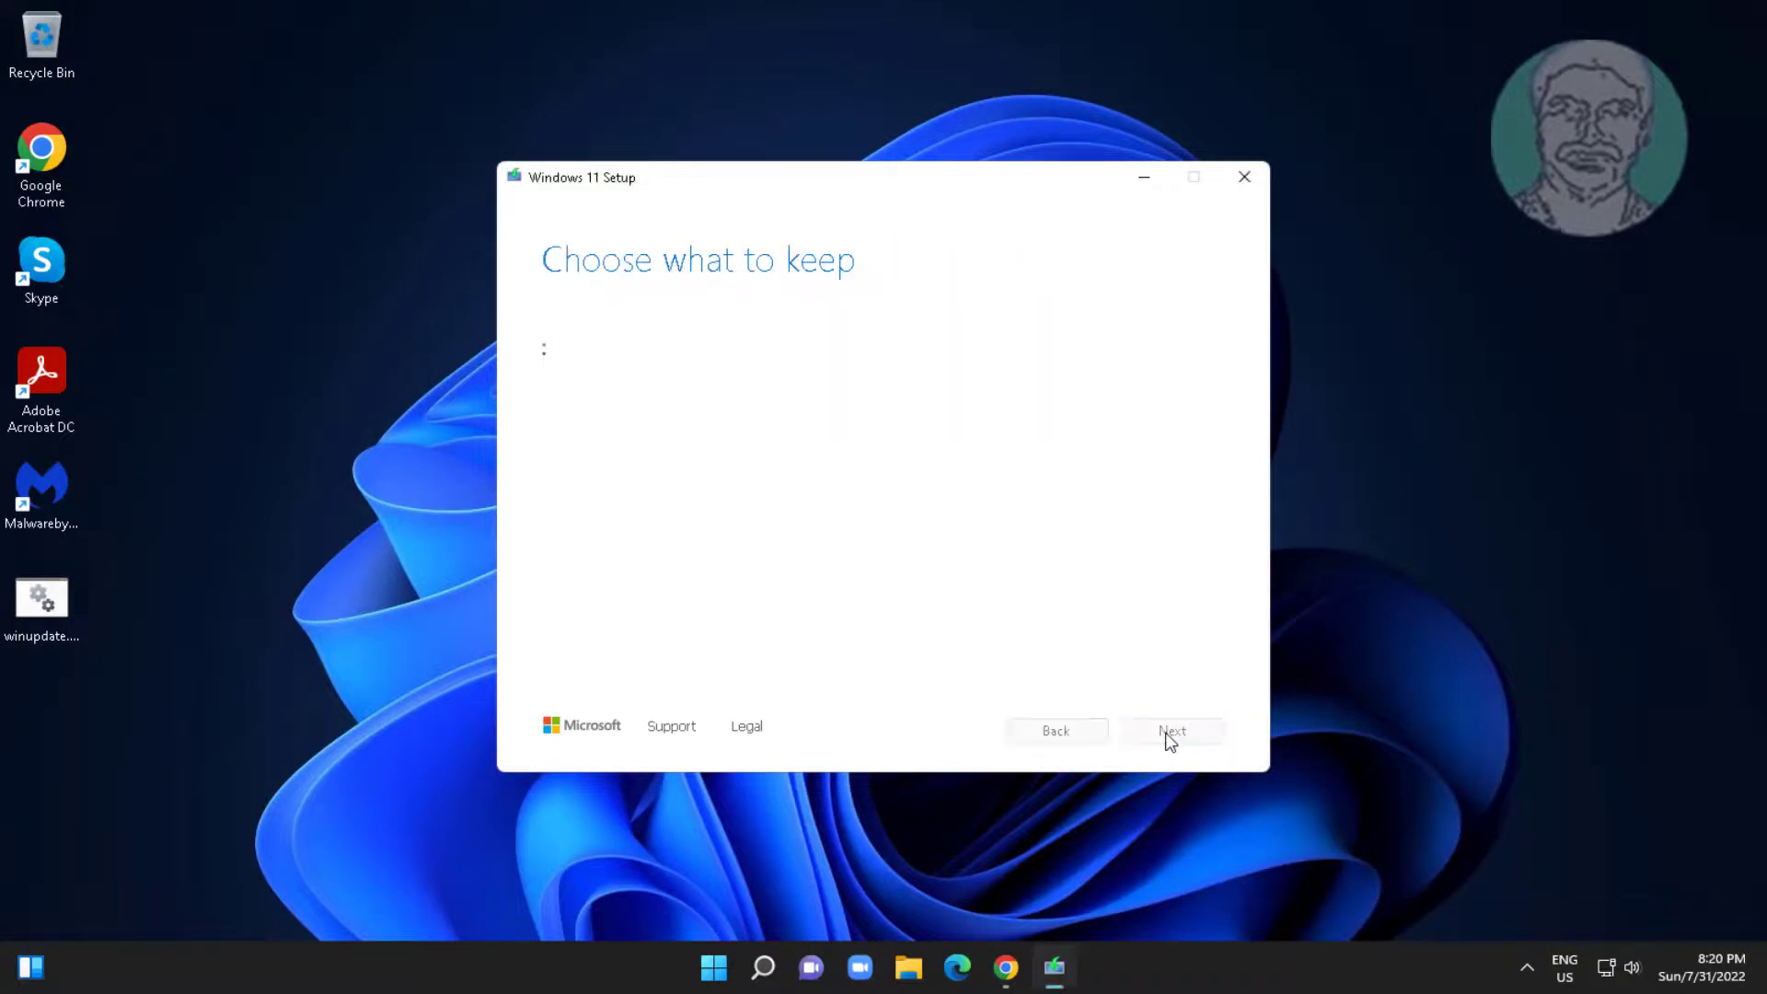
click(1173, 731)
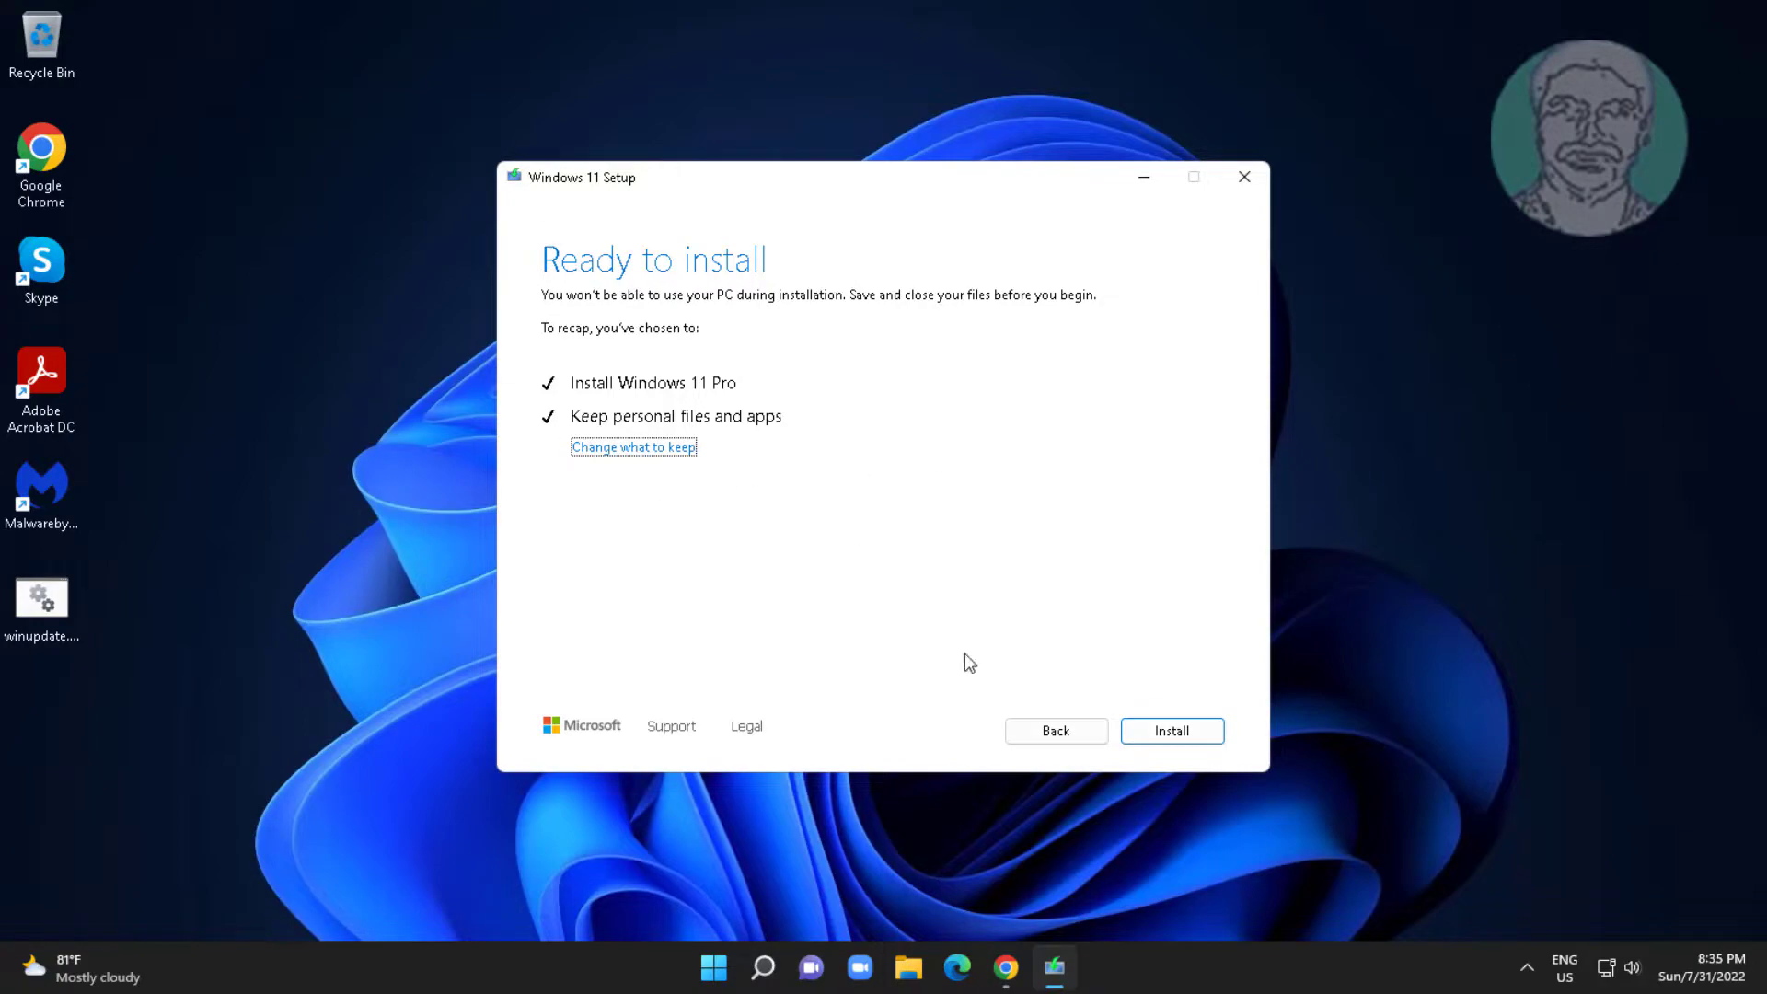
click(1171, 731)
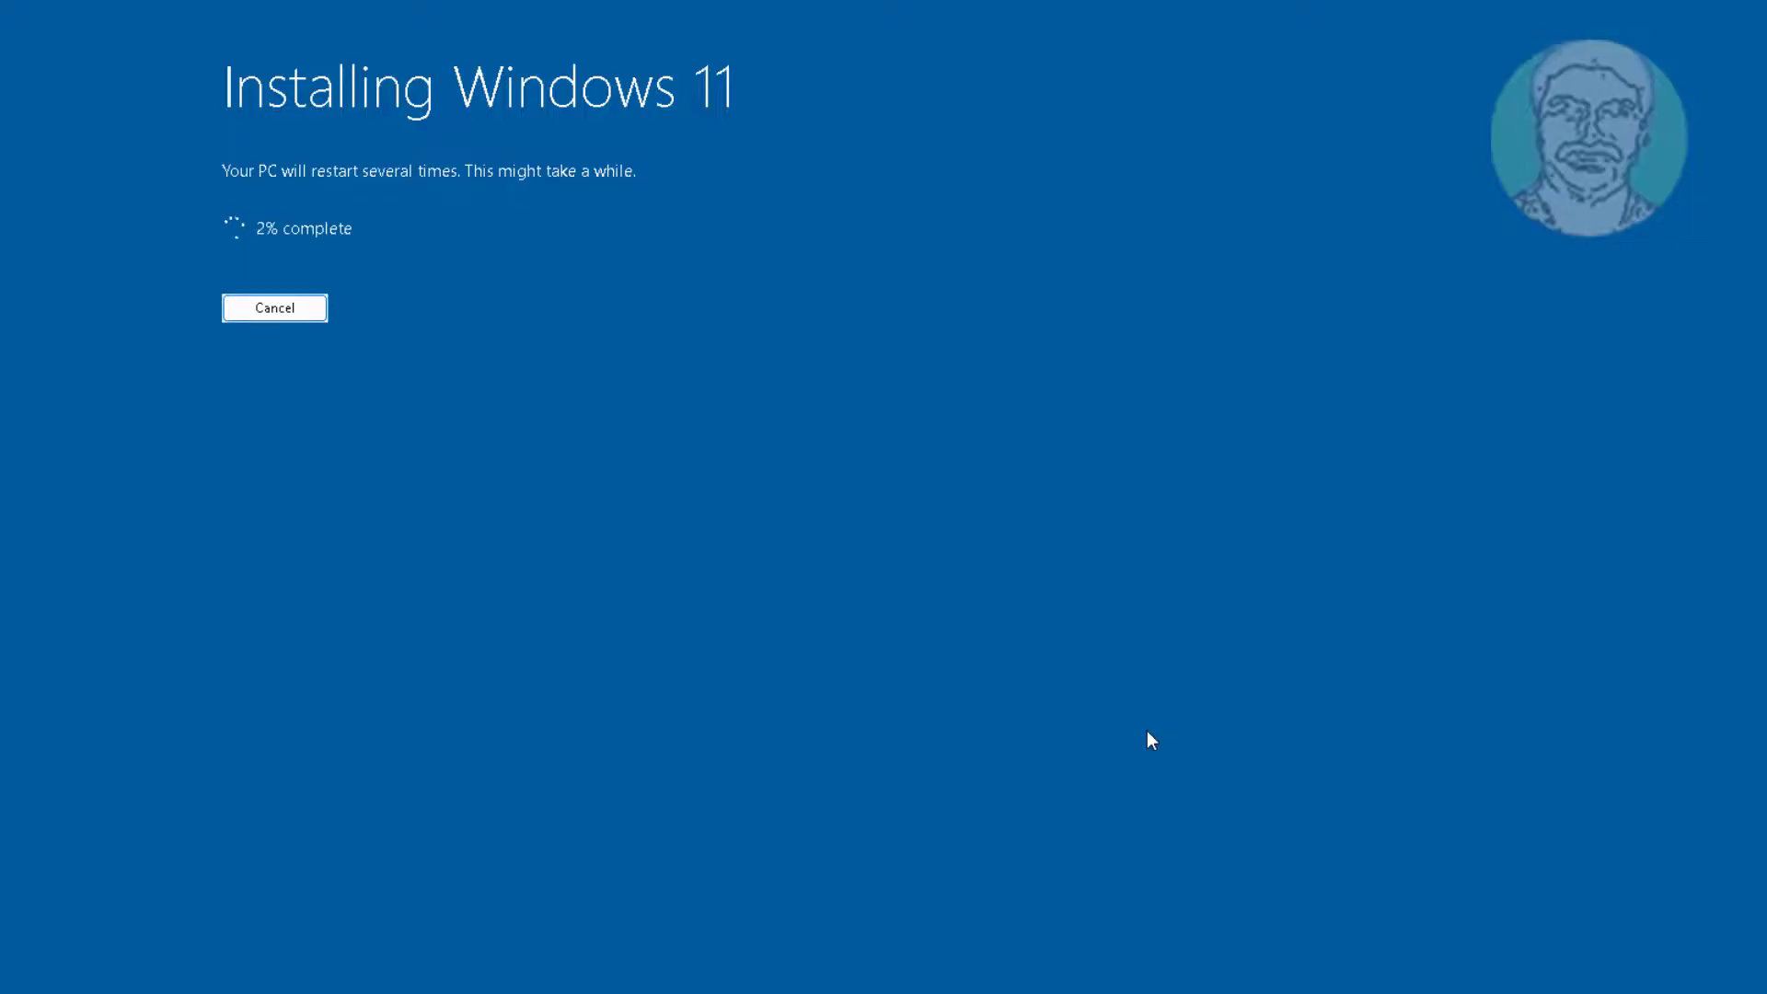